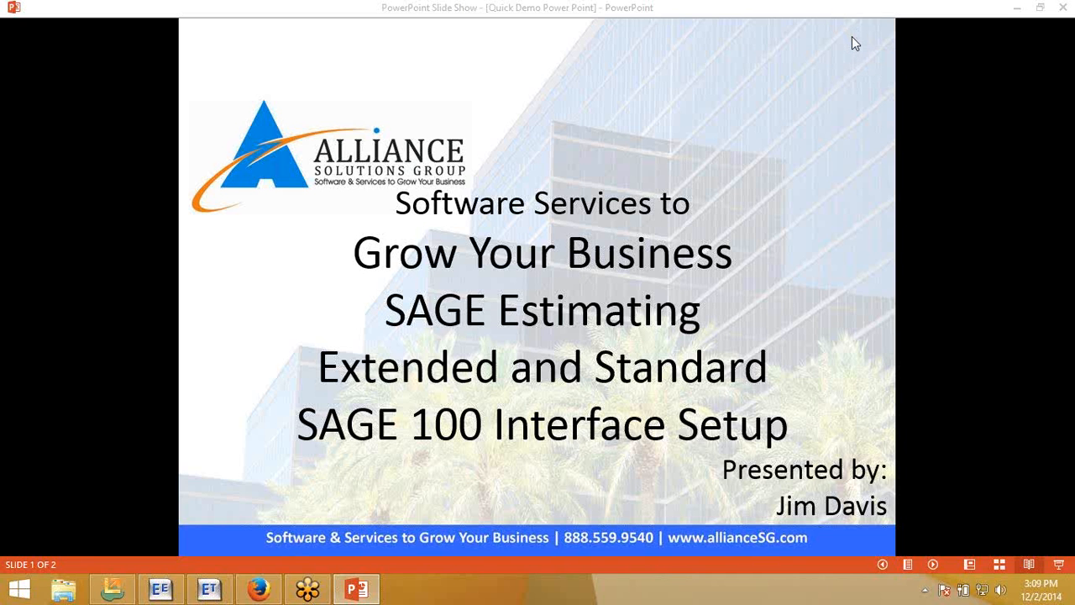
{"action": "mouse_move", "coordinate": [673, 179]}
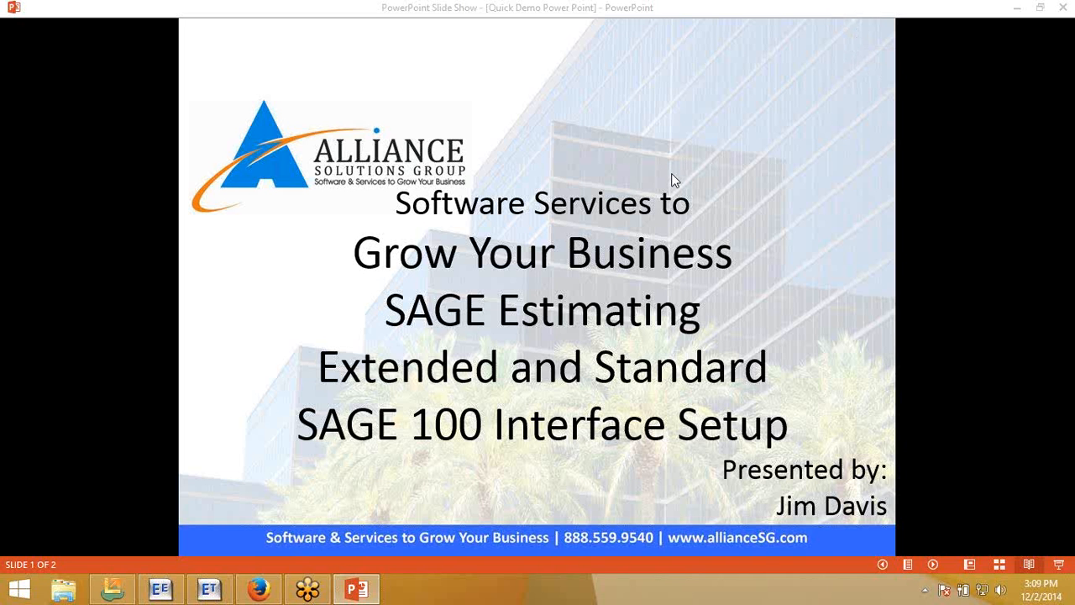
{"action": "mouse_move", "coordinate": [430, 488]}
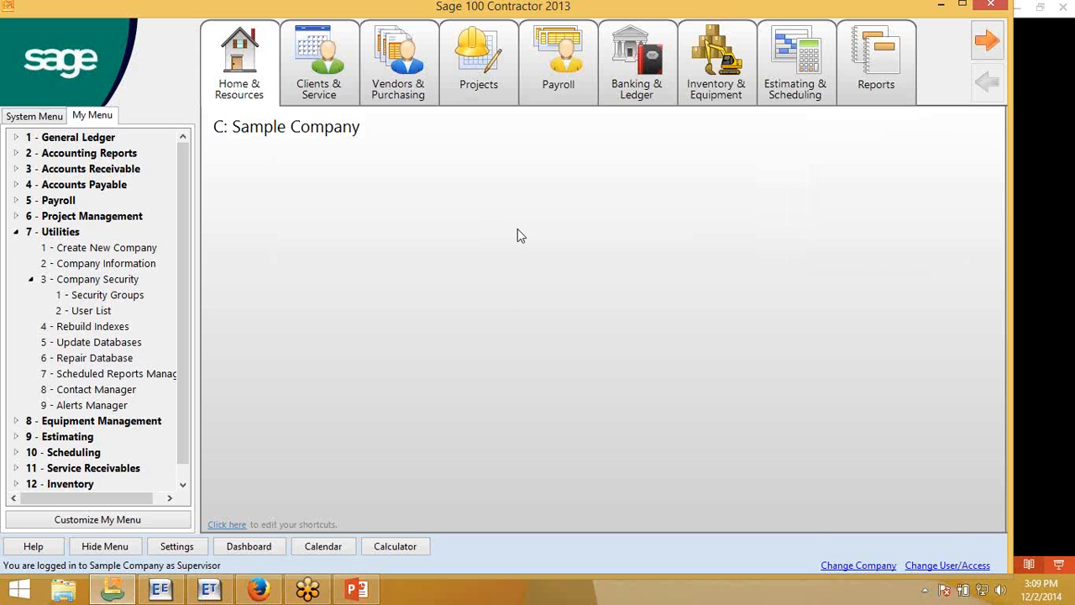
{"action": "mouse_move", "coordinate": [30, 218]}
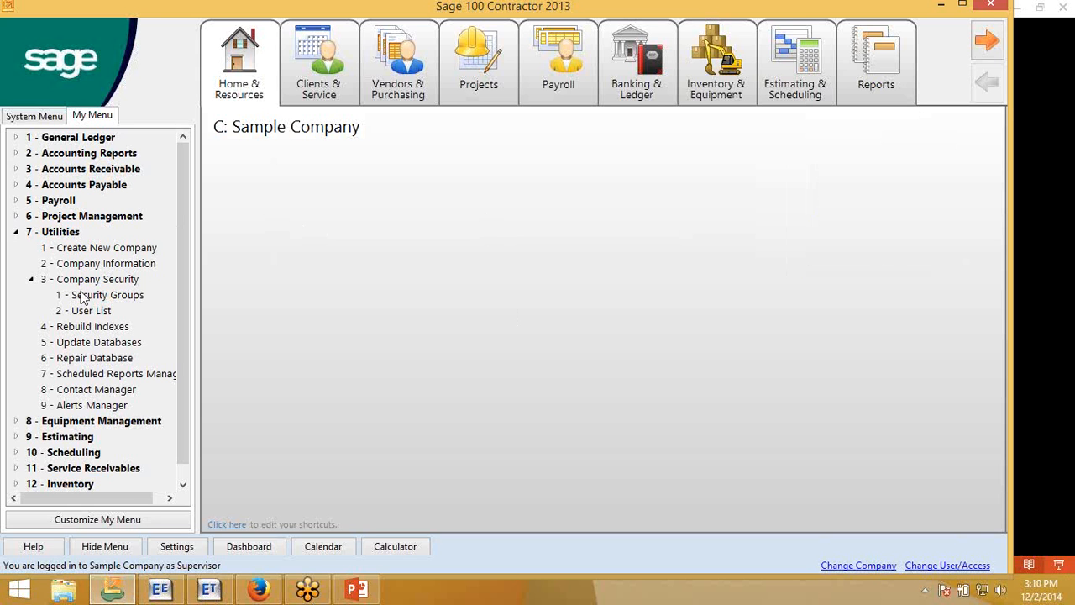
- Review the security groups and user list, then bring up Estimating Tools' Setup menu
{"action": "left_click", "coordinate": [99, 295]}
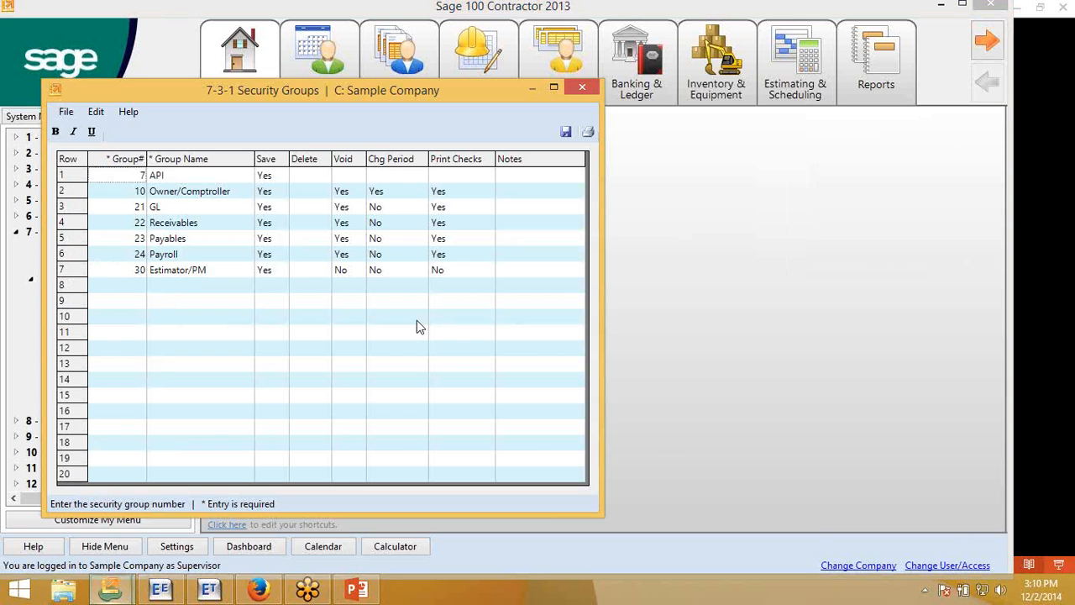
{"action": "mouse_move", "coordinate": [289, 200]}
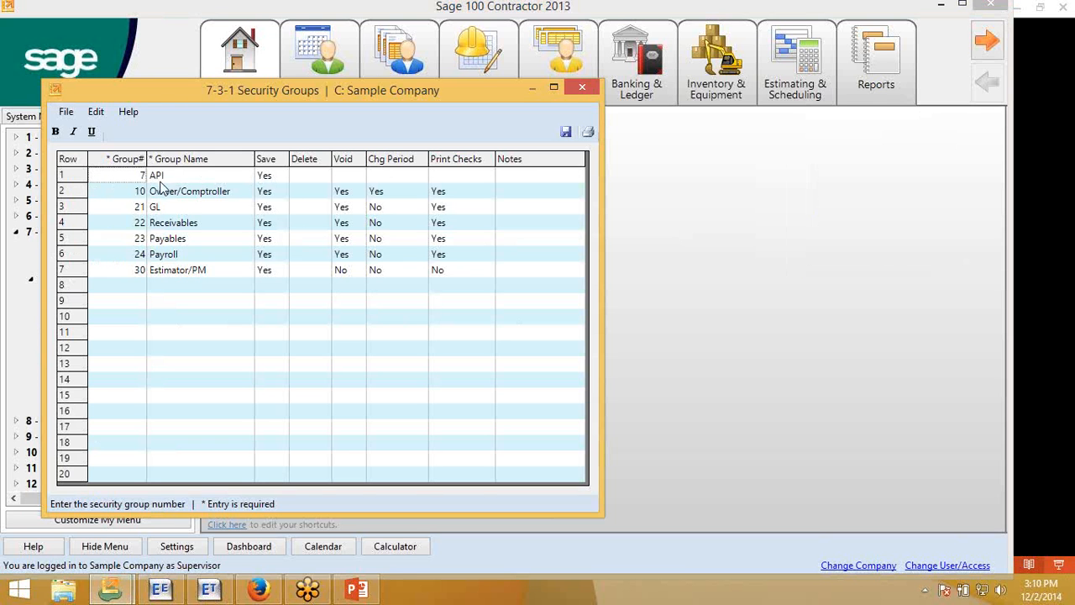
{"action": "mouse_move", "coordinate": [209, 180]}
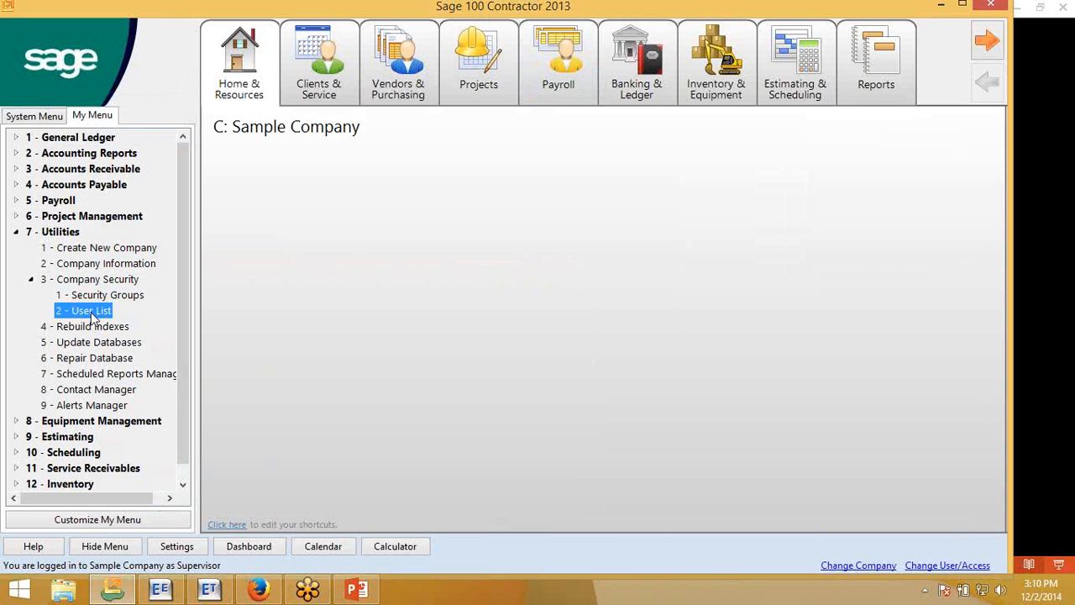
{"action": "double_click", "coordinate": [82, 310]}
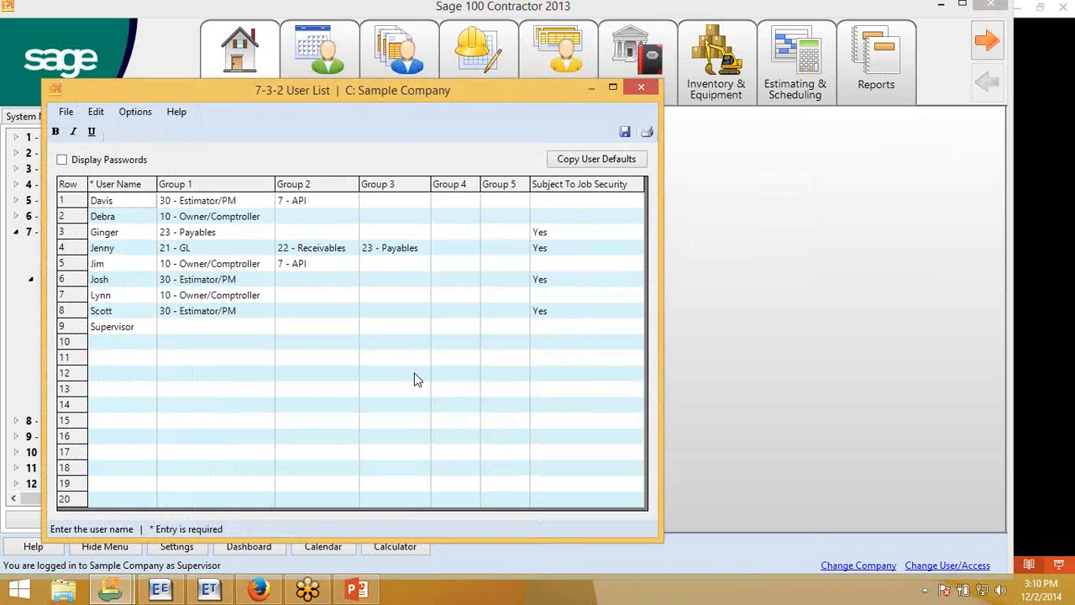
{"action": "mouse_move", "coordinate": [99, 283]}
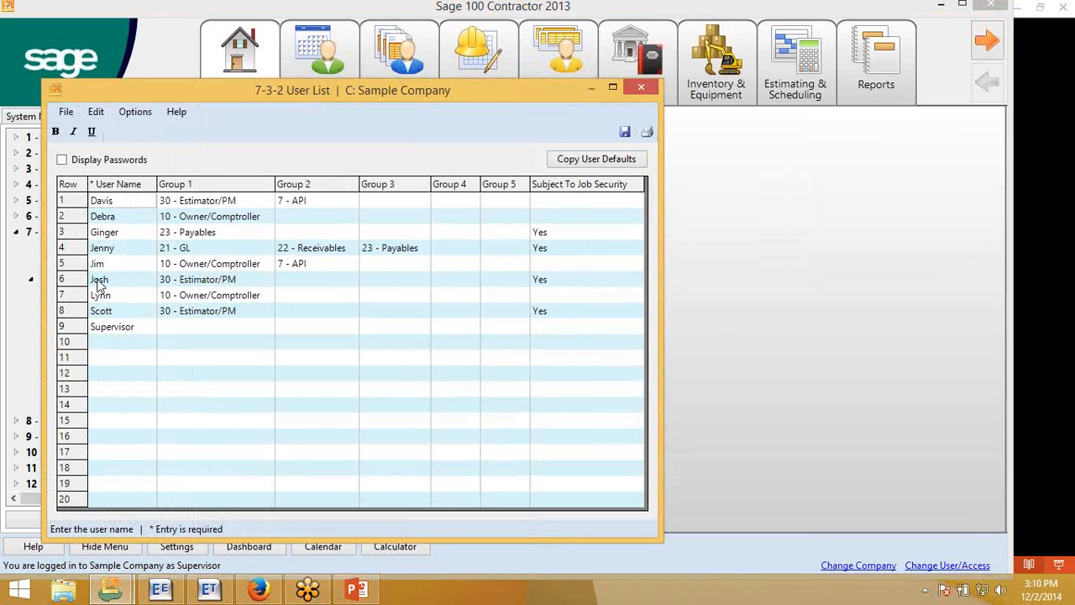
{"action": "mouse_move", "coordinate": [120, 206]}
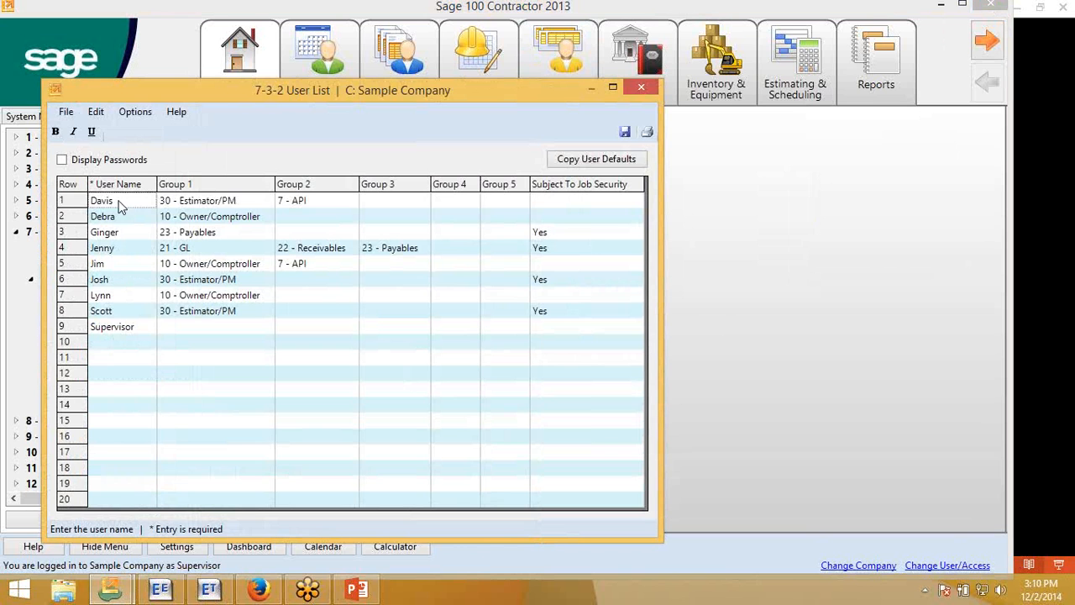
{"action": "mouse_move", "coordinate": [202, 202]}
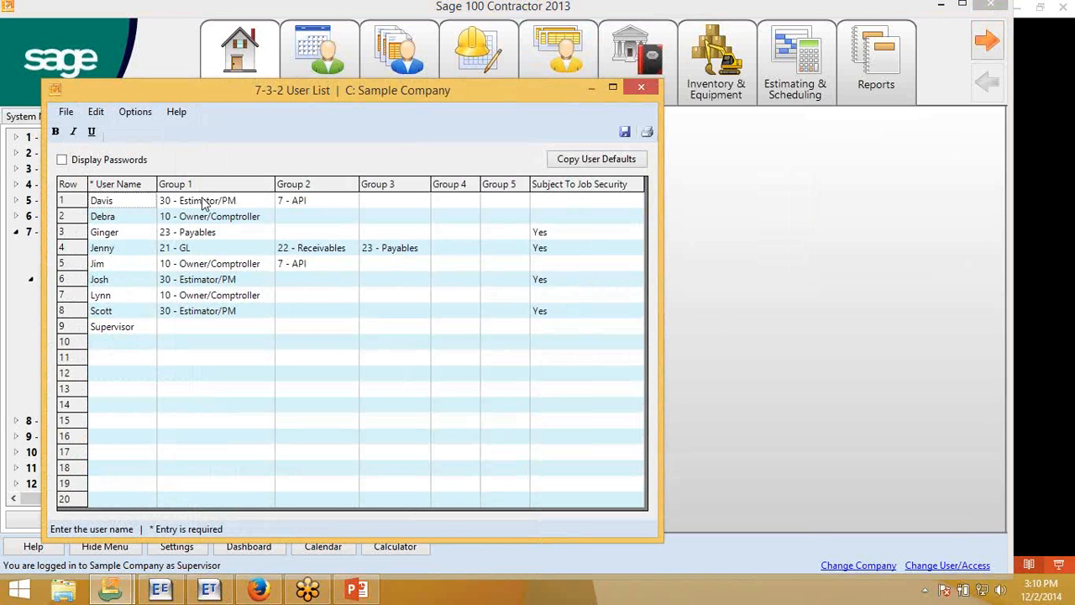
{"action": "mouse_move", "coordinate": [215, 206]}
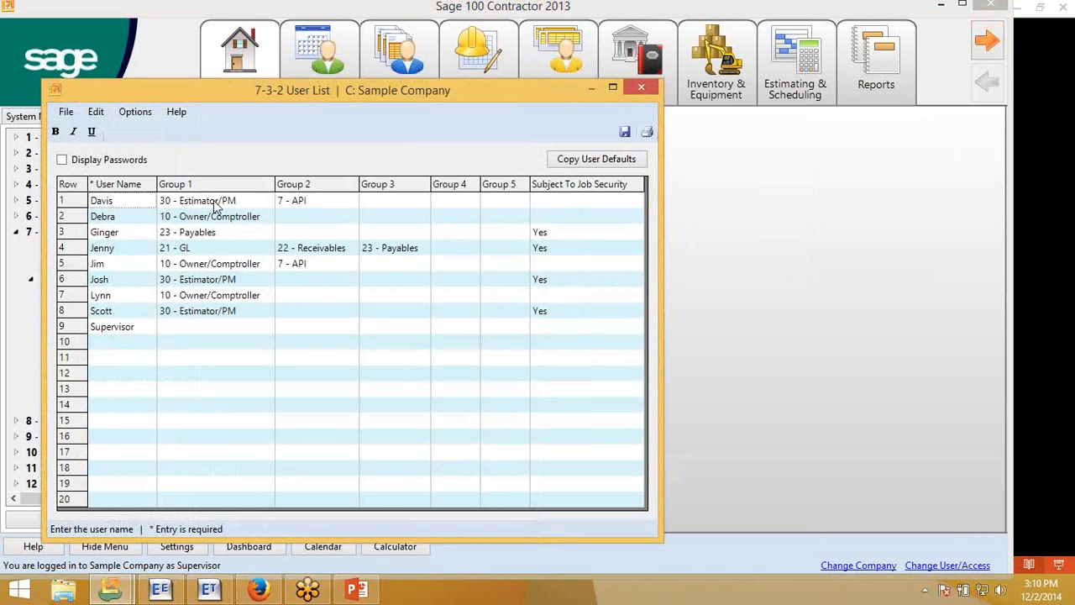
{"action": "mouse_move", "coordinate": [220, 205]}
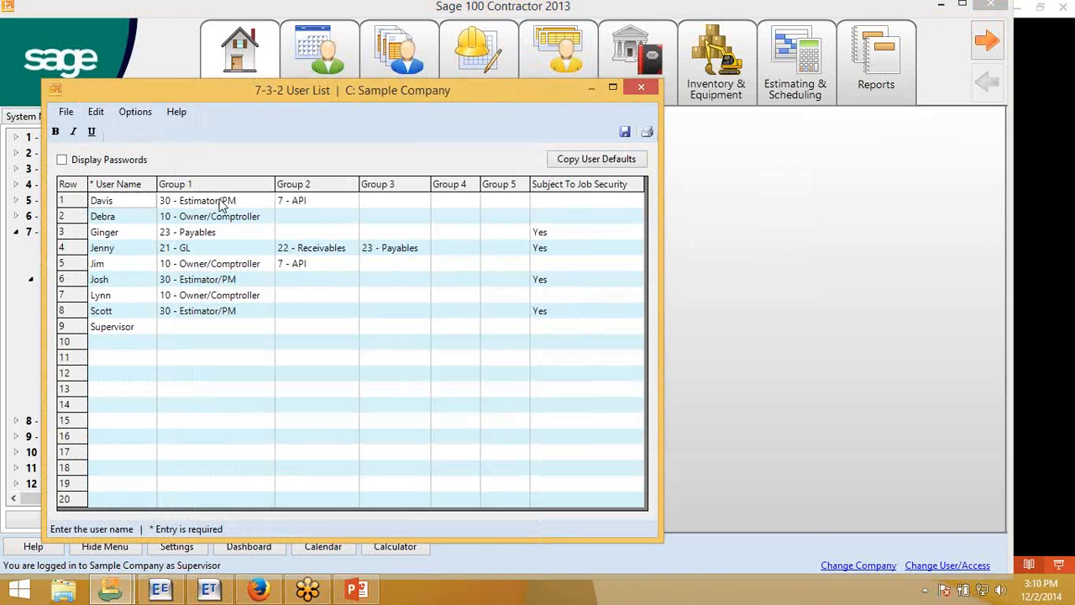
{"action": "mouse_move", "coordinate": [303, 210]}
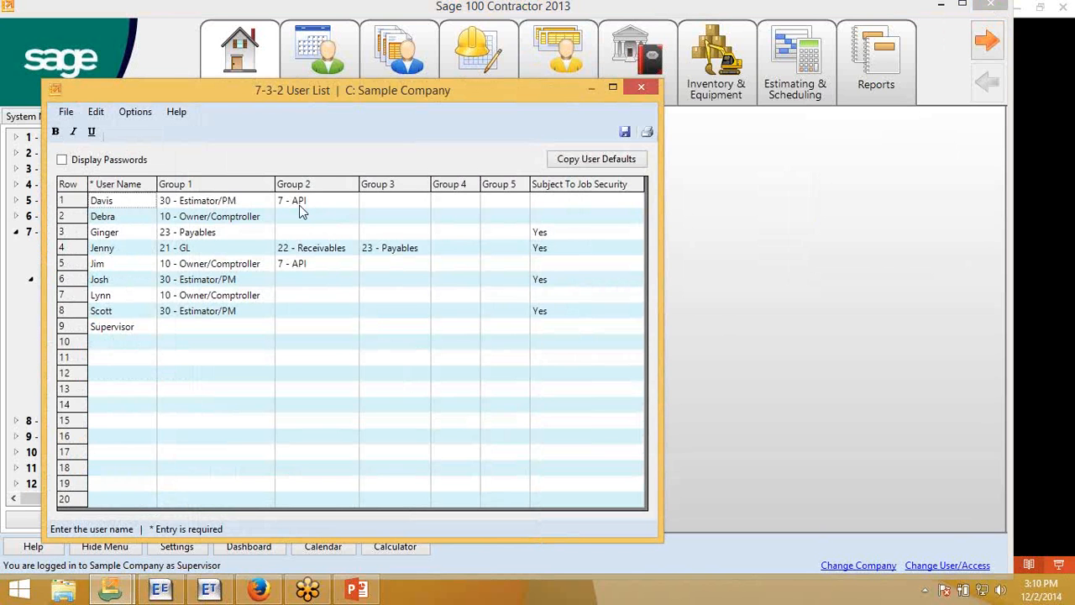
{"action": "mouse_move", "coordinate": [304, 211]}
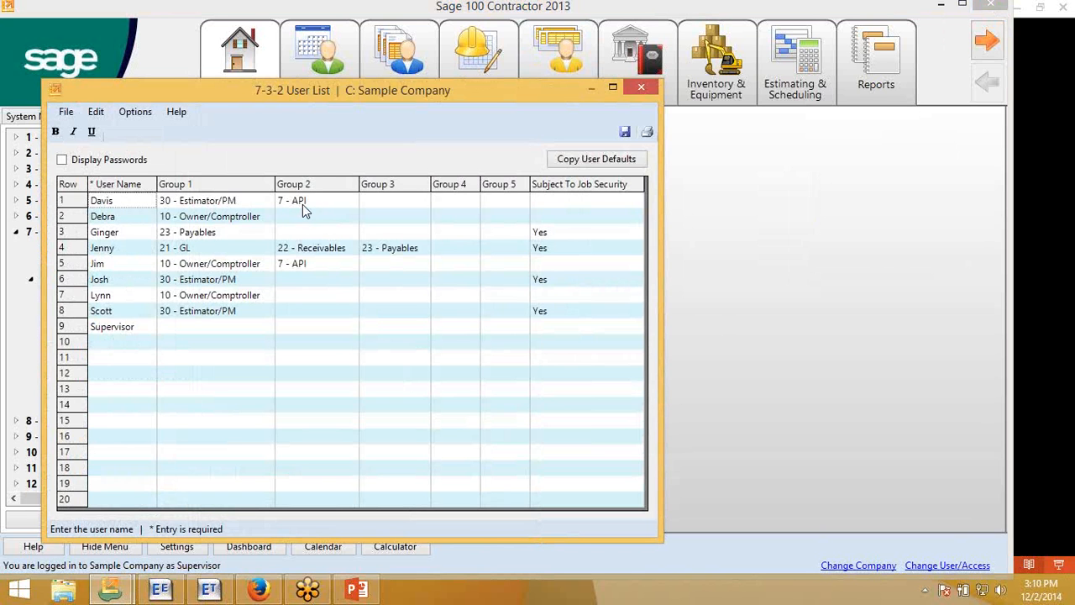
{"action": "mouse_move", "coordinate": [625, 132]}
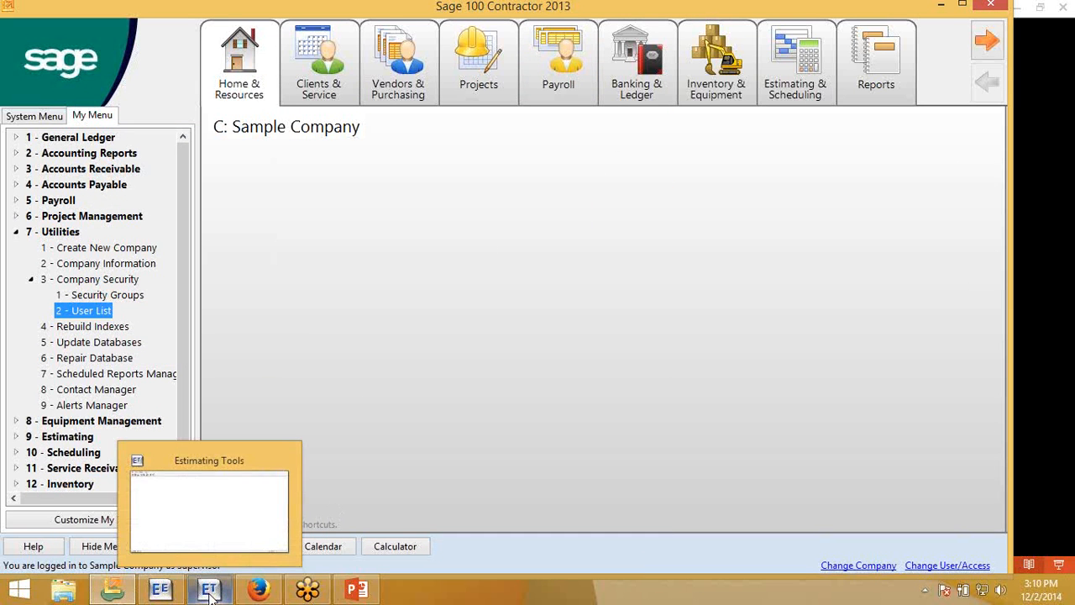
{"action": "left_click", "coordinate": [209, 588]}
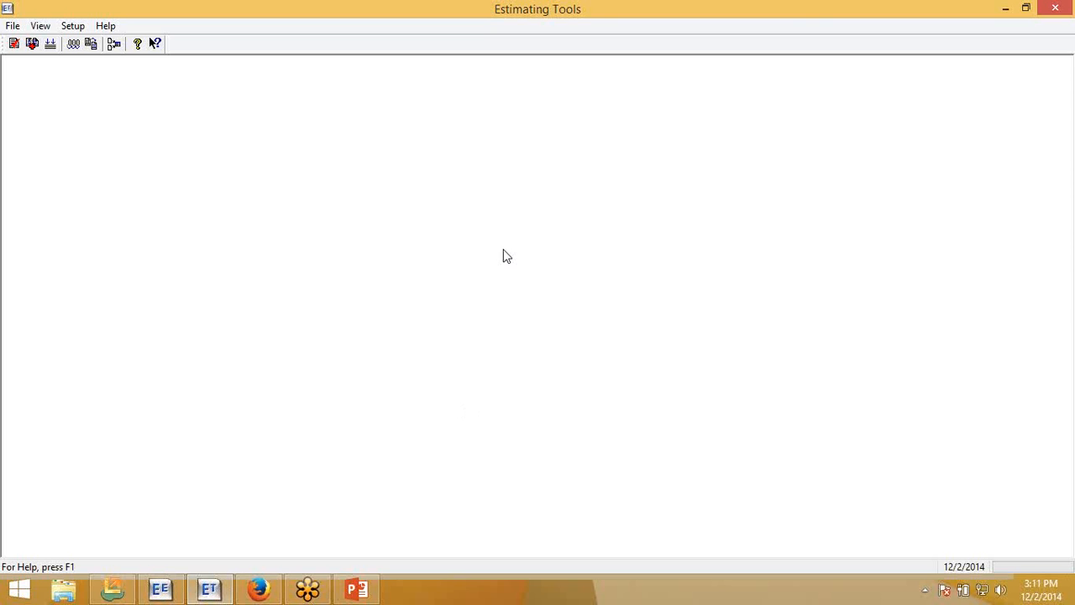
{"action": "mouse_move", "coordinate": [554, 63]}
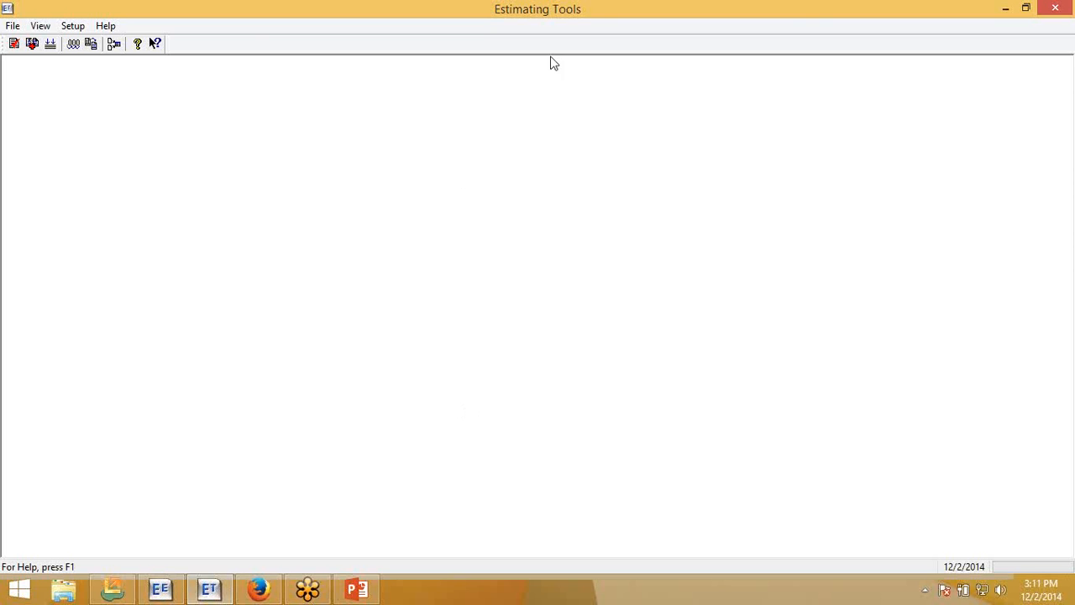
{"action": "left_click", "coordinate": [72, 25]}
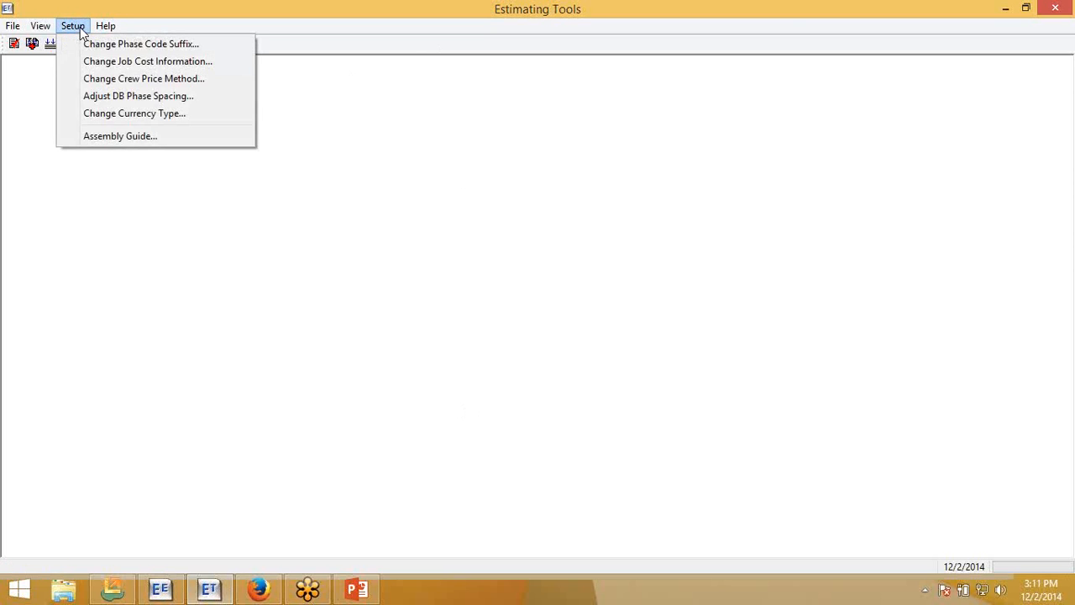
{"action": "mouse_move", "coordinate": [148, 61]}
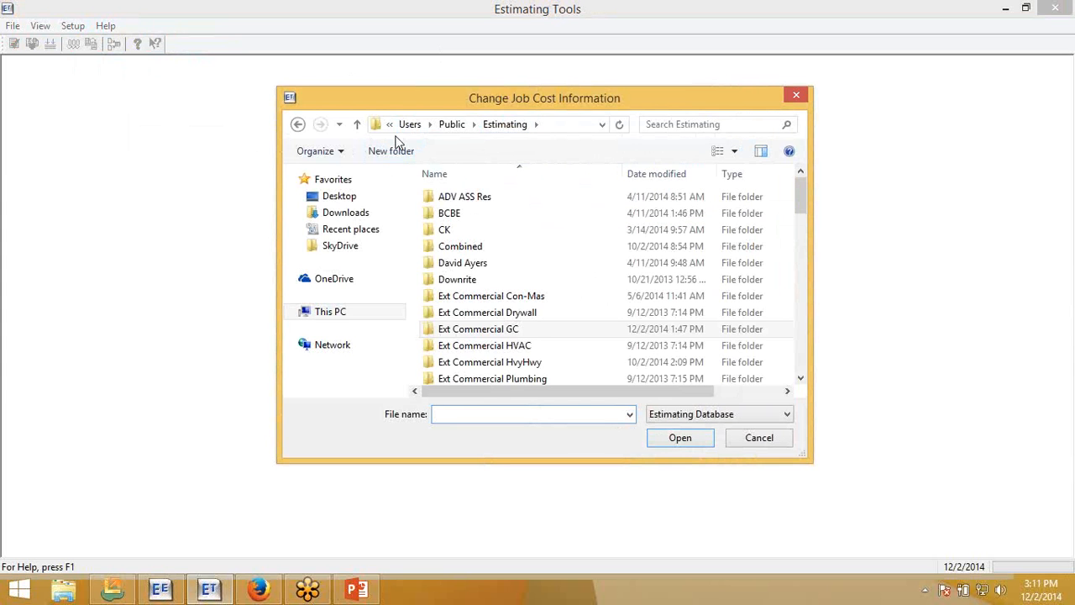
- Browse to C:\Users\Public\Estimating\Ext Commercial Con-Mas and open the PEI database
{"action": "left_click", "coordinate": [330, 311]}
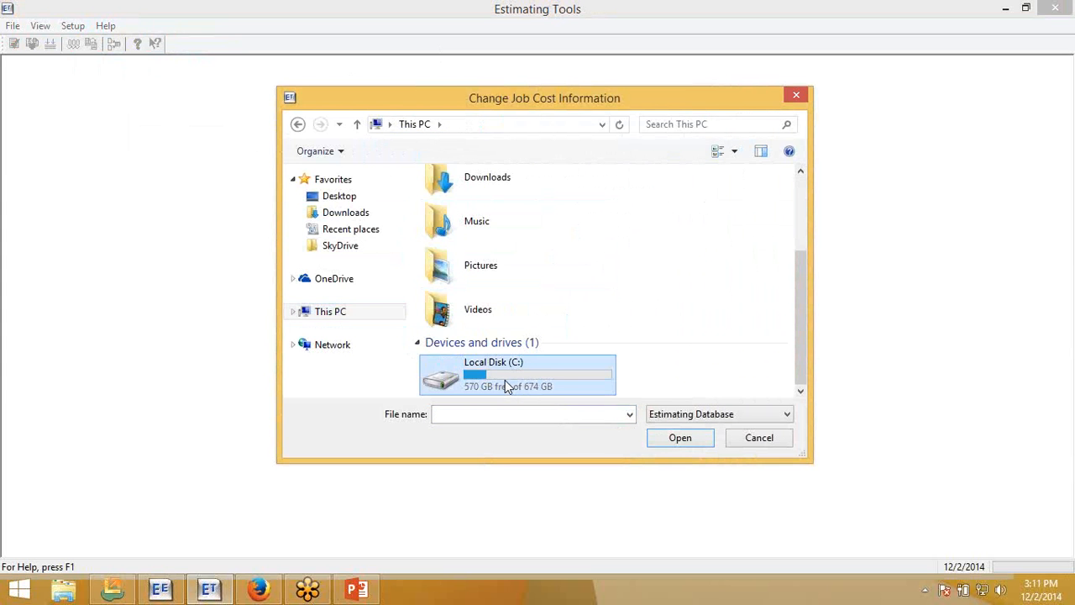
{"action": "double_click", "coordinate": [516, 373]}
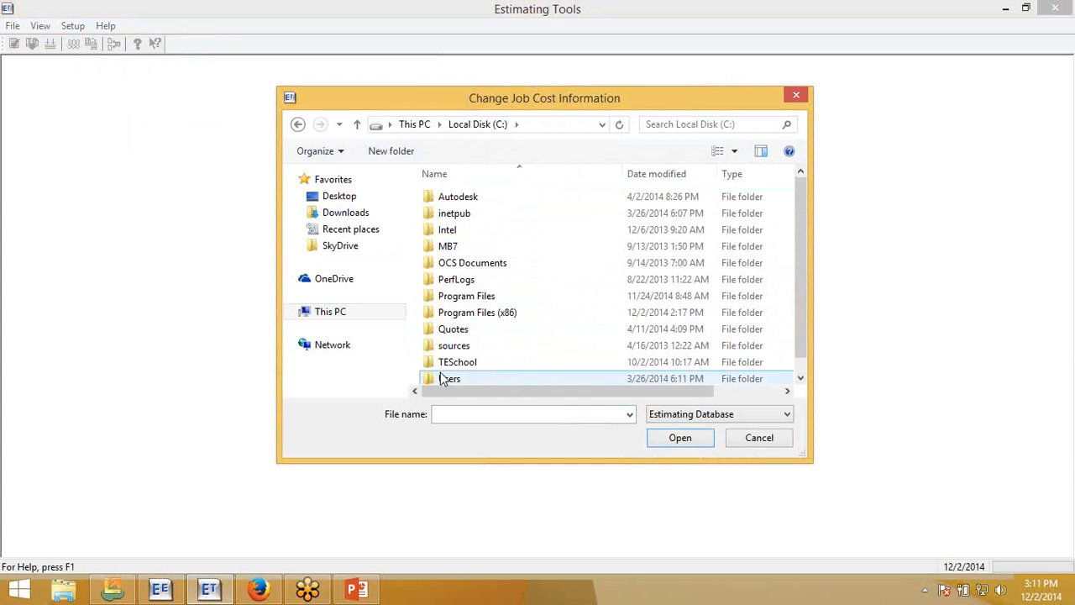
{"action": "double_click", "coordinate": [450, 378]}
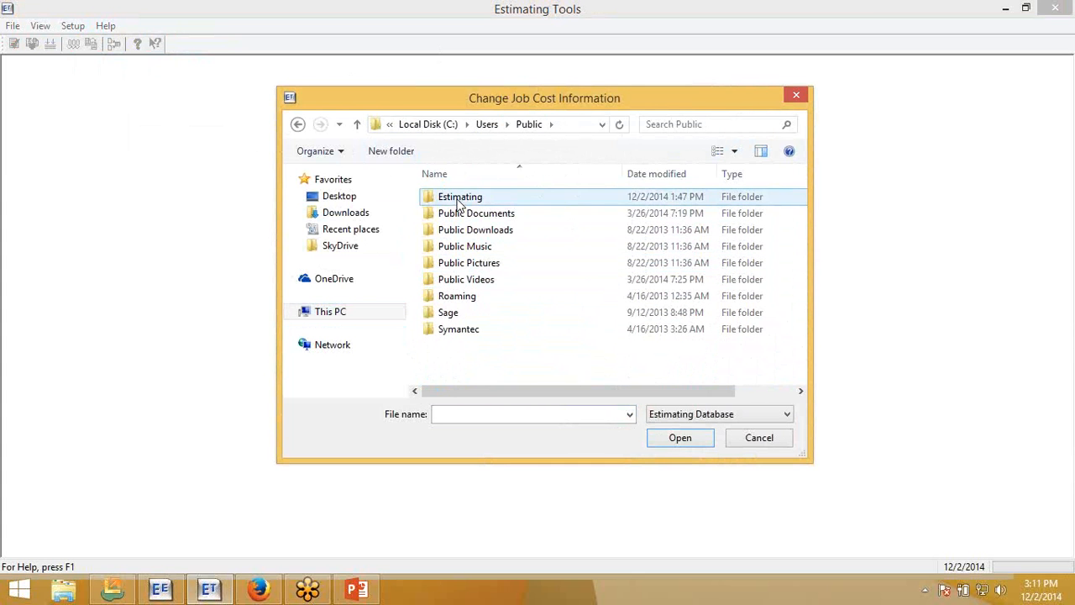
{"action": "double_click", "coordinate": [460, 196]}
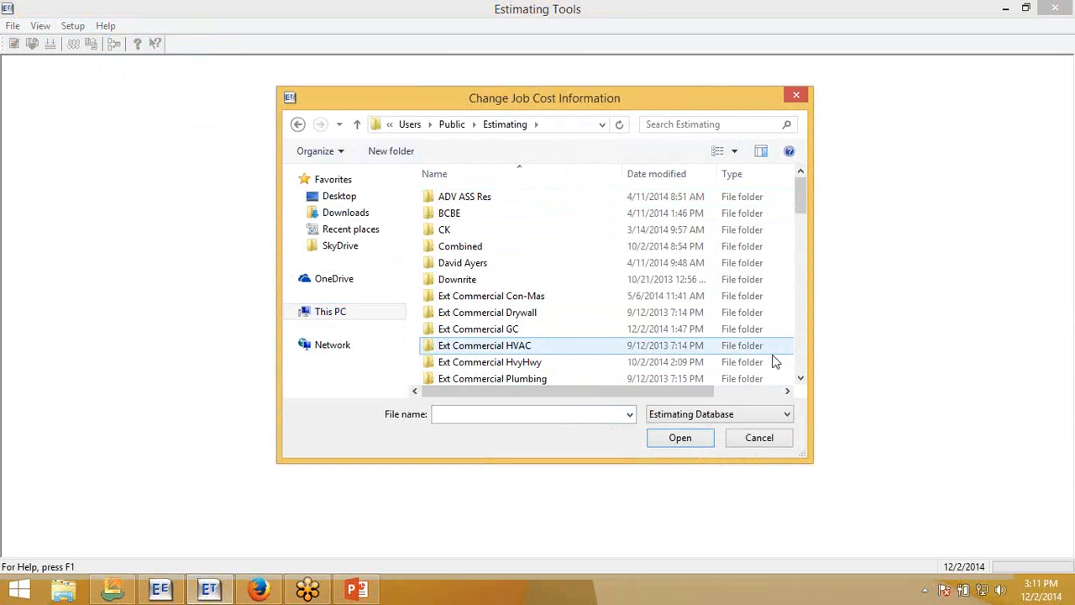
{"action": "scroll", "scroll_direction": "down", "scroll_amount": 3}
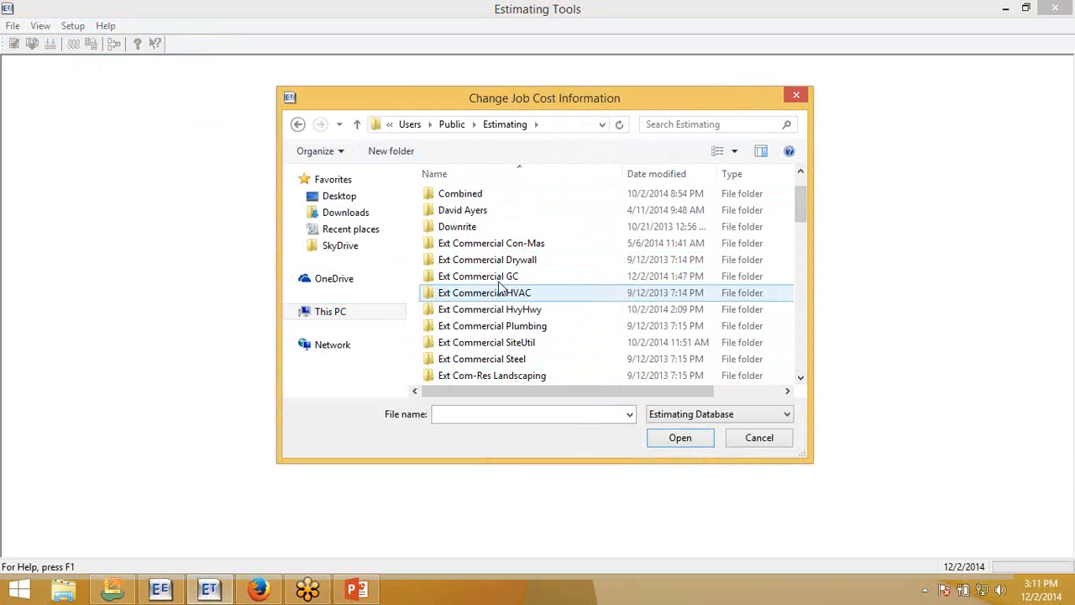
{"action": "left_click", "coordinate": [491, 243]}
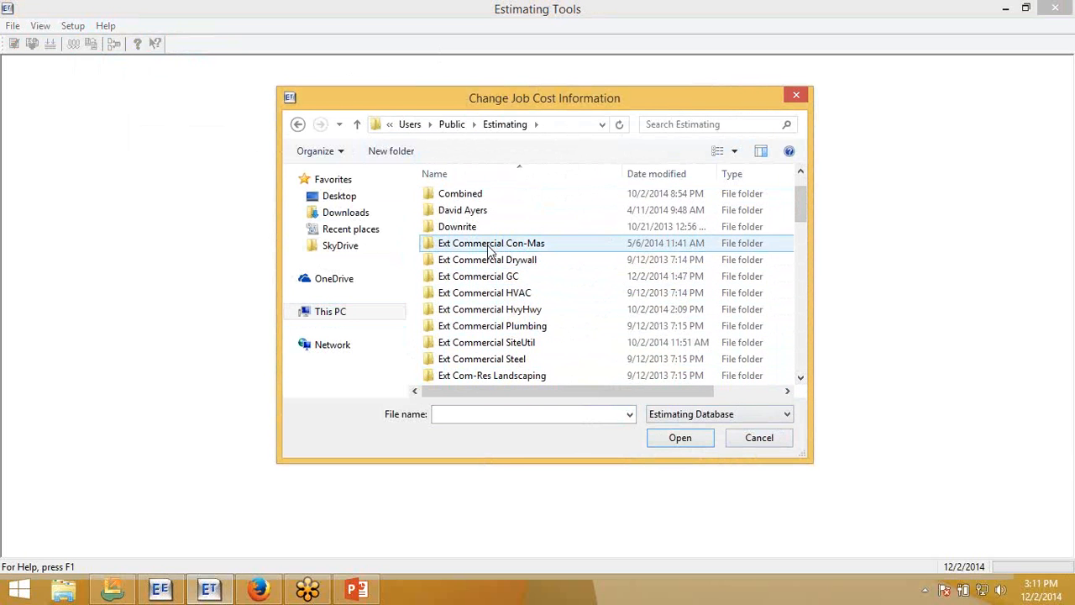
{"action": "double_click", "coordinate": [490, 243]}
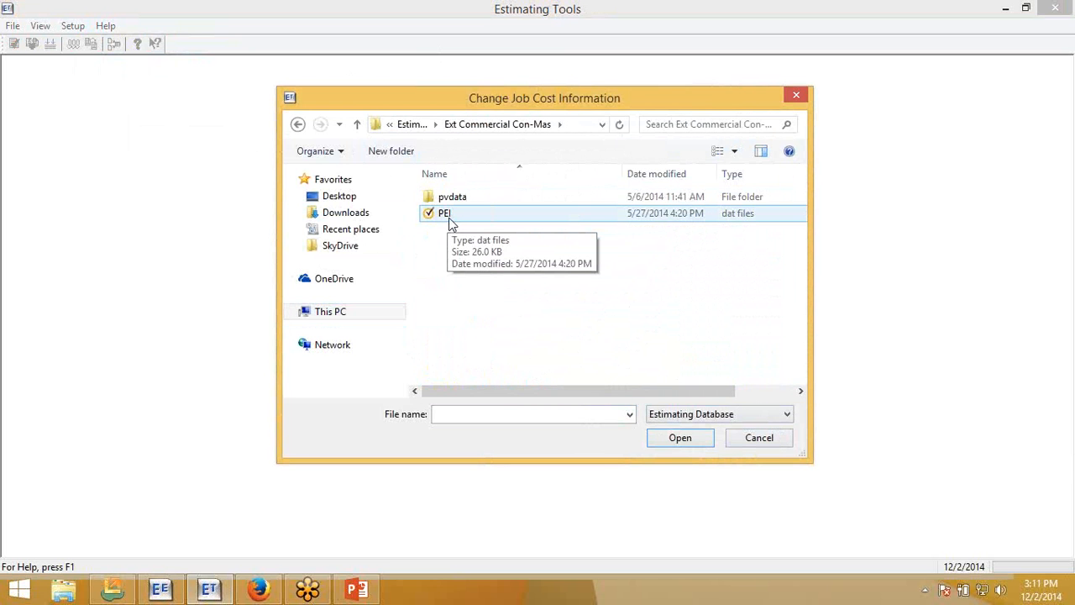
{"action": "left_click", "coordinate": [444, 212]}
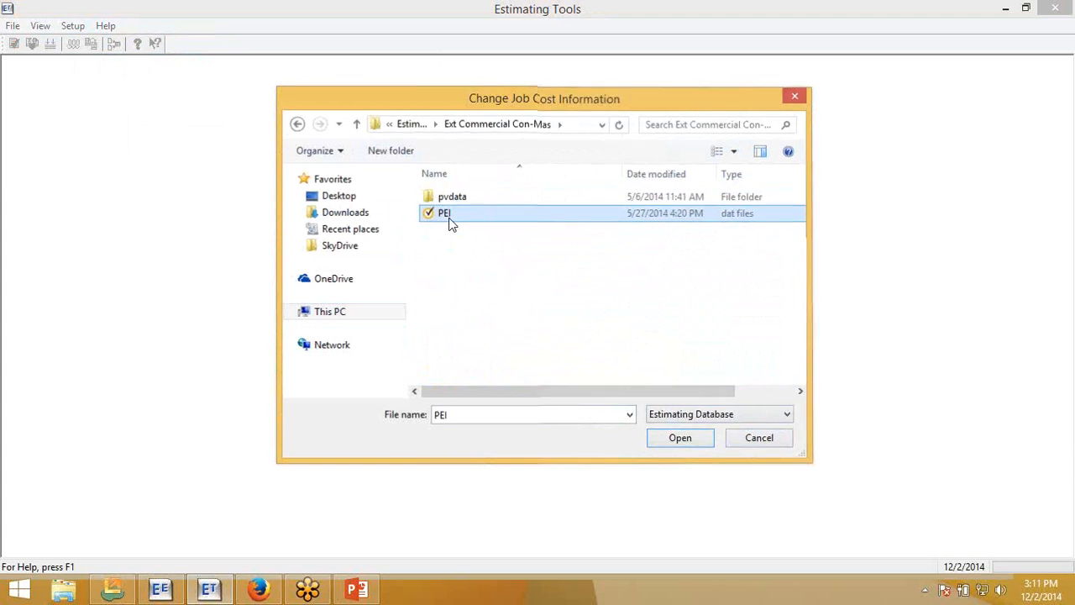
{"action": "left_click", "coordinate": [680, 436]}
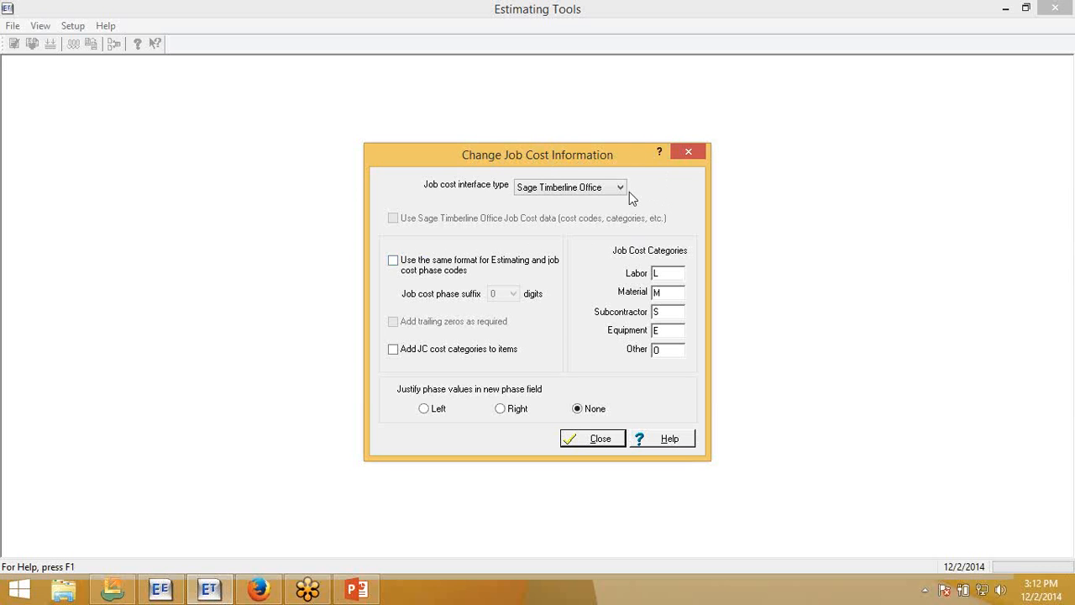
{"action": "mouse_move", "coordinate": [619, 205]}
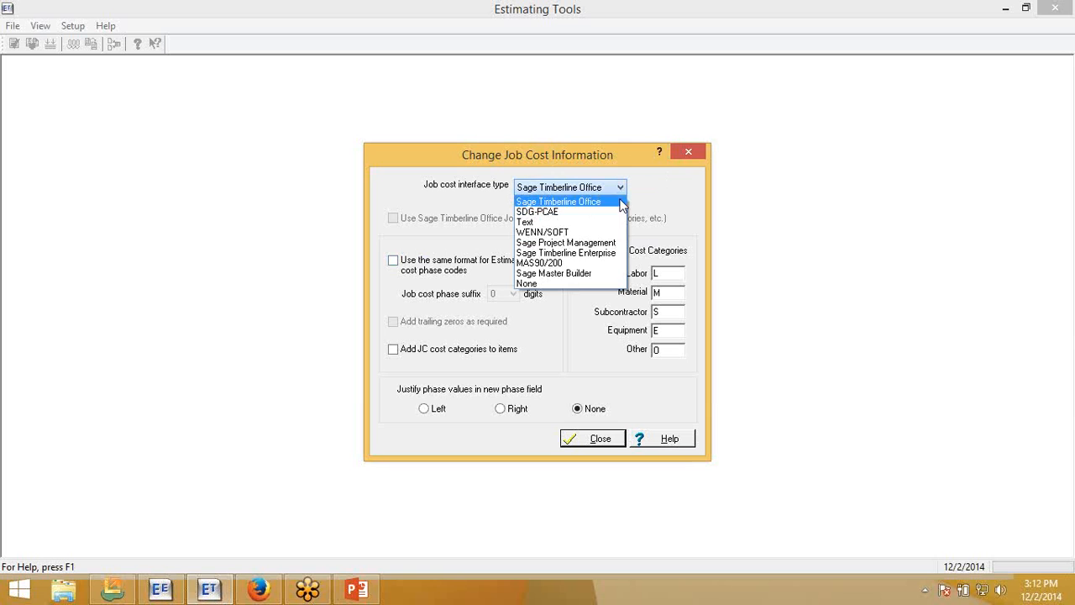
{"action": "mouse_move", "coordinate": [554, 273]}
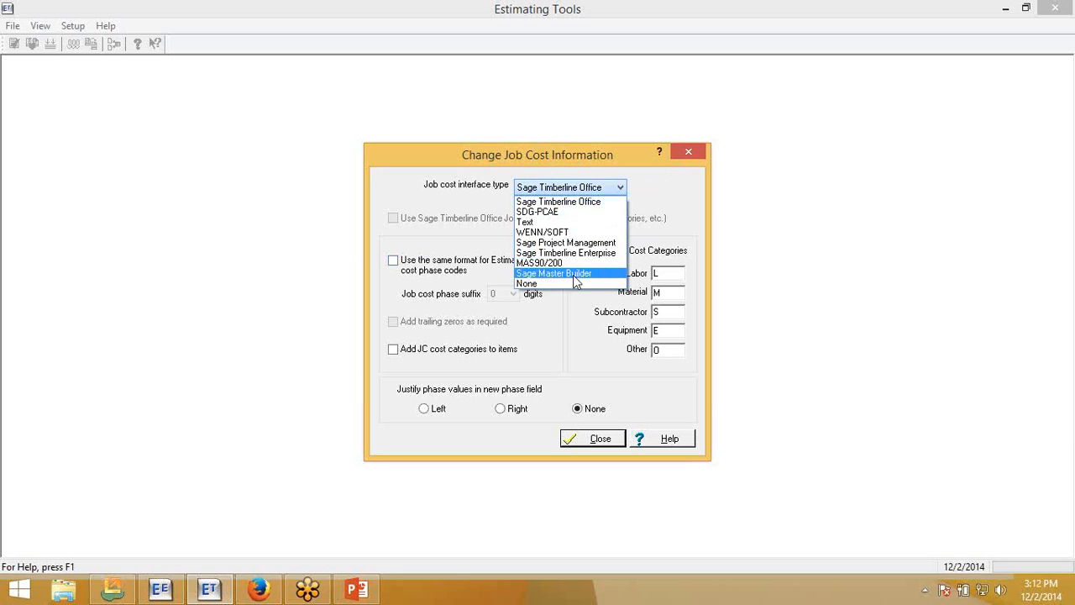
- Set the job cost interface type to Sage Master Builder, clearing the category fields
{"action": "left_click", "coordinate": [553, 273]}
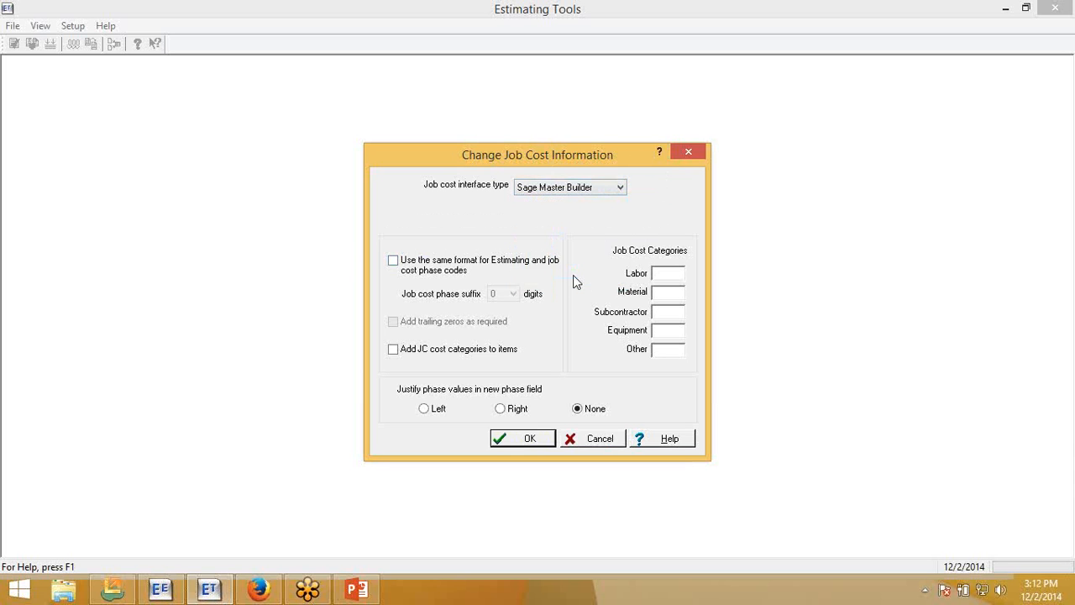
{"action": "mouse_move", "coordinate": [708, 183]}
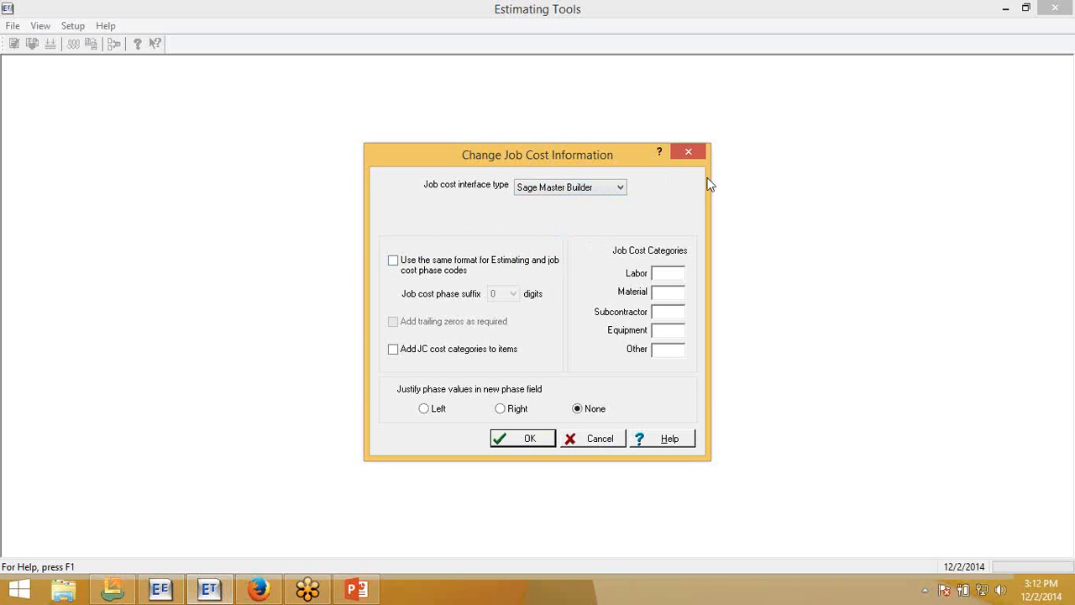
{"action": "mouse_move", "coordinate": [659, 152]}
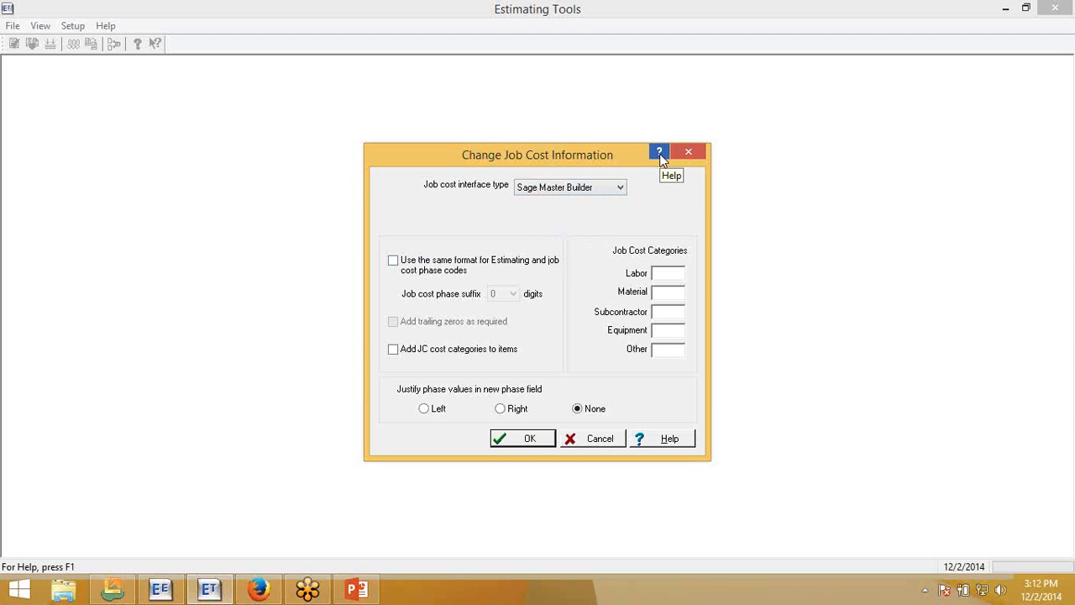
{"action": "mouse_move", "coordinate": [662, 161]}
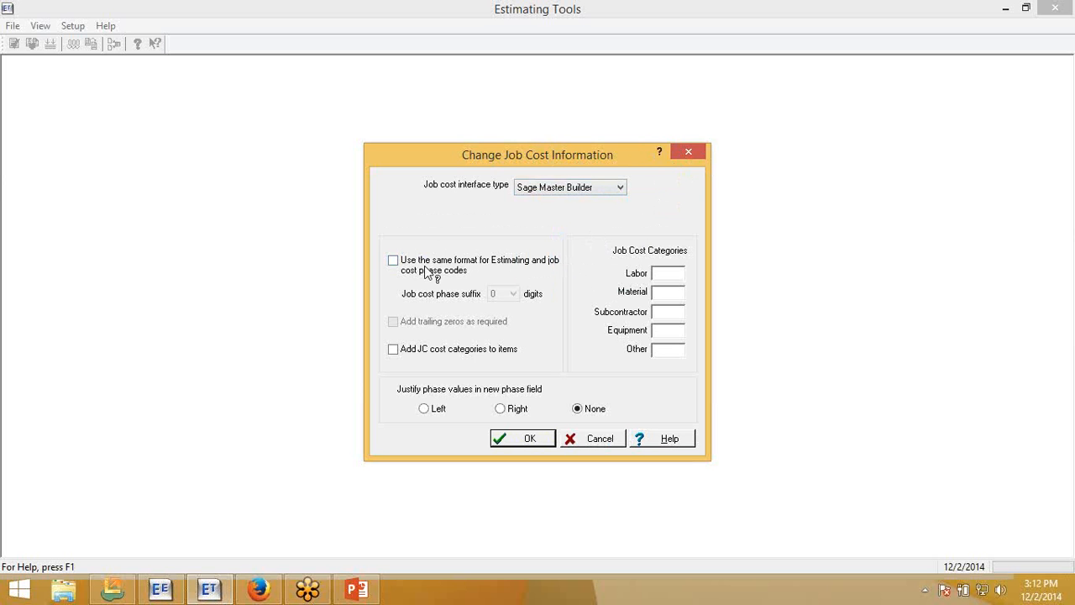
{"action": "left_click", "coordinate": [393, 259]}
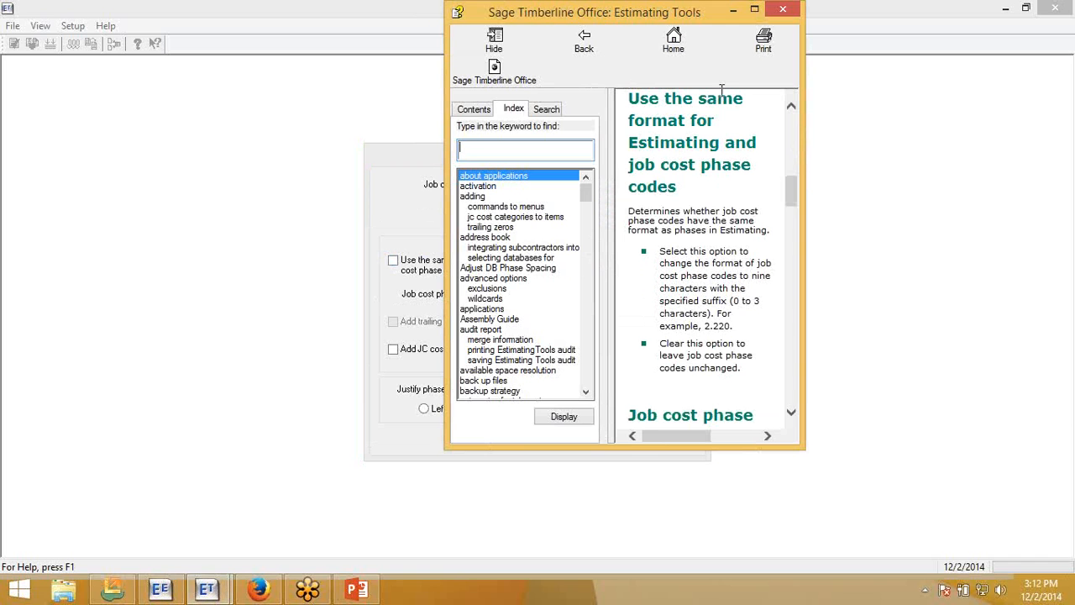
{"action": "mouse_move", "coordinate": [483, 246]}
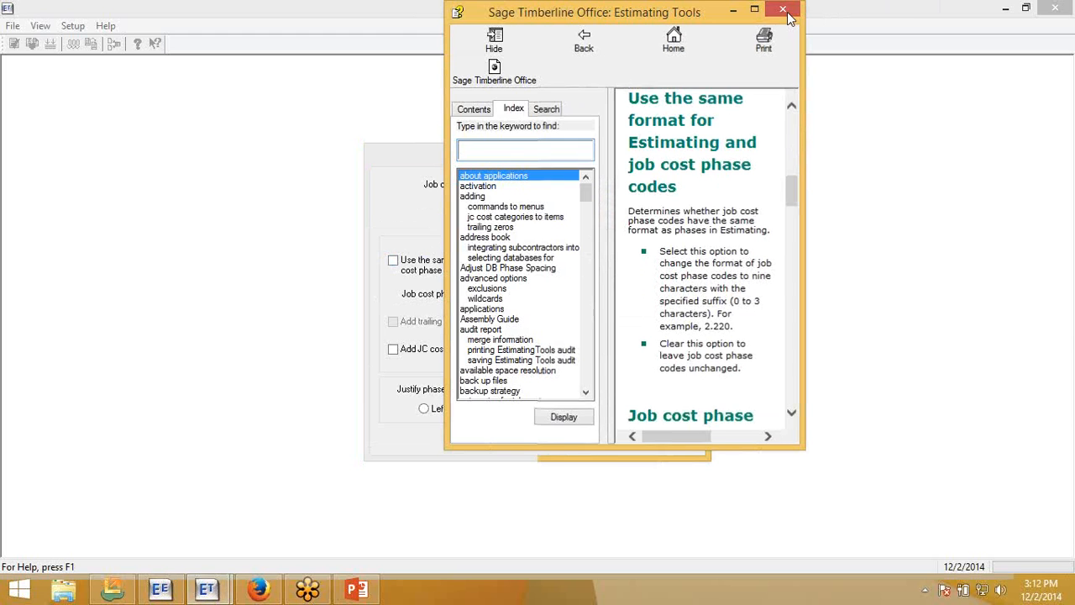
{"action": "left_click", "coordinate": [783, 10]}
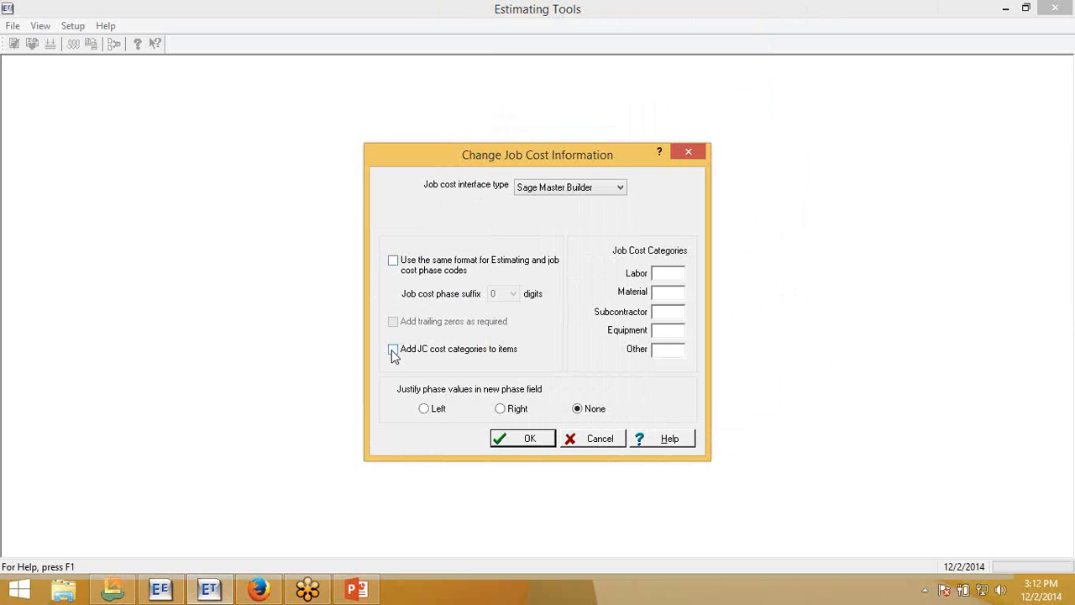
- Add JC cost categories to items, right-justify phase values, and apply the changes
{"action": "left_click", "coordinate": [392, 348]}
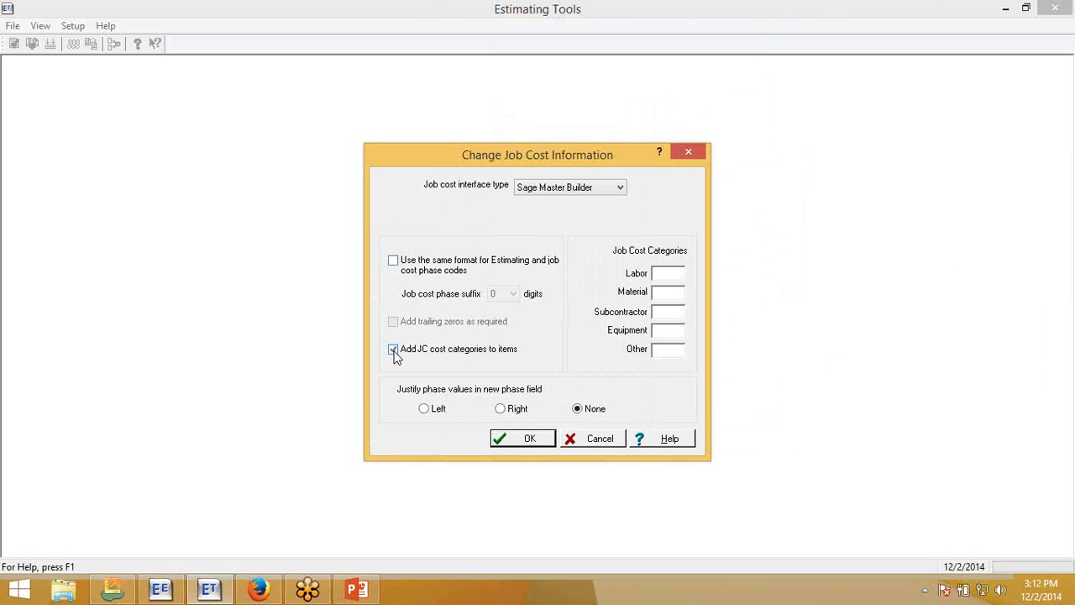
{"action": "left_click", "coordinate": [392, 348]}
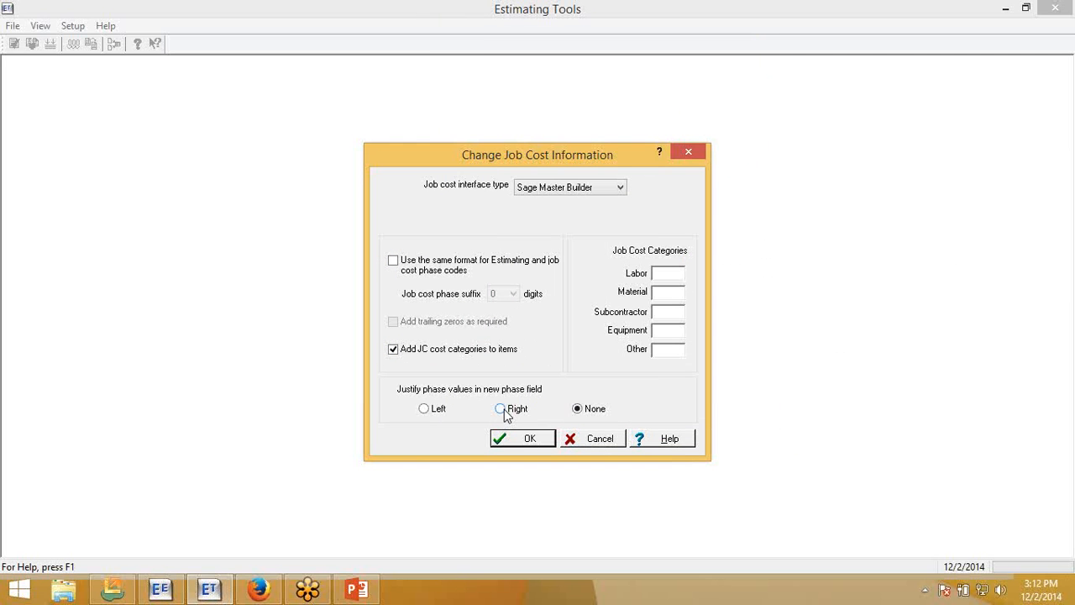
{"action": "left_click", "coordinate": [500, 408]}
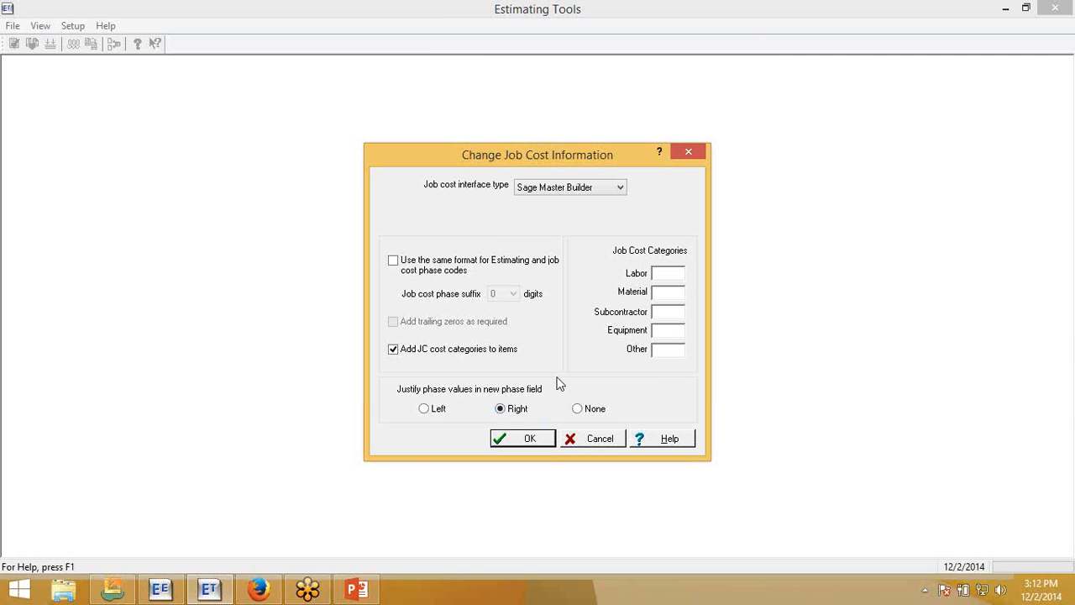
{"action": "mouse_move", "coordinate": [546, 436]}
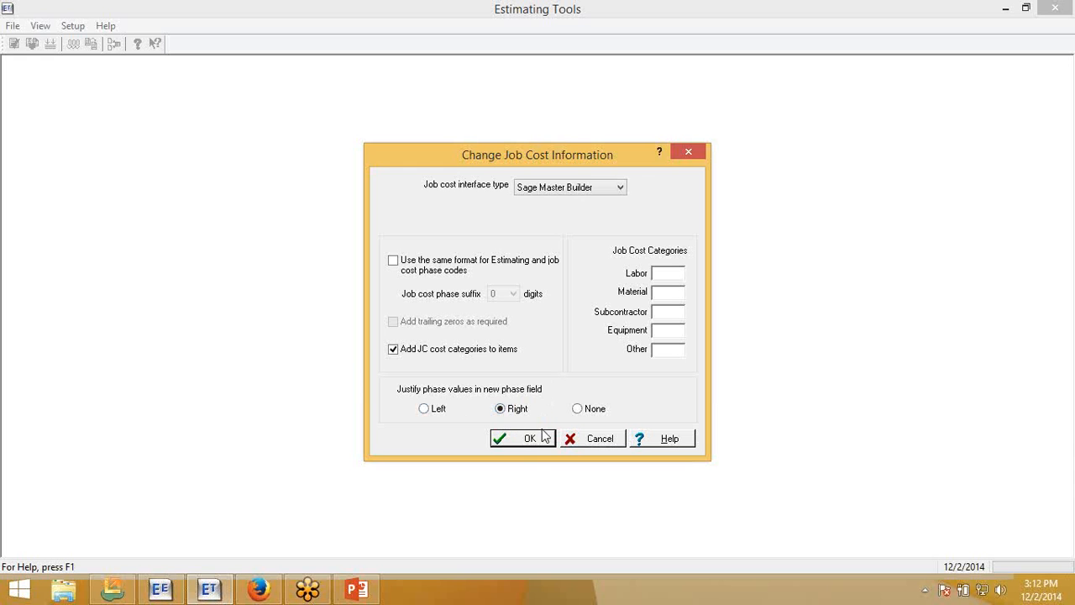
{"action": "left_click", "coordinate": [522, 437]}
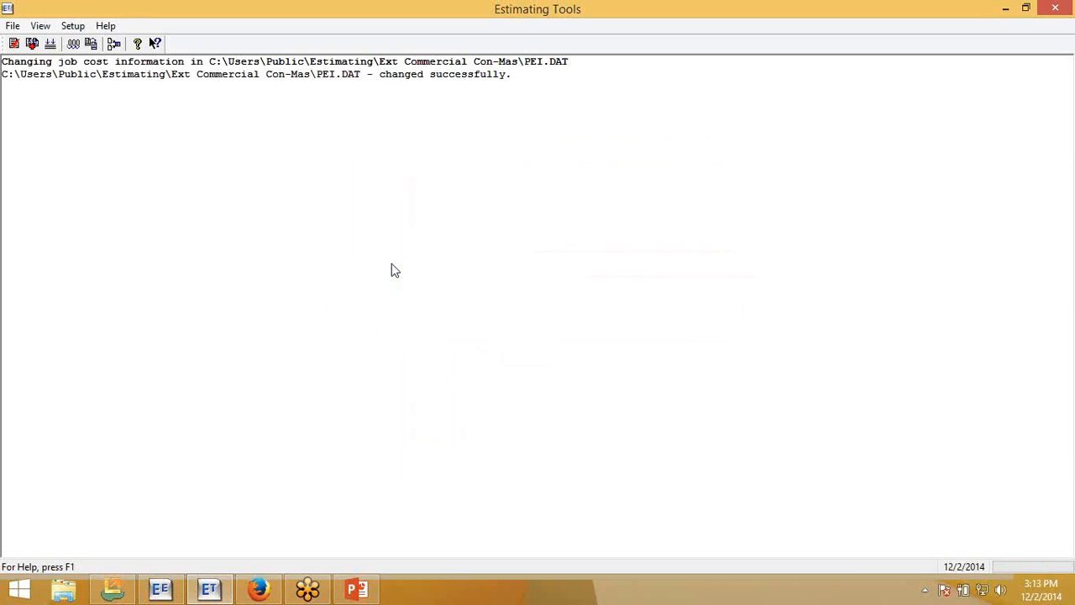
{"action": "mouse_move", "coordinate": [557, 89]}
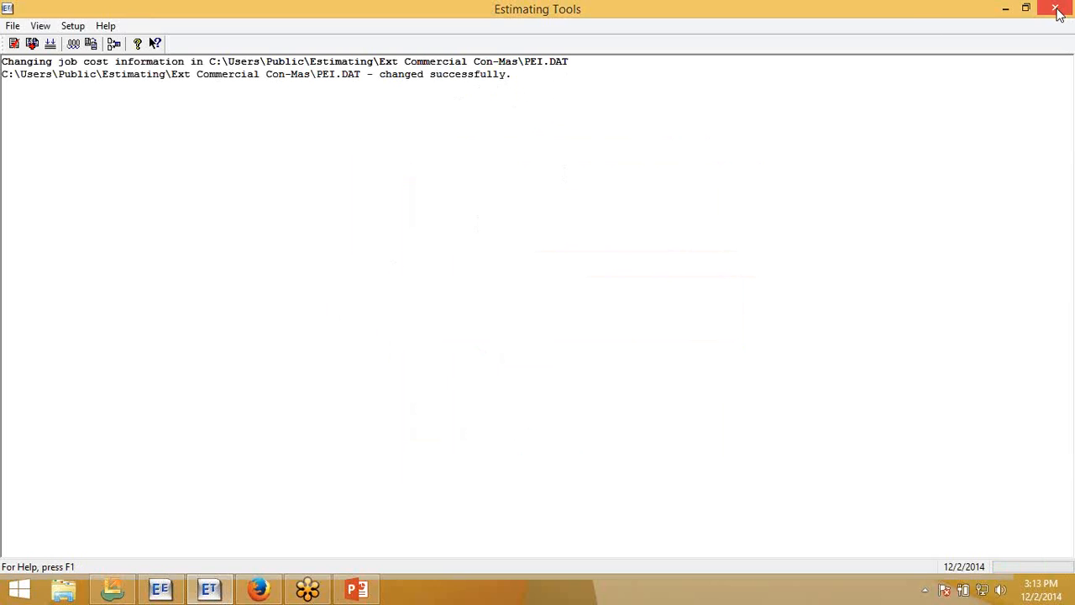
- Close Estimating Tools and save the audit information as the ptwin audit file
{"action": "left_click", "coordinate": [1058, 9]}
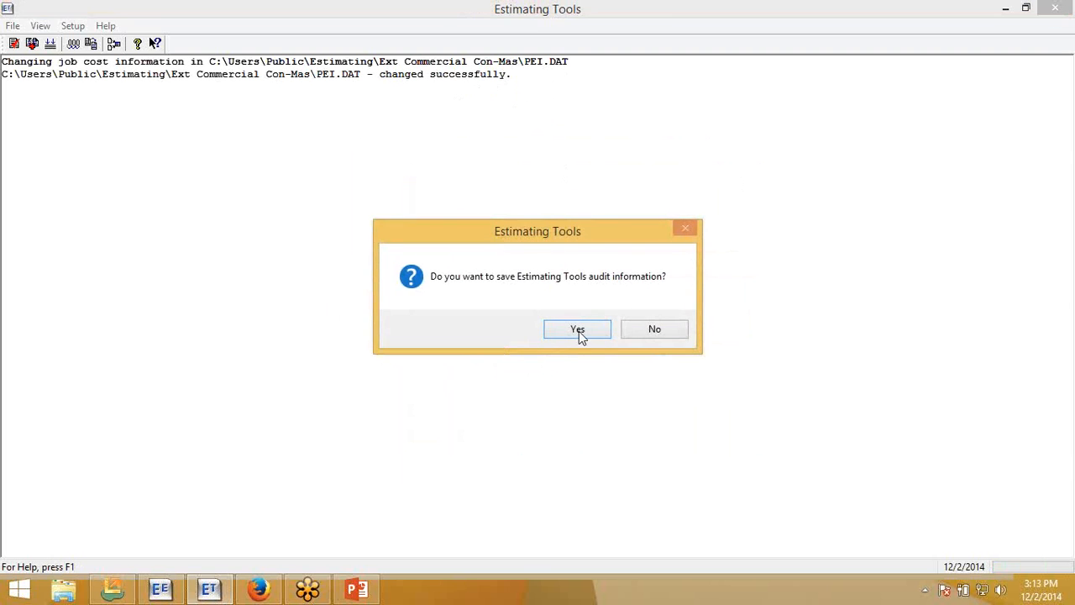
{"action": "left_click", "coordinate": [577, 329]}
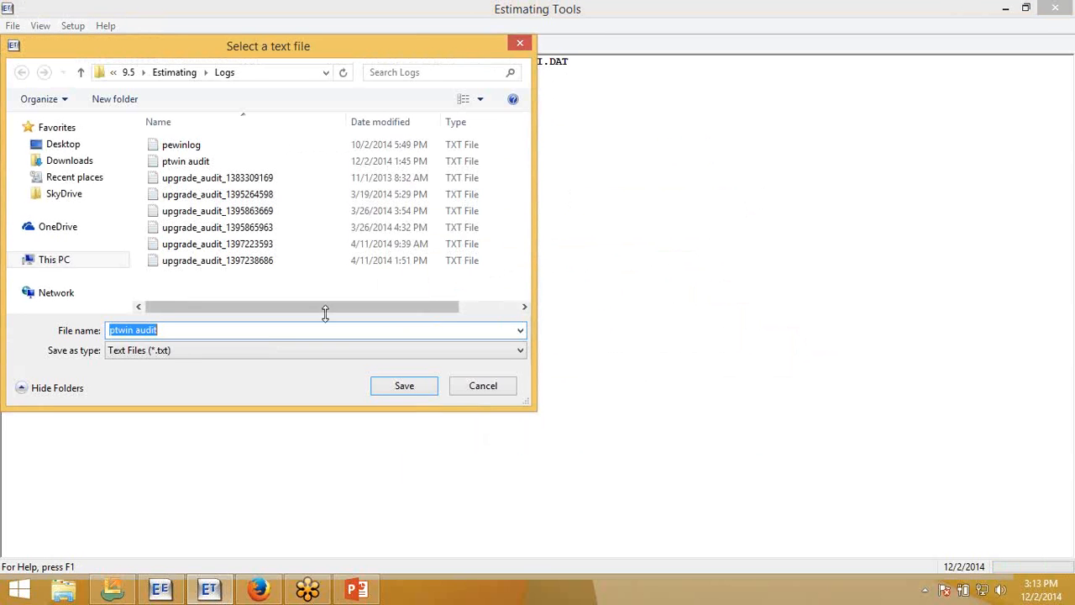
{"action": "left_click", "coordinate": [404, 386]}
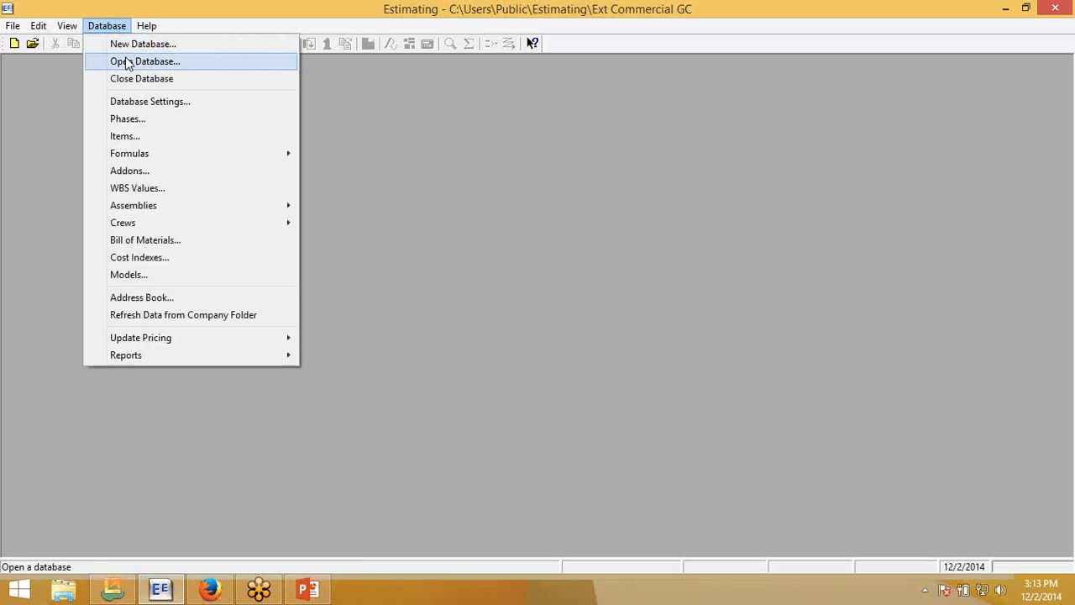
- Switch the open database from Ext Commercial GC to Ext Commercial Con-Mas
{"action": "left_click", "coordinate": [146, 60]}
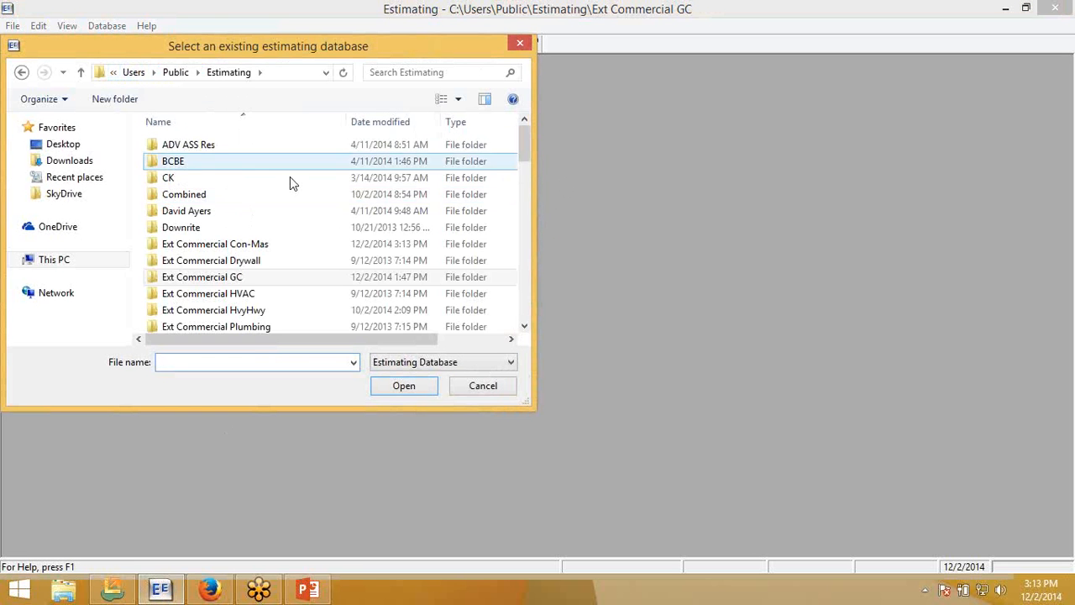
{"action": "double_click", "coordinate": [215, 244]}
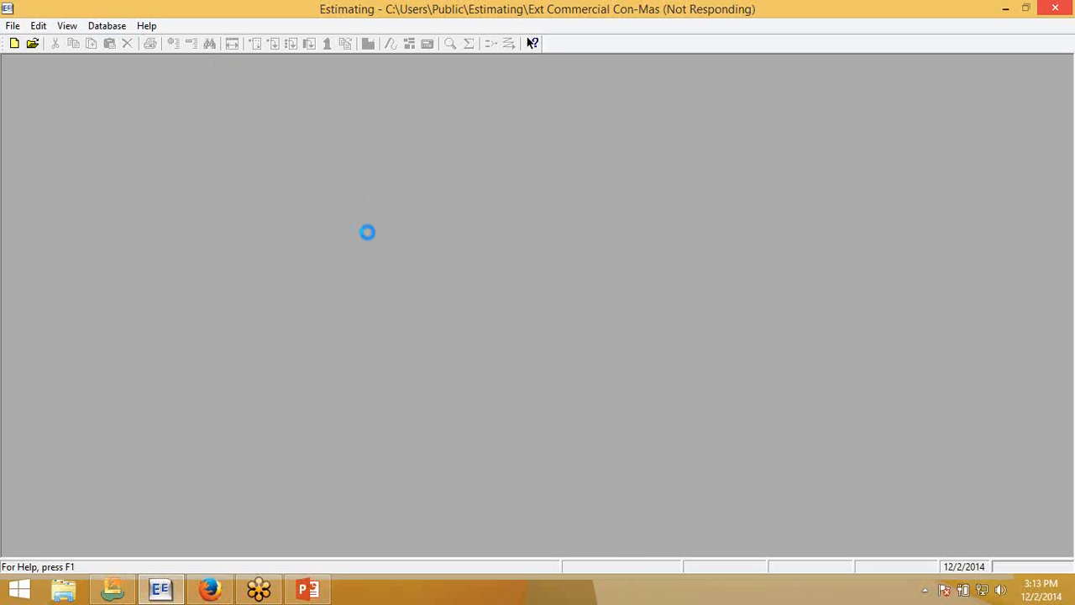
{"action": "left_click", "coordinate": [106, 25]}
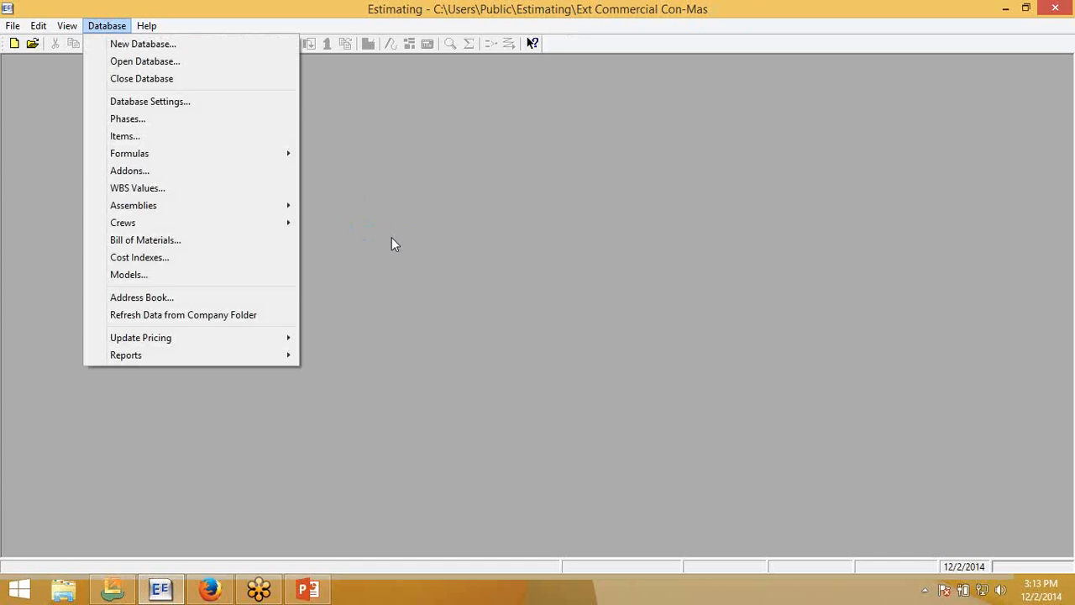
{"action": "mouse_move", "coordinate": [143, 43]}
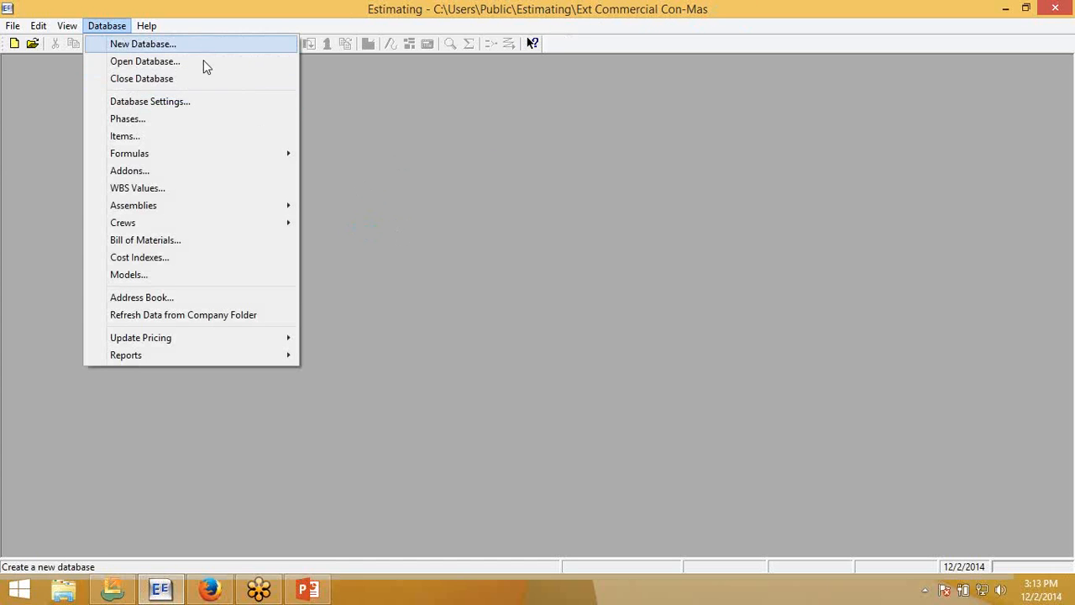
- Open Database Settings and cancel the Select Company dialog, keeping the company folder
{"action": "left_click", "coordinate": [150, 101]}
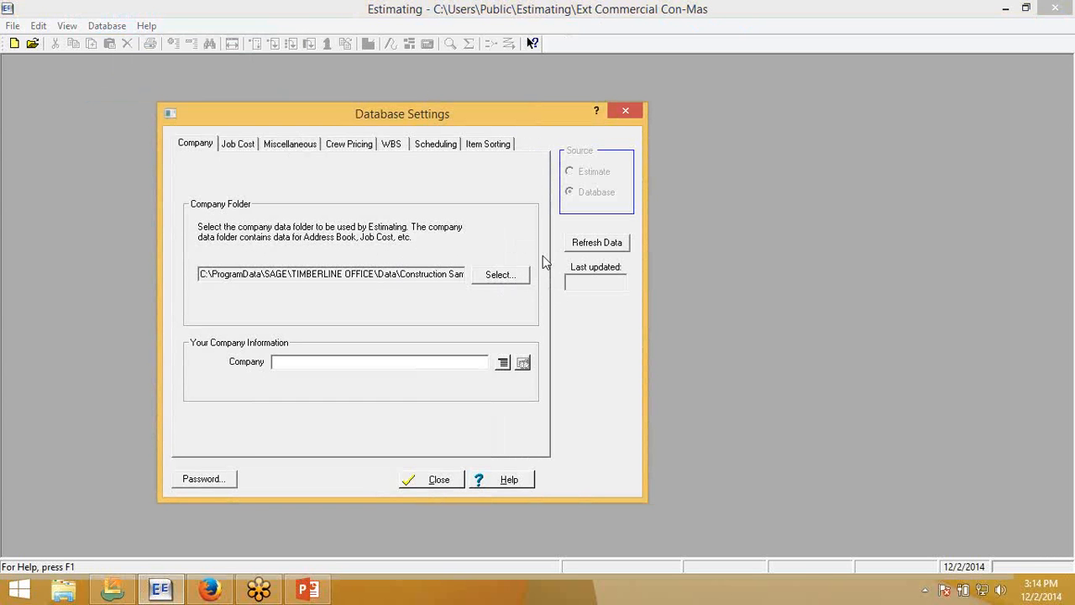
{"action": "mouse_move", "coordinate": [515, 284]}
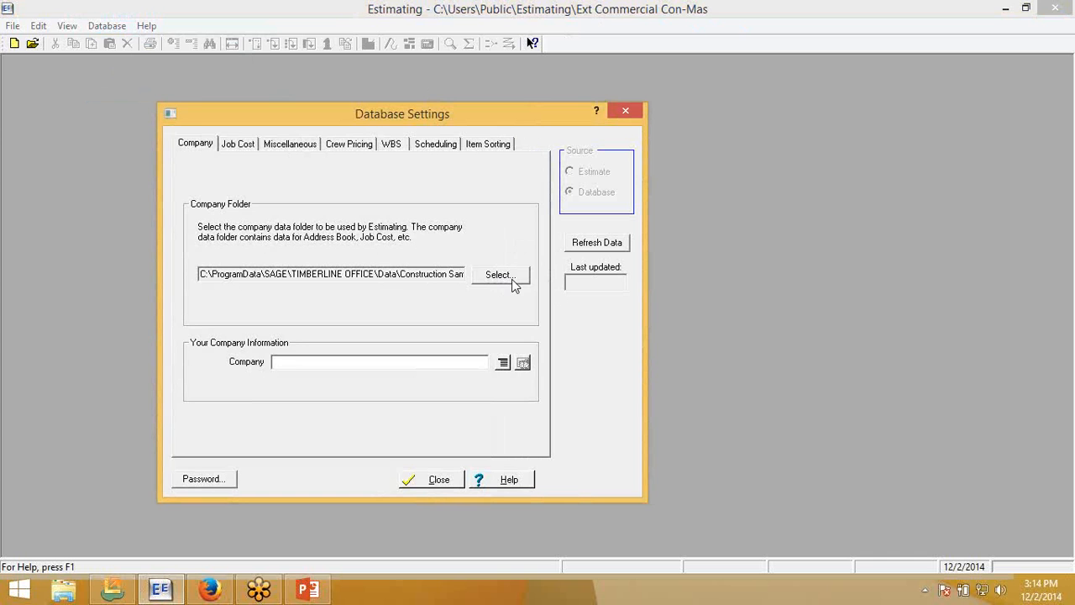
{"action": "left_click", "coordinate": [498, 274]}
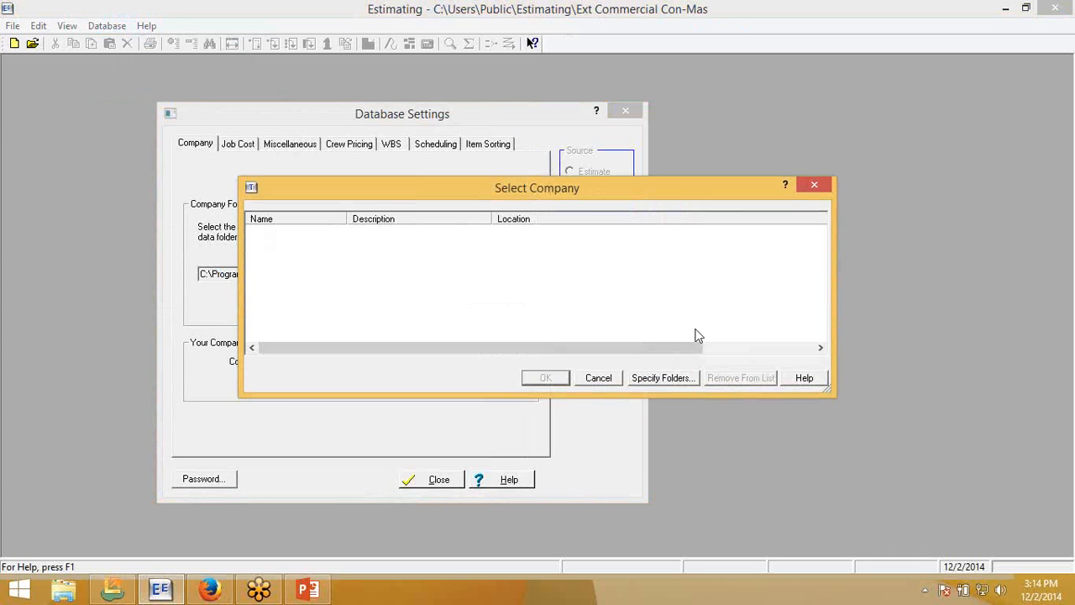
{"action": "left_click", "coordinate": [599, 377]}
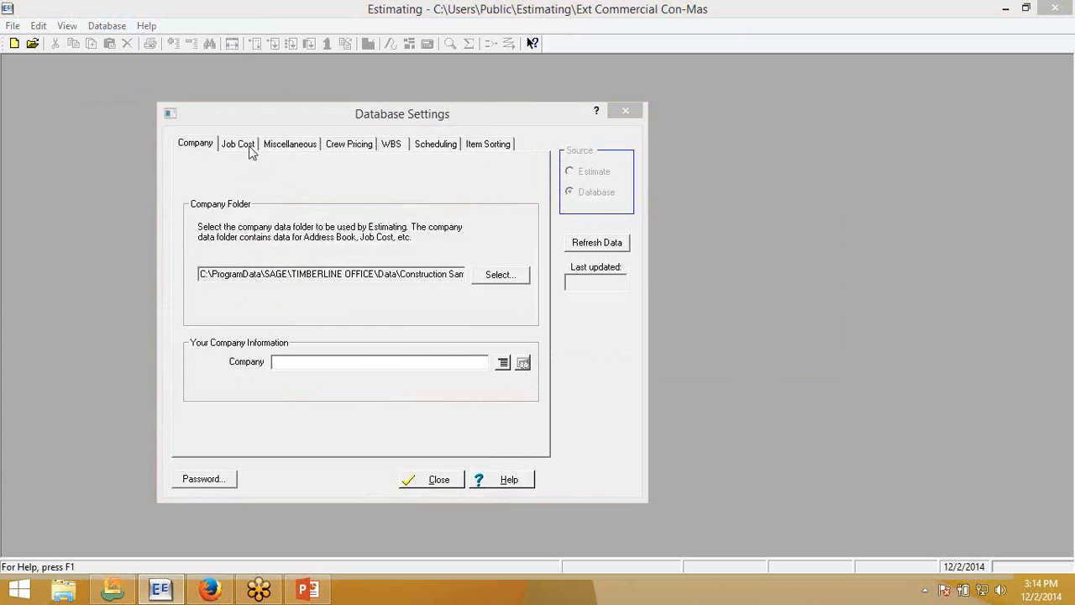
- On the Job Cost tab, keep data drive C and choose Sample Company with user Davis
{"action": "left_click", "coordinate": [238, 144]}
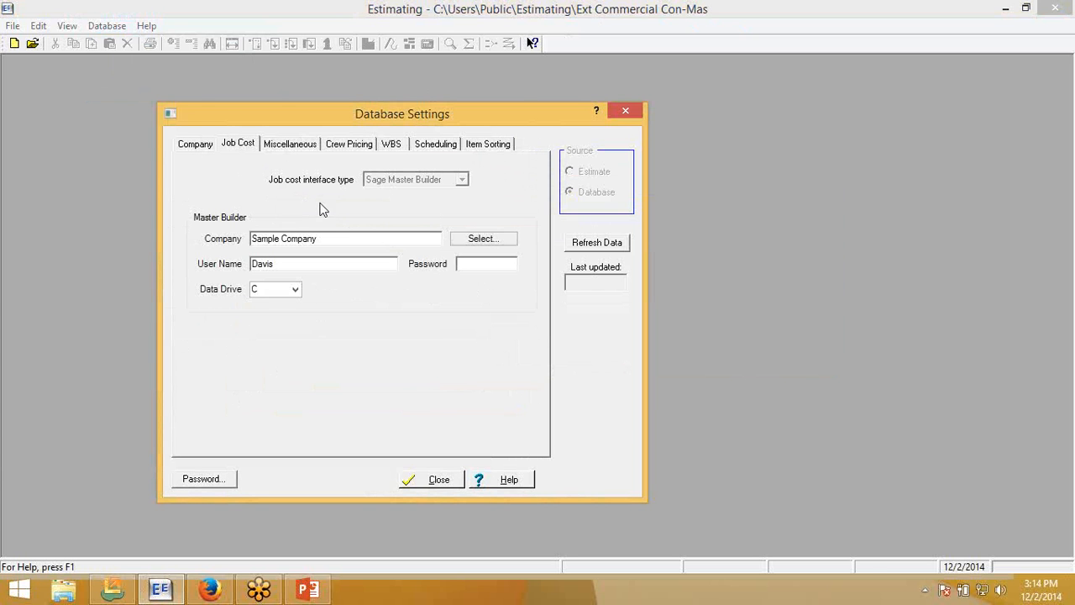
{"action": "mouse_move", "coordinate": [445, 197]}
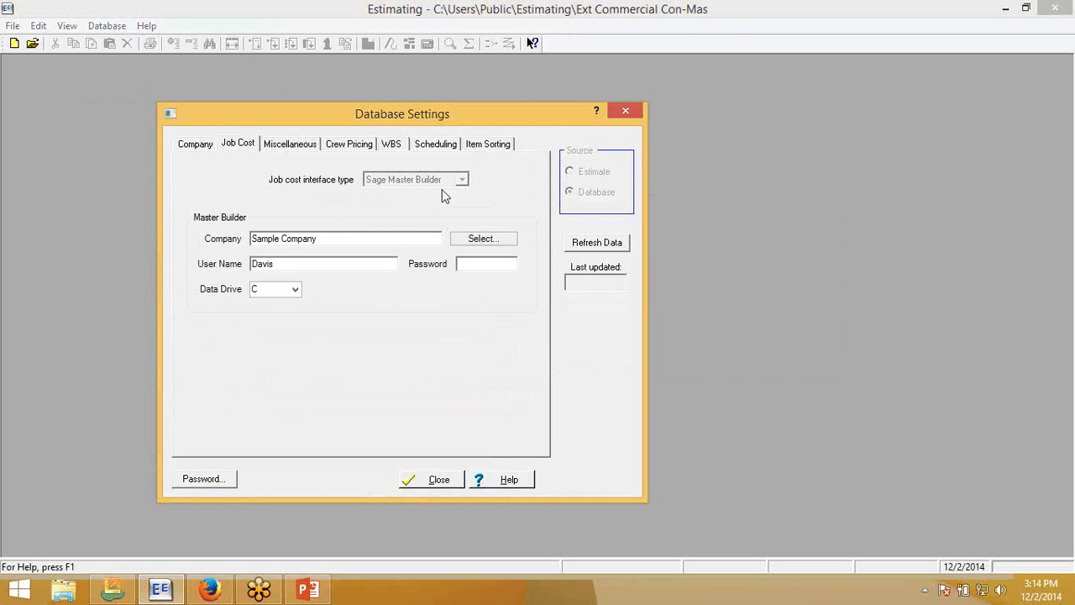
{"action": "mouse_move", "coordinate": [361, 256]}
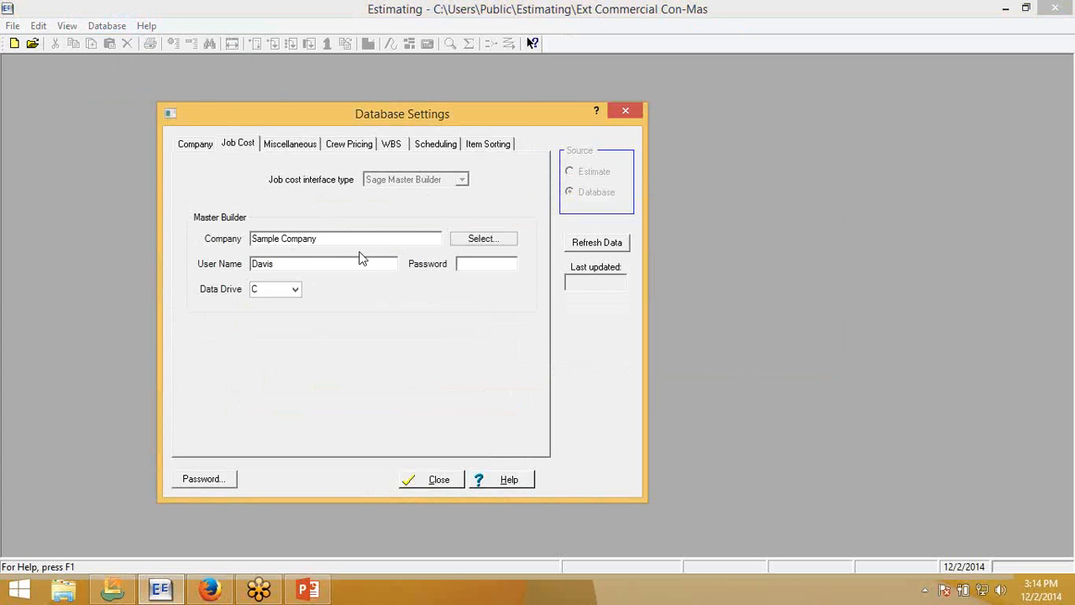
{"action": "mouse_move", "coordinate": [300, 252]}
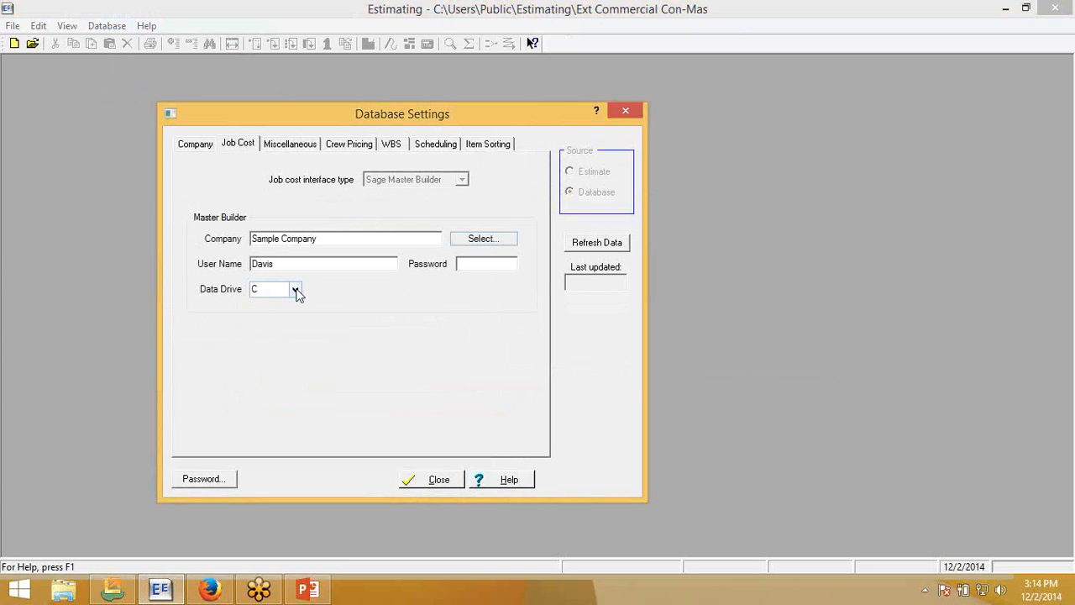
{"action": "left_click", "coordinate": [295, 289]}
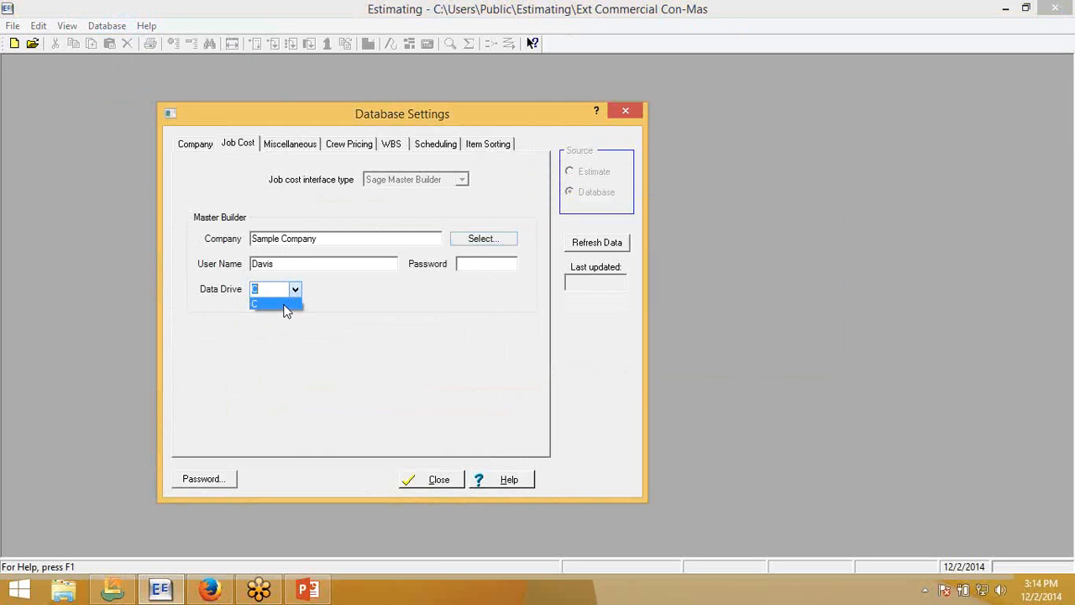
{"action": "left_click", "coordinate": [275, 289]}
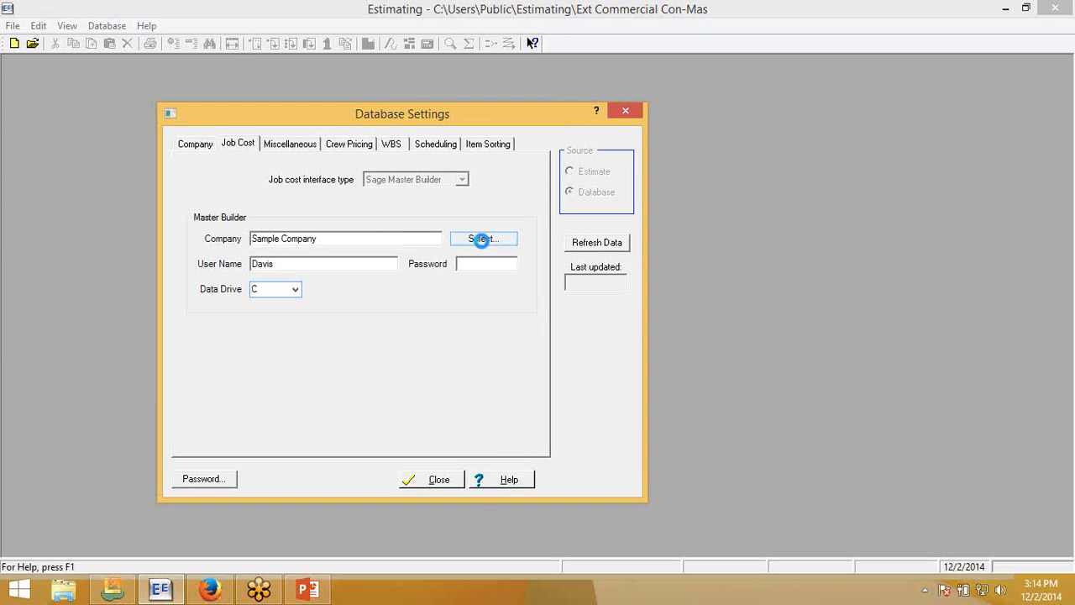
{"action": "left_click", "coordinate": [483, 239]}
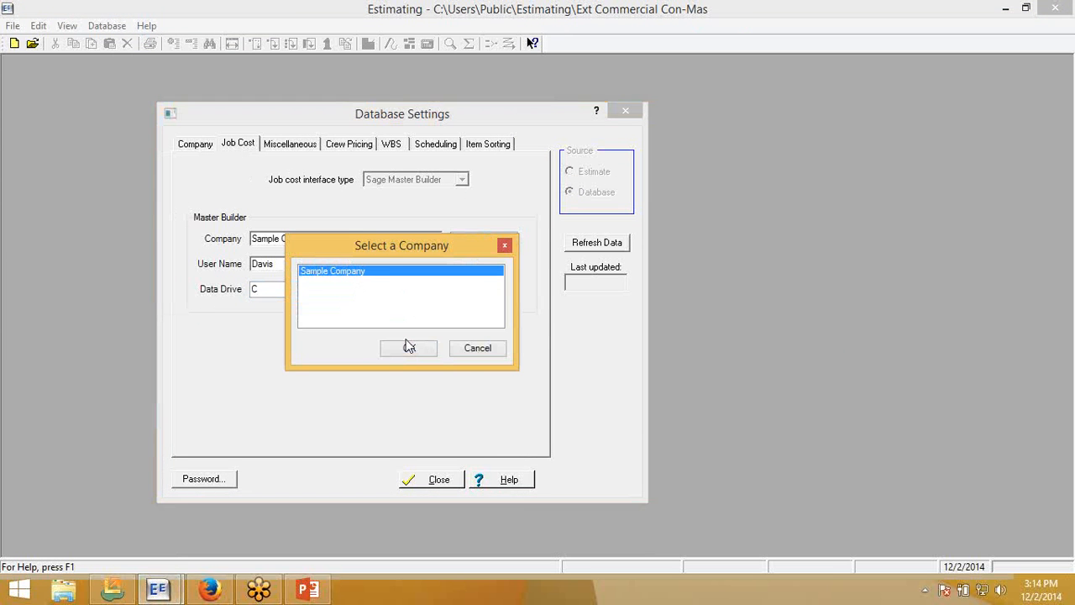
{"action": "left_click", "coordinate": [409, 348]}
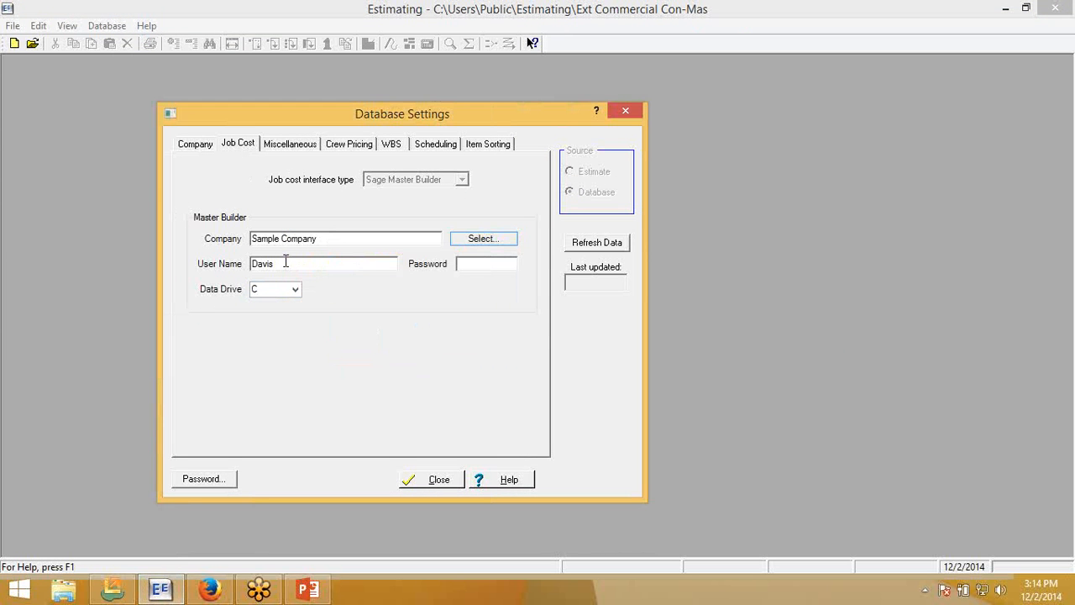
{"action": "left_click", "coordinate": [485, 264]}
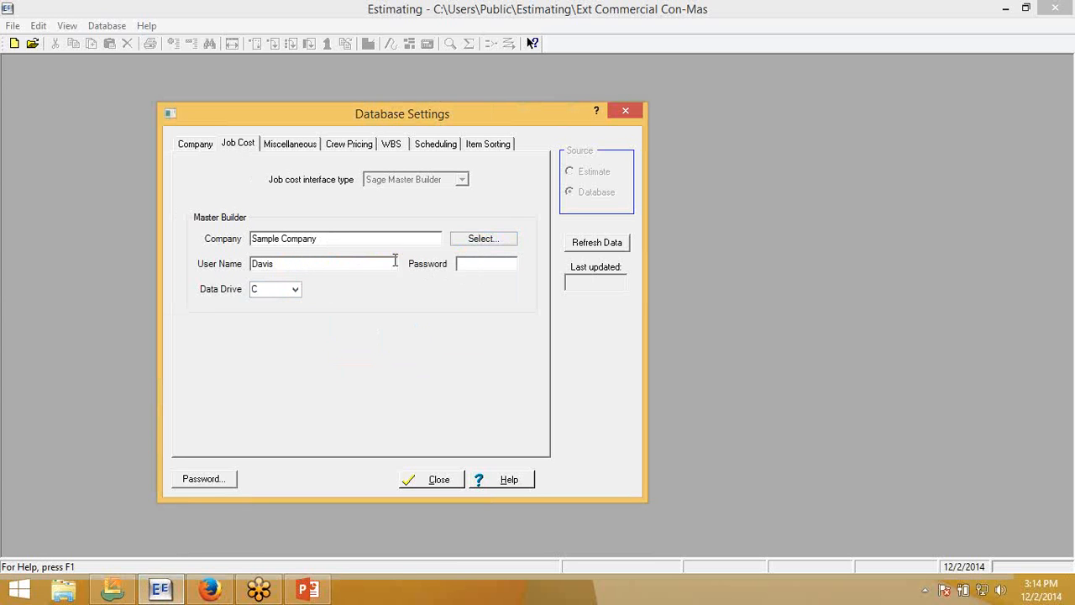
{"action": "mouse_move", "coordinate": [423, 302]}
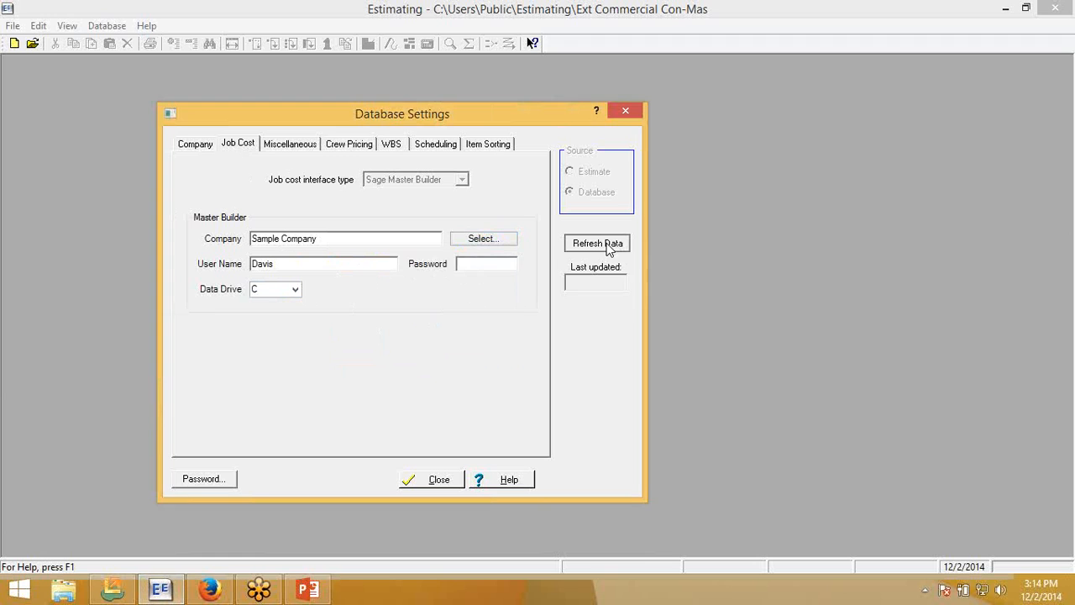
- Refresh job cost data from Sample Company so last updated shows 12/2/2014, then close
{"action": "left_click", "coordinate": [597, 243]}
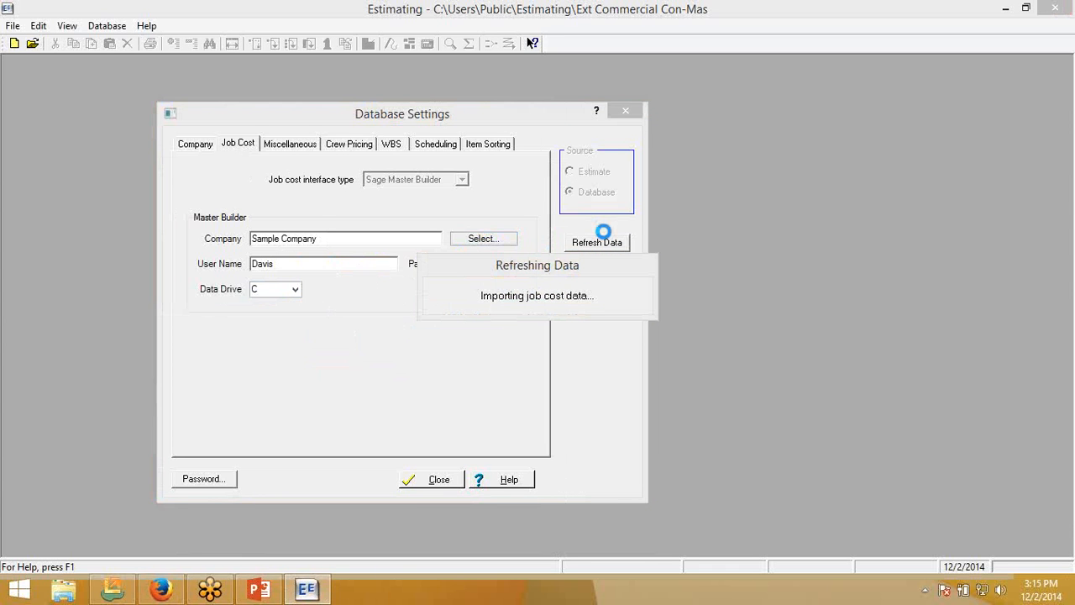
{"action": "left_click", "coordinate": [597, 242]}
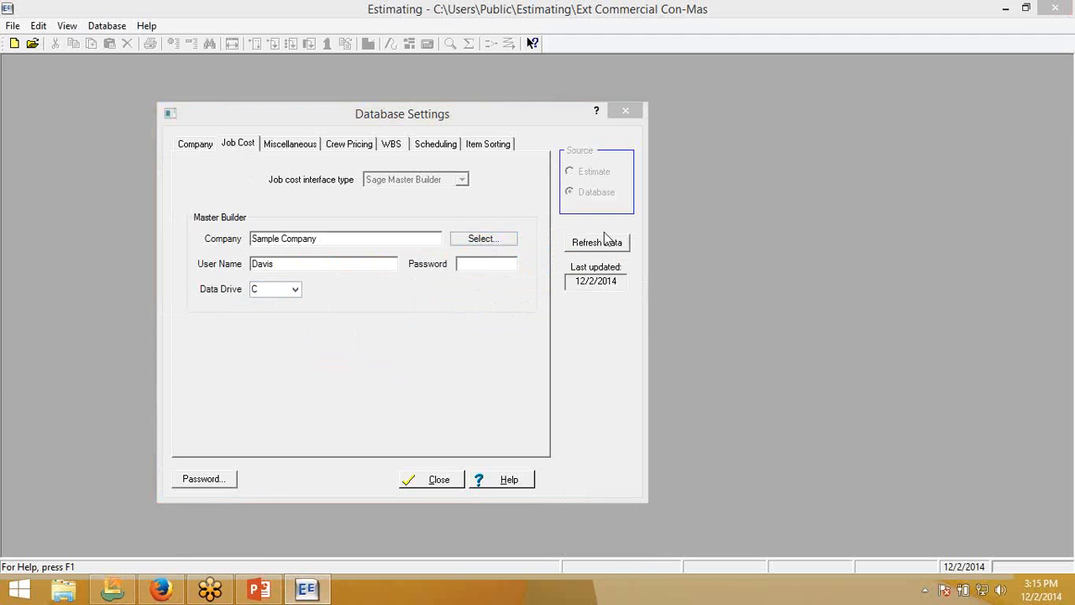
{"action": "mouse_move", "coordinate": [425, 460]}
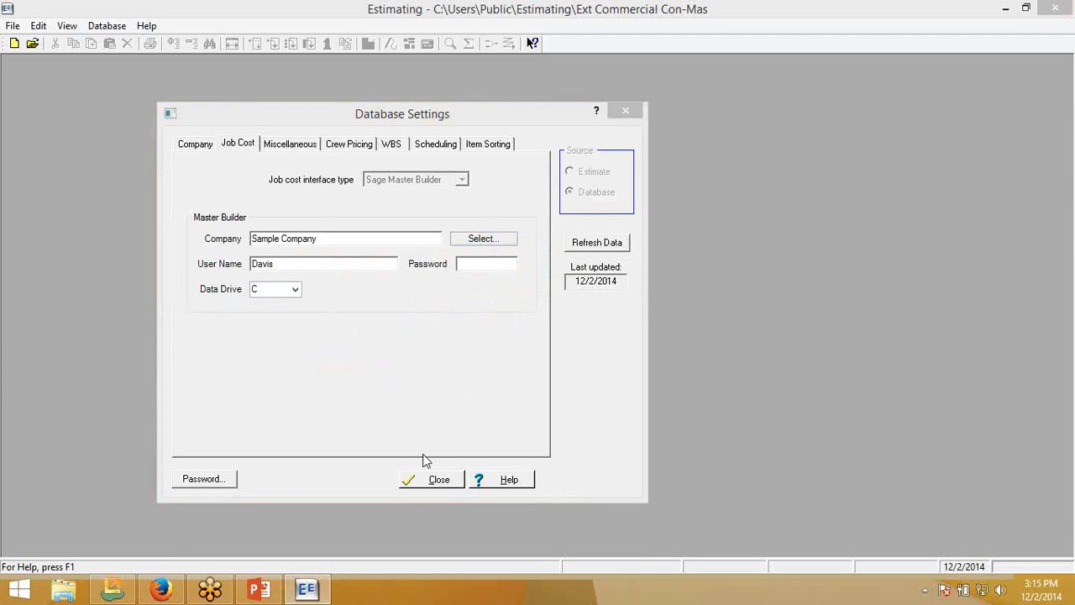
{"action": "mouse_move", "coordinate": [444, 489]}
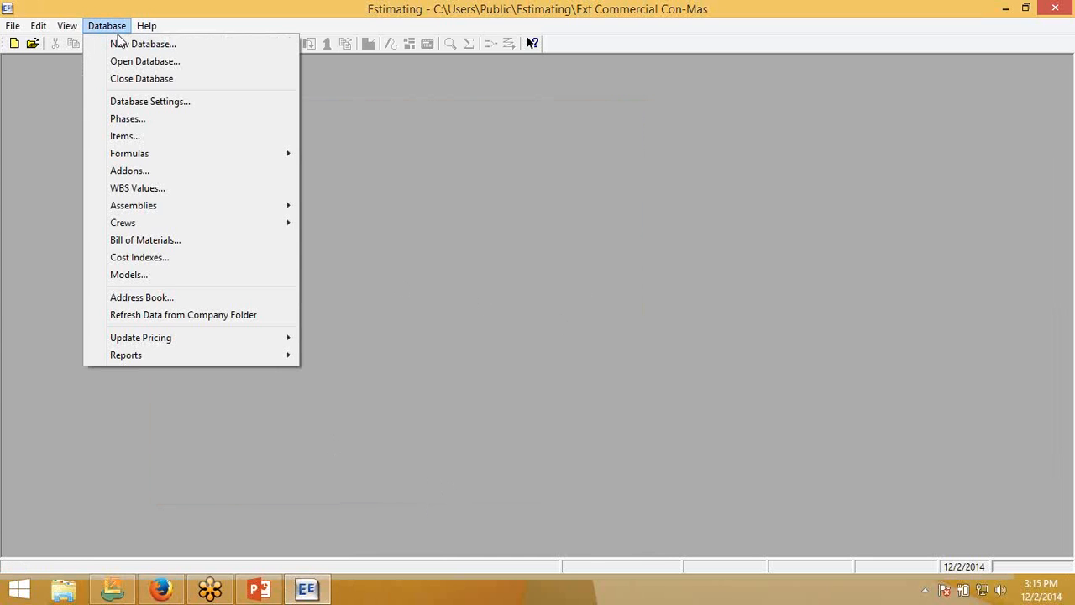
{"action": "mouse_move", "coordinate": [124, 136]}
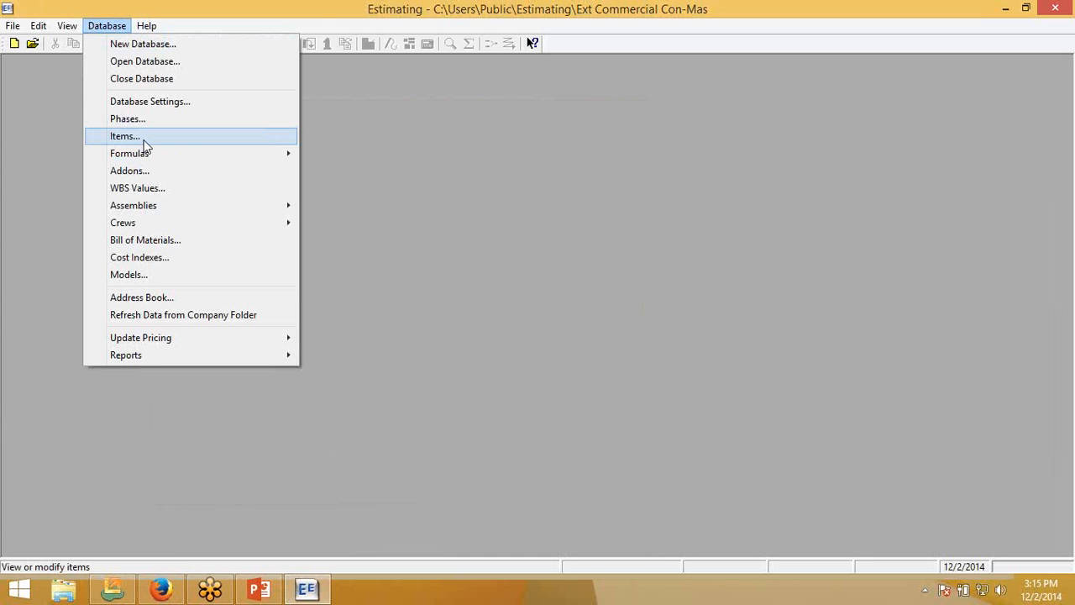
- Open the Temp Fence item (phase 1100.010, item 10) and view its rounding settings
{"action": "left_click", "coordinate": [125, 136]}
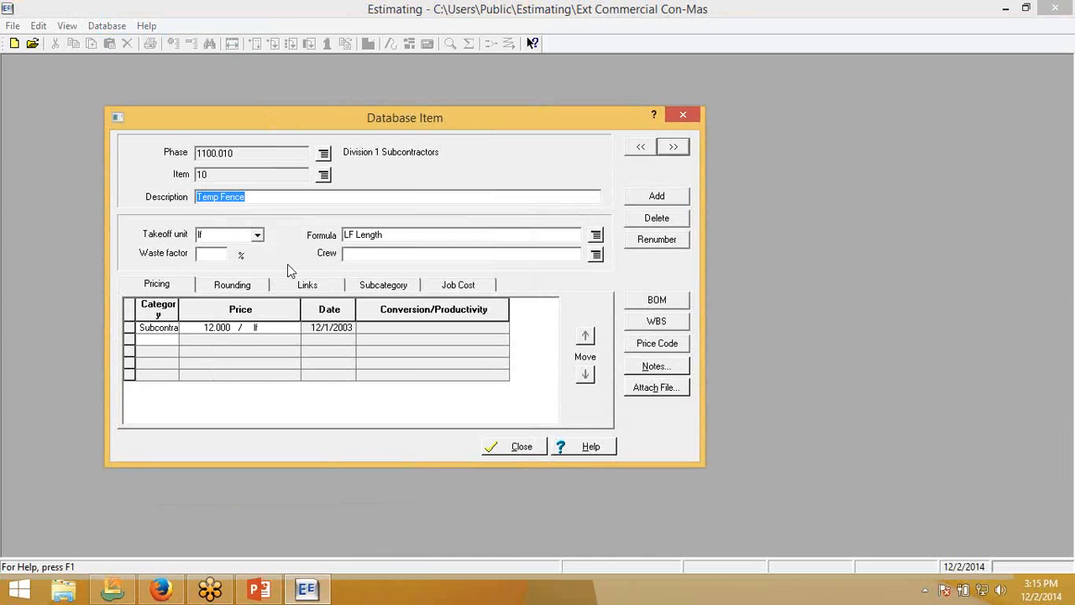
{"action": "left_click", "coordinate": [231, 284]}
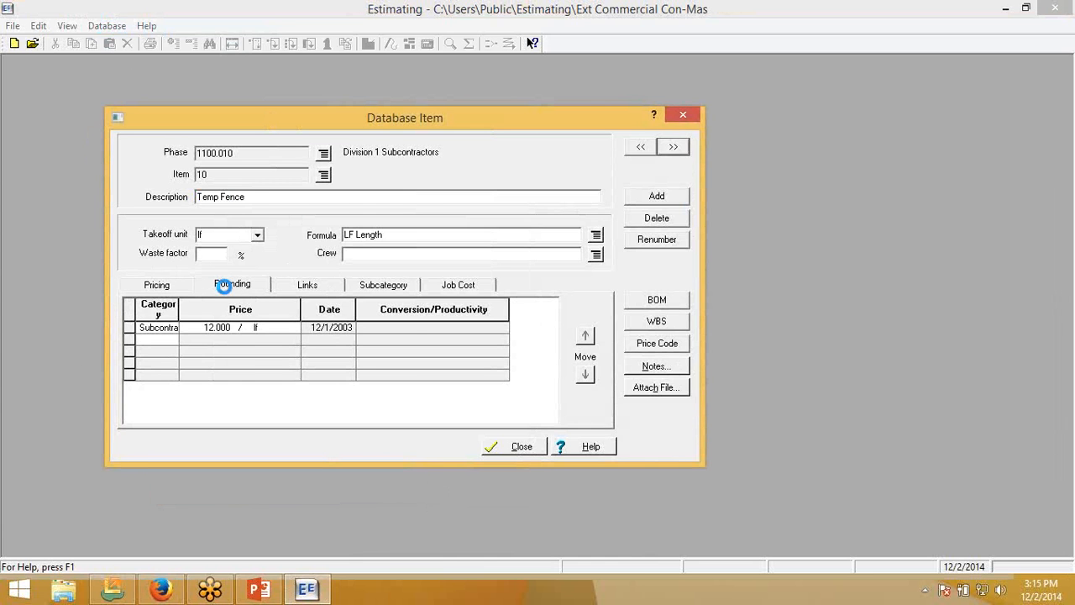
{"action": "left_click", "coordinate": [156, 284]}
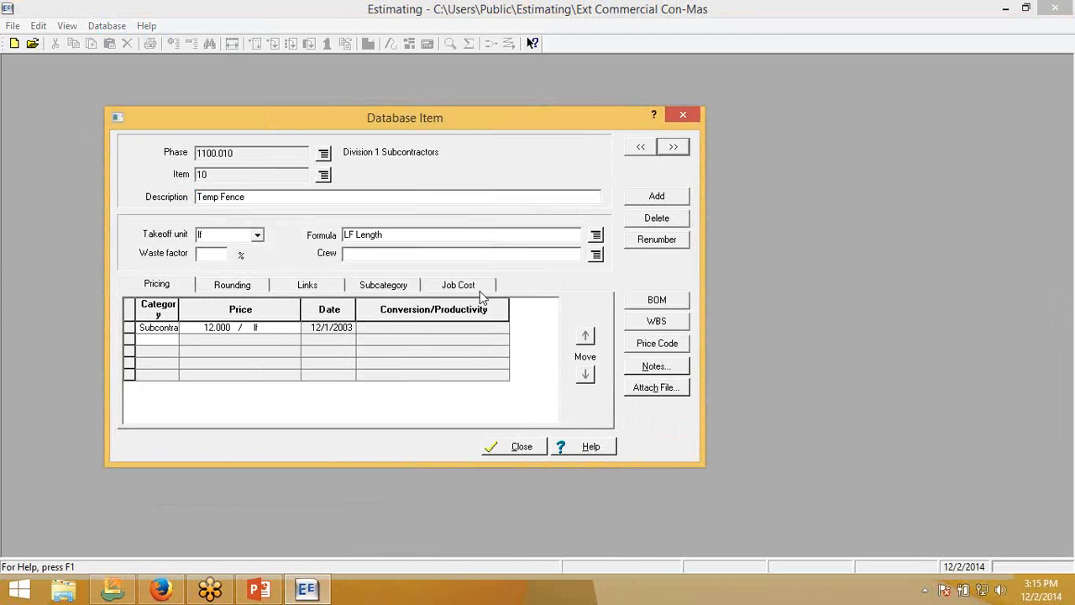
{"action": "mouse_move", "coordinate": [477, 292]}
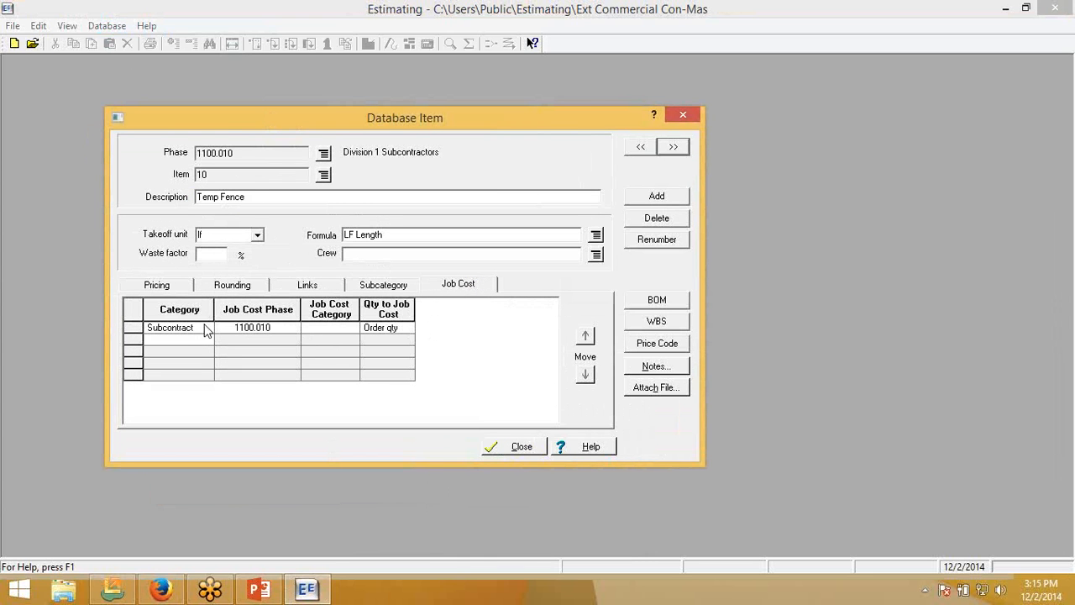
{"action": "mouse_move", "coordinate": [185, 334]}
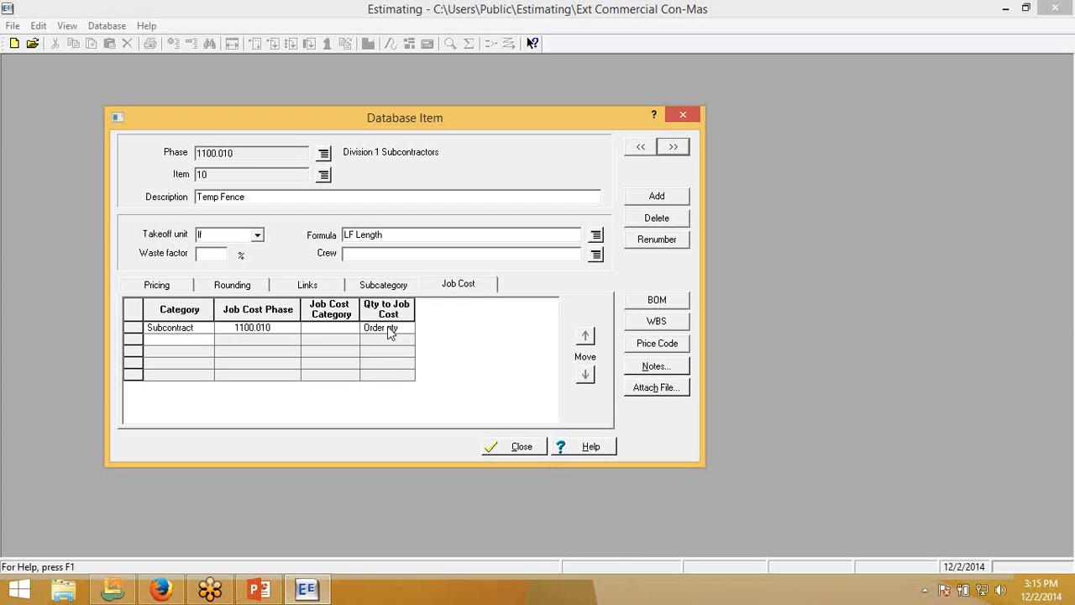
{"action": "mouse_move", "coordinate": [296, 336]}
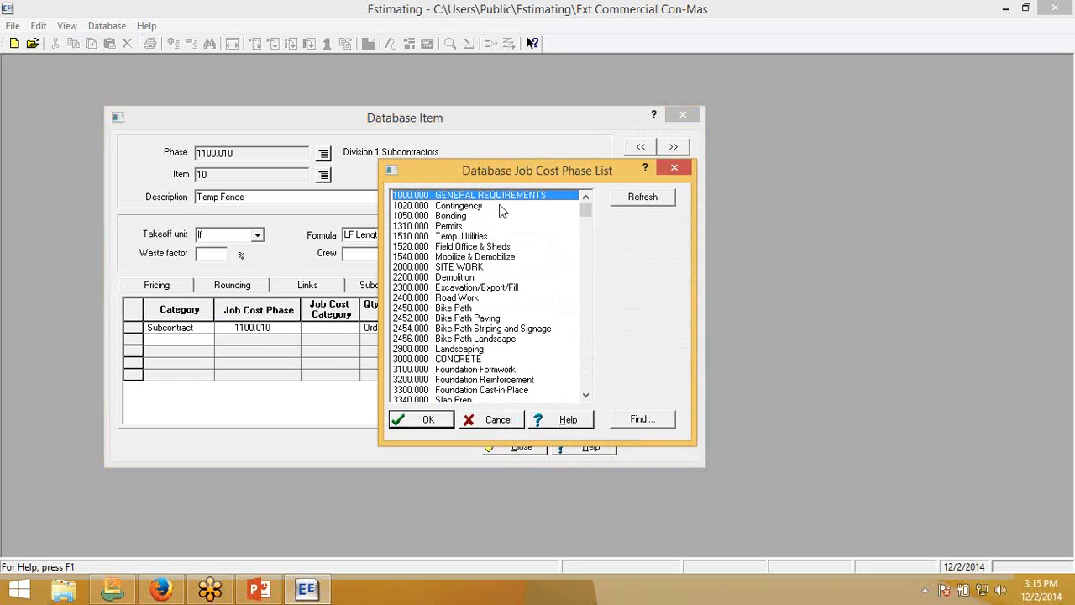
{"action": "mouse_move", "coordinate": [503, 272]}
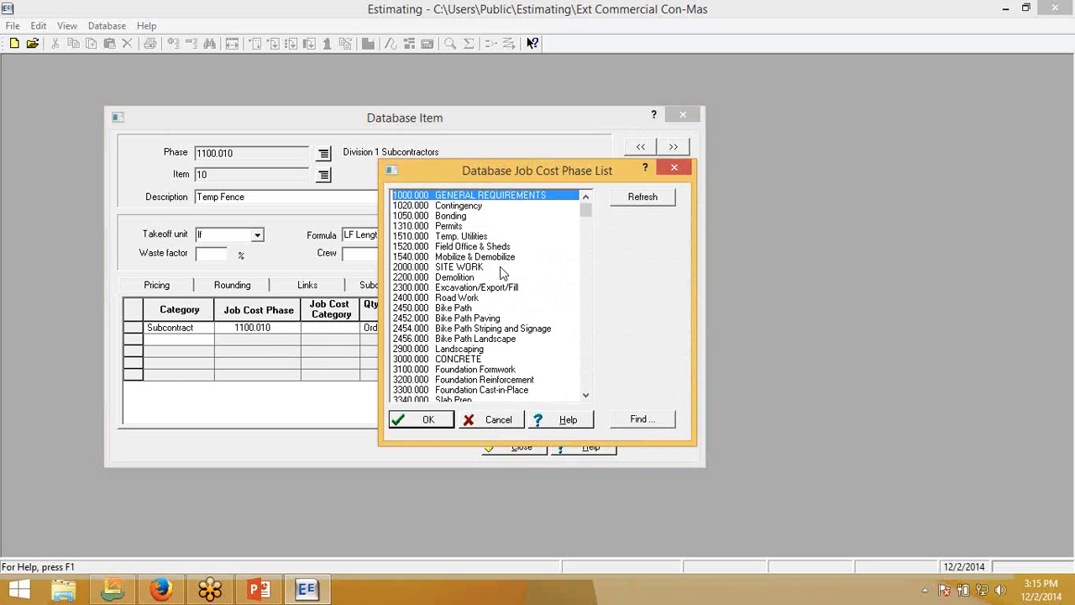
{"action": "mouse_move", "coordinate": [492, 367]}
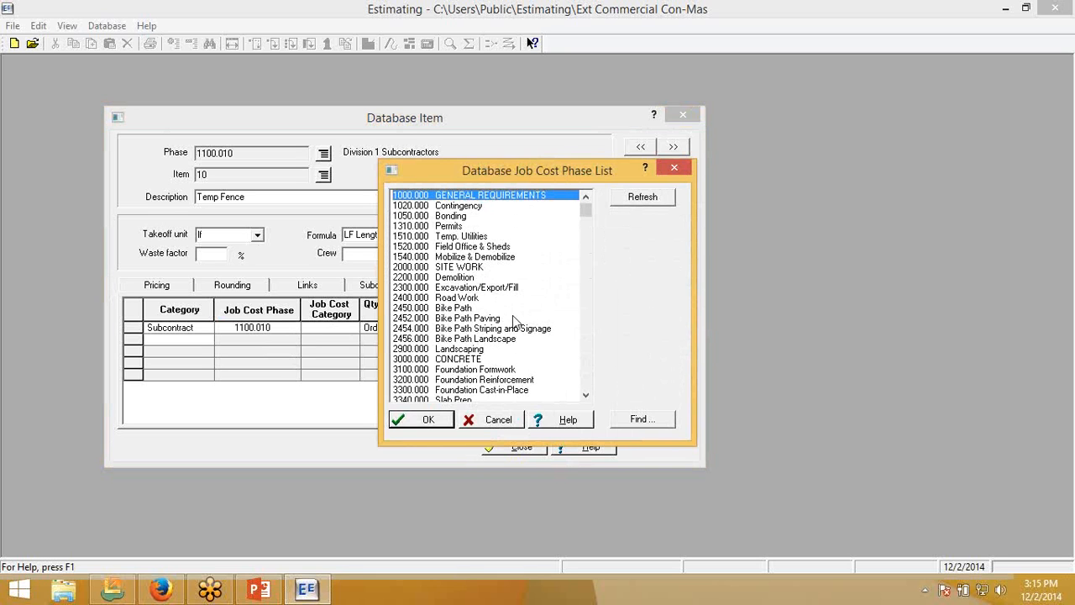
{"action": "mouse_move", "coordinate": [479, 227]}
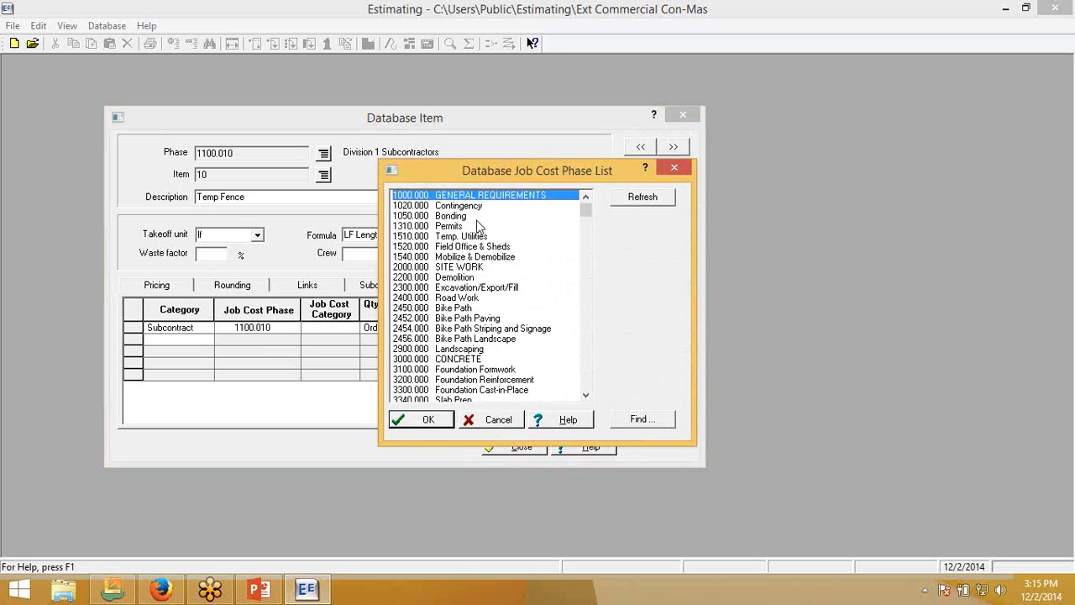
{"action": "mouse_move", "coordinate": [460, 232]}
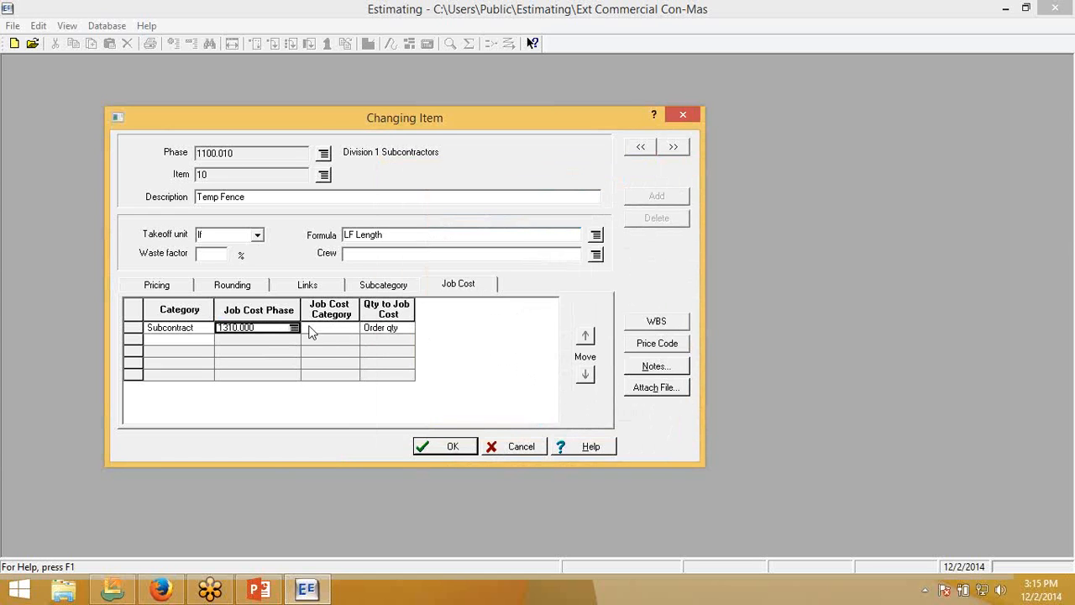
- Give Temp Fence phase 1310.000 and category 4-Subcontract, save, and close the item
{"action": "left_click", "coordinate": [330, 328]}
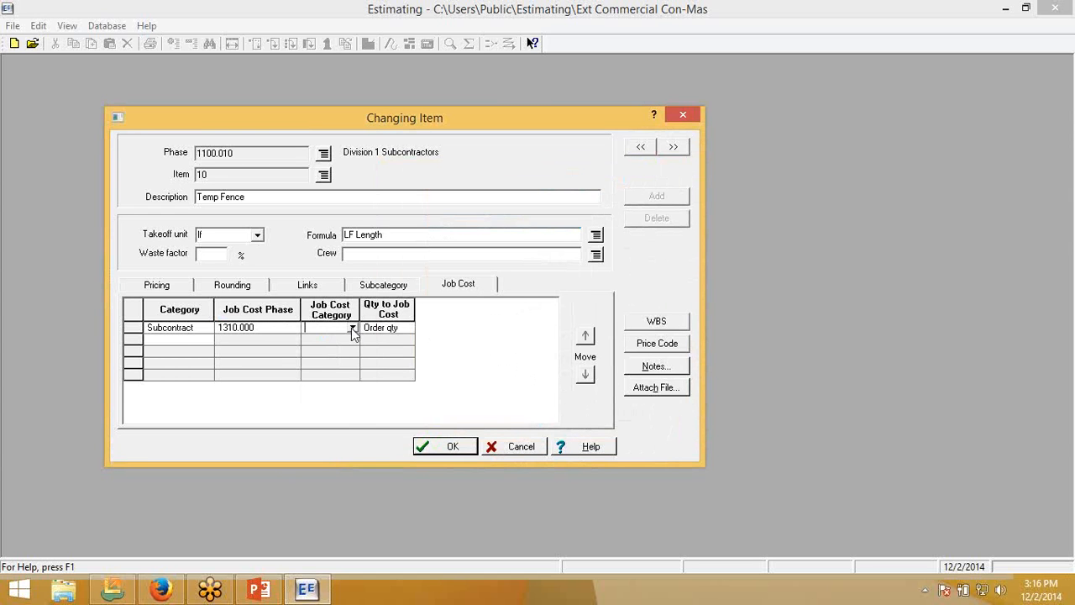
{"action": "left_click", "coordinate": [327, 328]}
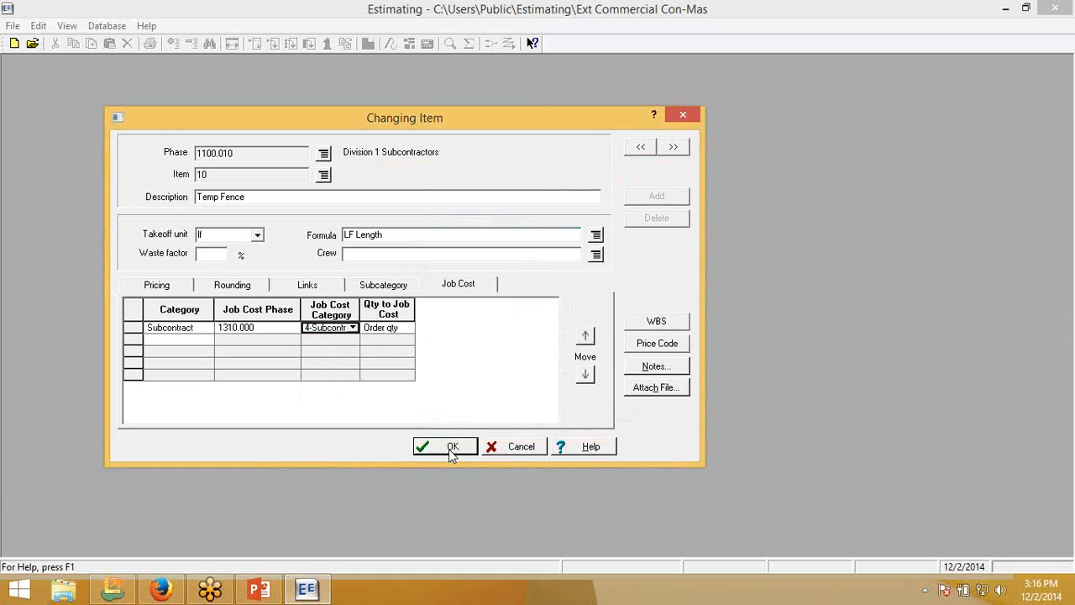
{"action": "left_click", "coordinate": [452, 446]}
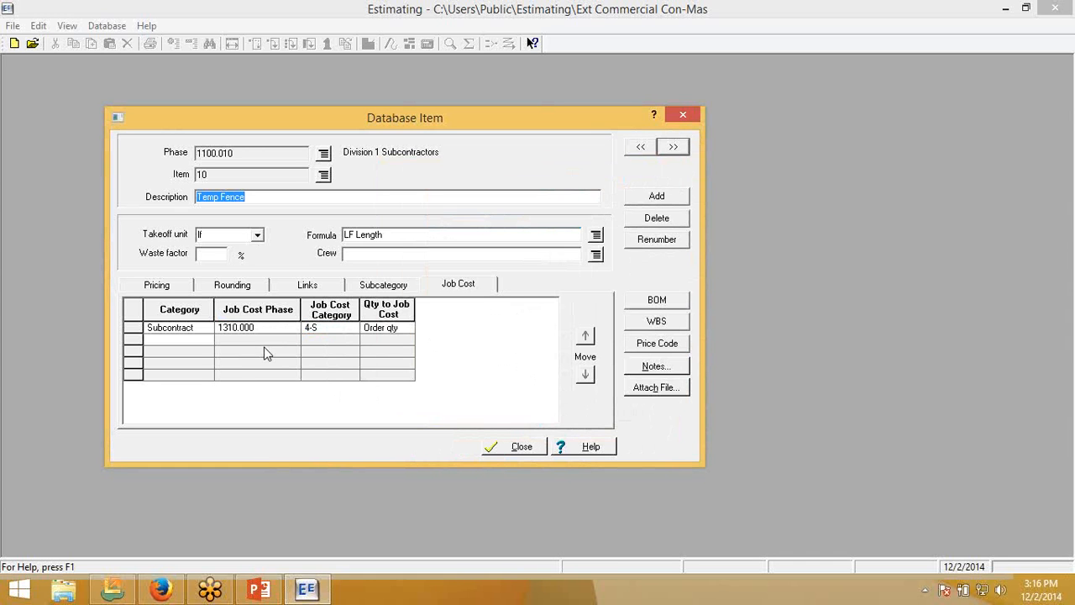
{"action": "mouse_move", "coordinate": [210, 329]}
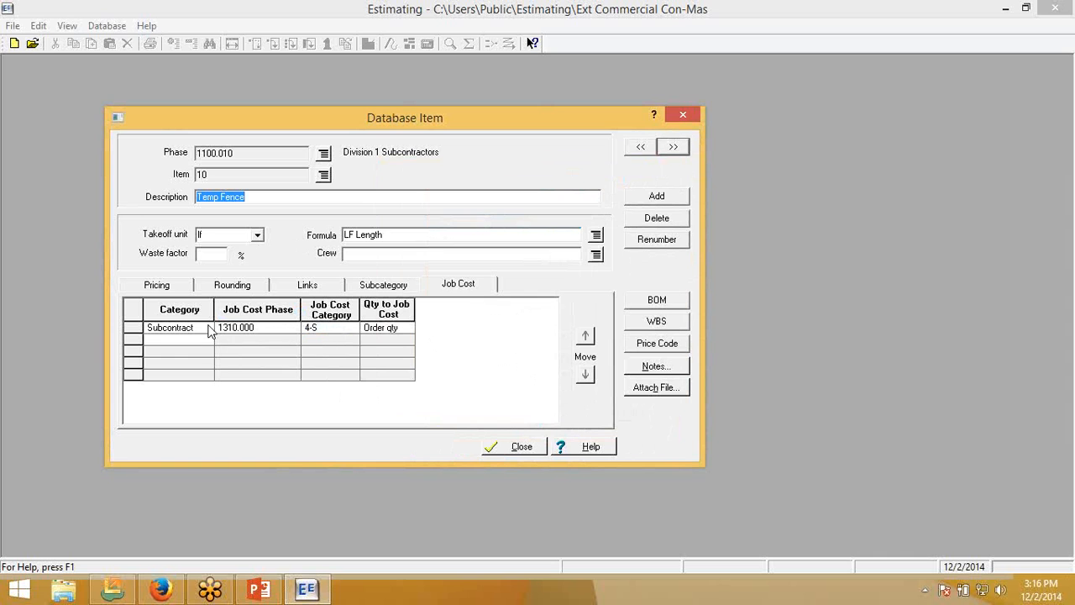
{"action": "mouse_move", "coordinate": [311, 338]}
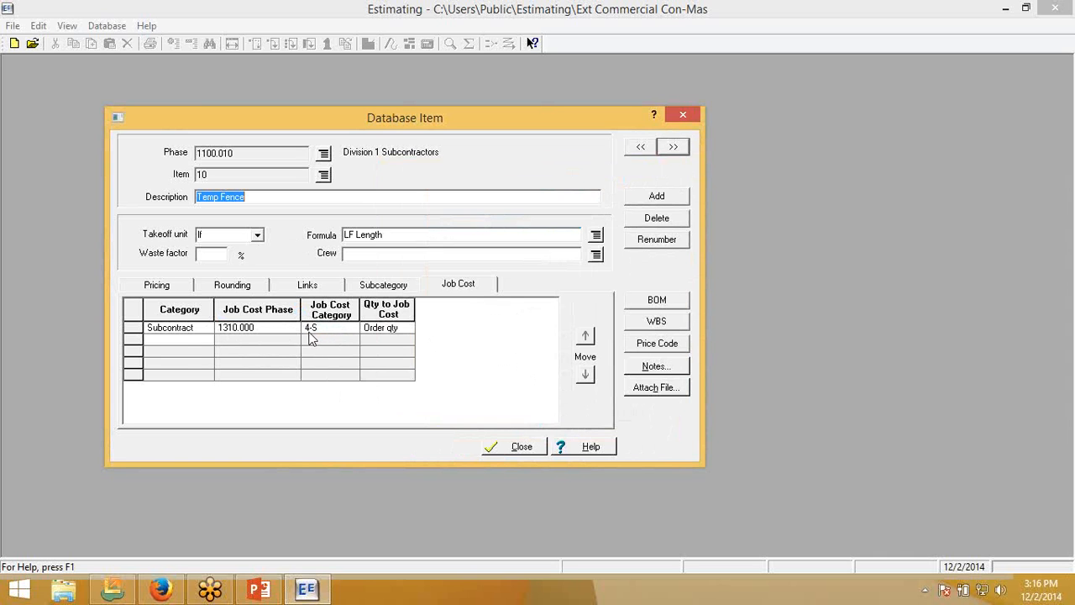
{"action": "mouse_move", "coordinate": [282, 330]}
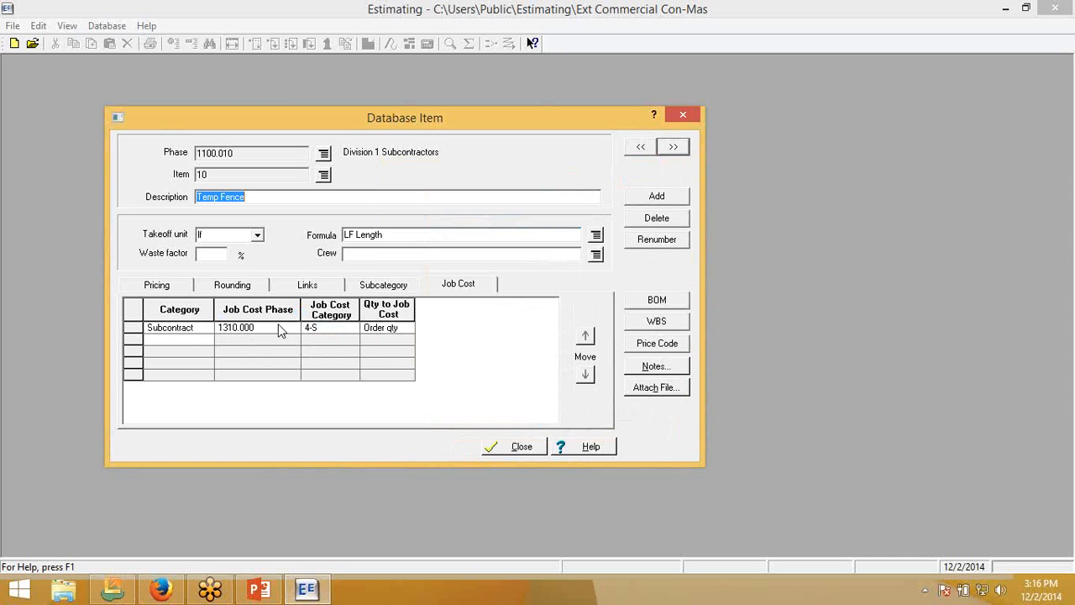
{"action": "mouse_move", "coordinate": [352, 330]}
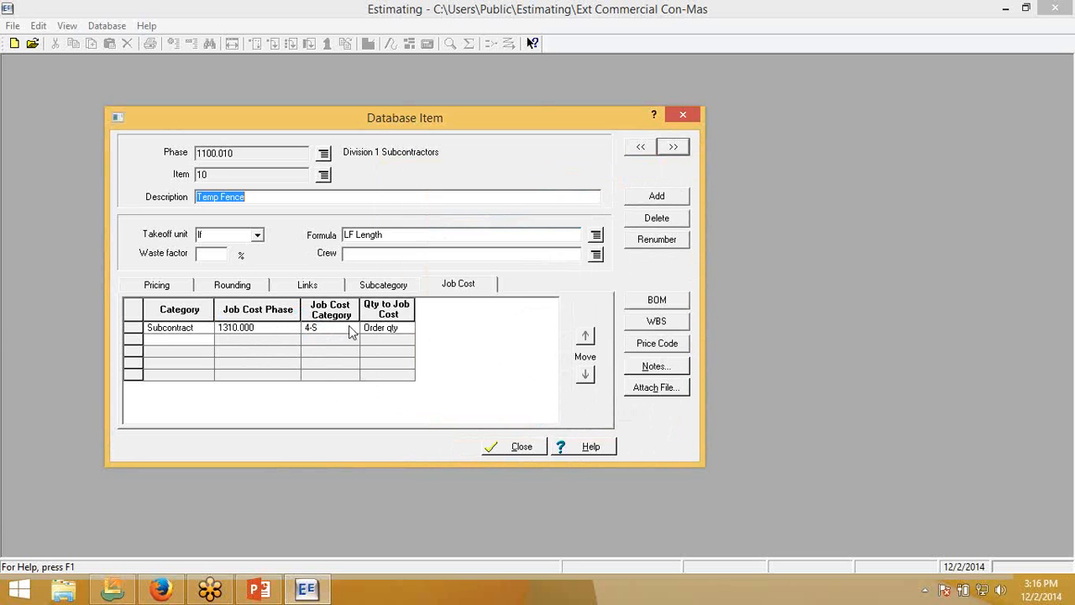
{"action": "mouse_move", "coordinate": [501, 338]}
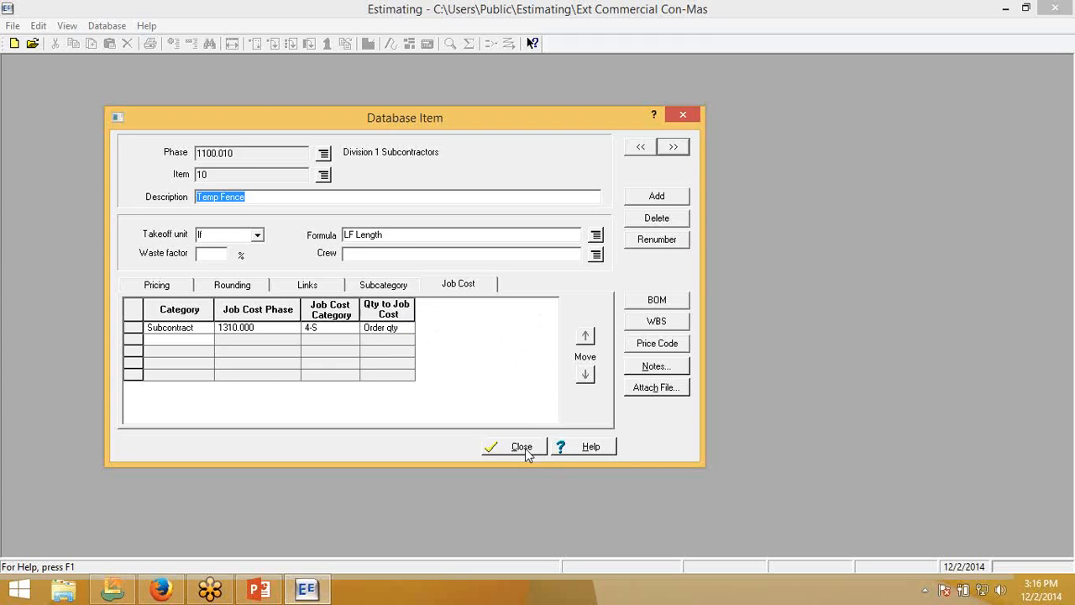
{"action": "left_click", "coordinate": [514, 446]}
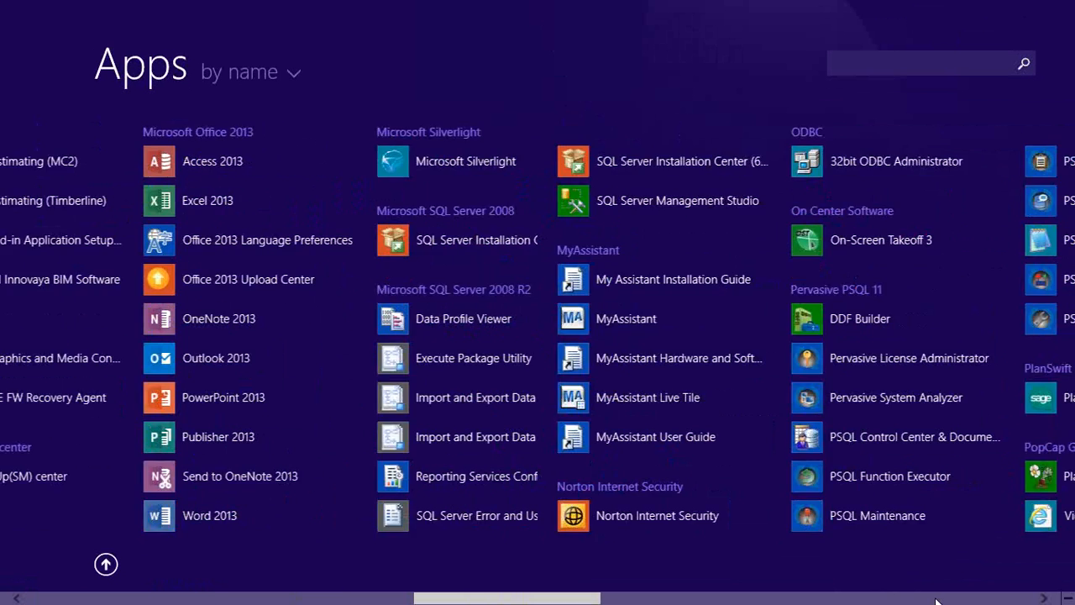
- Scroll the Start screen Apps list toward Sage Estimating's Database Editor
{"action": "scroll", "scroll_direction": "right", "scroll_amount": 3}
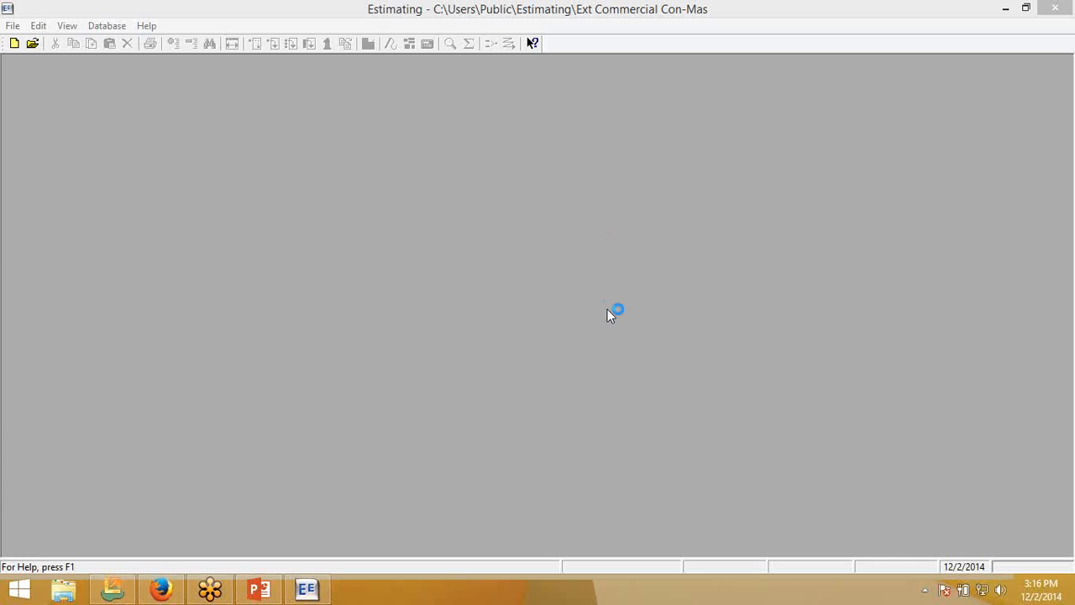
{"action": "mouse_move", "coordinate": [666, 143]}
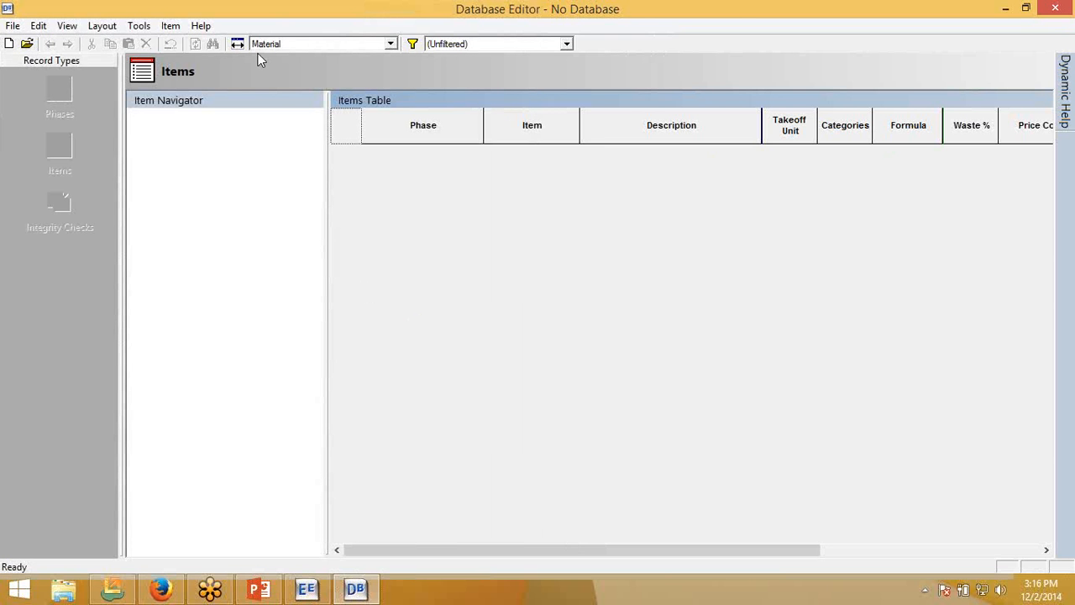
- Open the Ext Commercial GC database from Users\Public\Estimating in Database Editor
{"action": "left_click", "coordinate": [13, 25]}
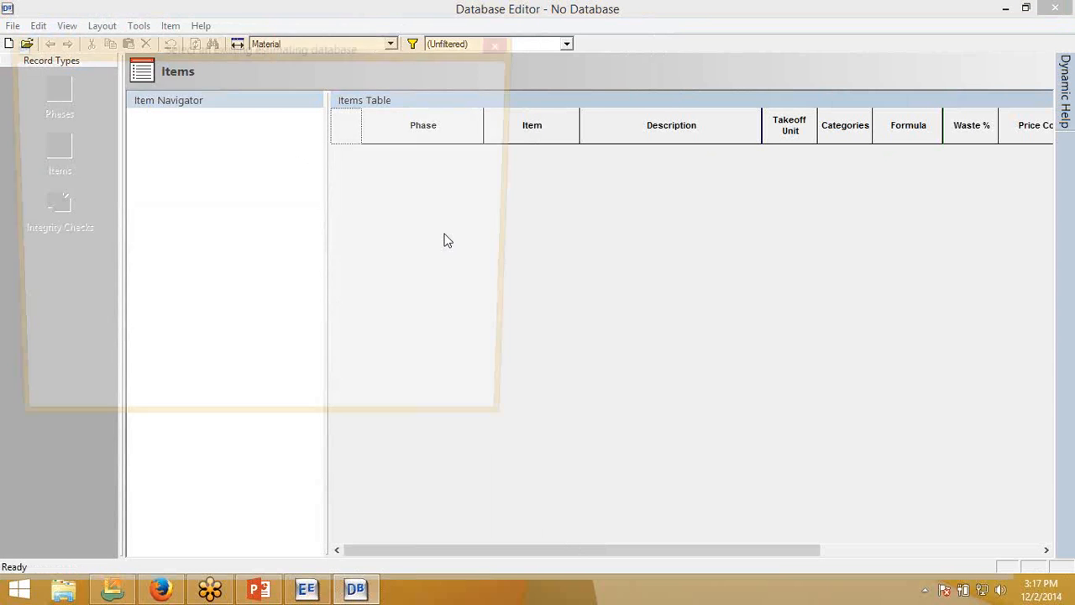
{"action": "left_click", "coordinate": [27, 44]}
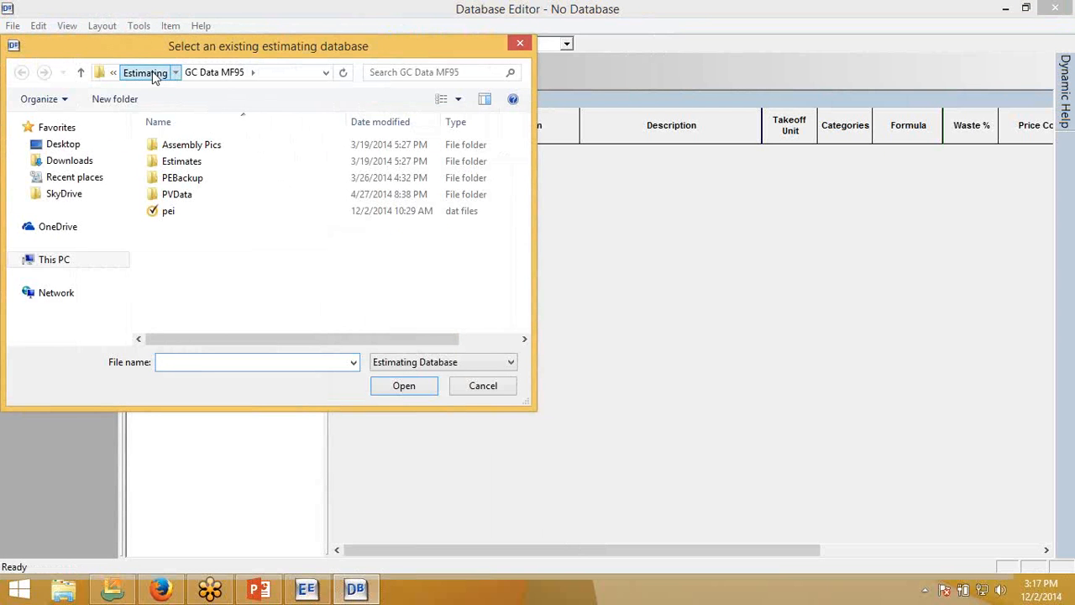
{"action": "left_click", "coordinate": [145, 71]}
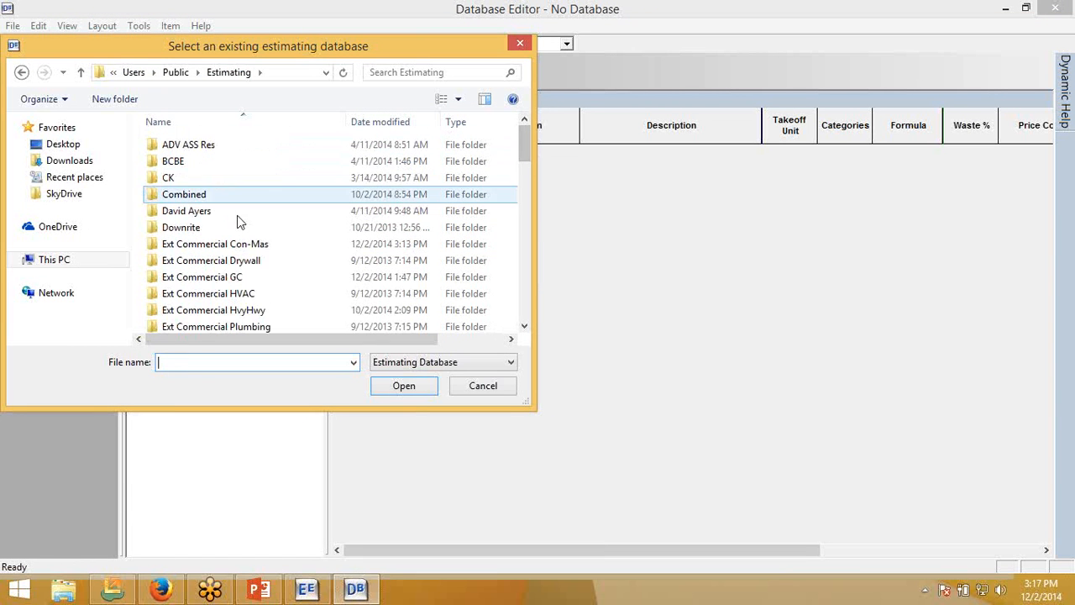
{"action": "double_click", "coordinate": [215, 244]}
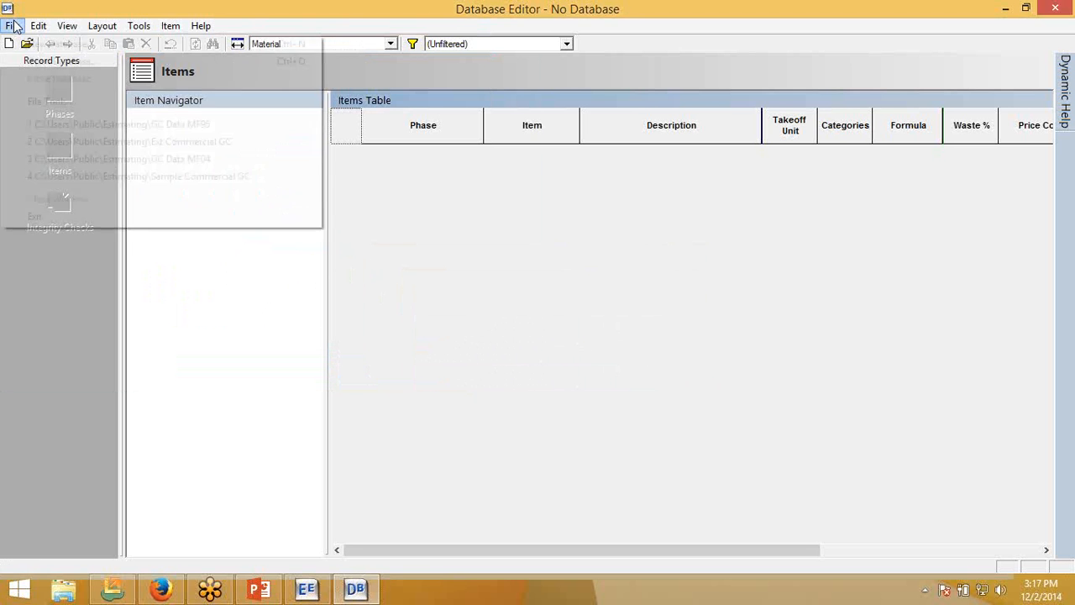
{"action": "left_click", "coordinate": [13, 25]}
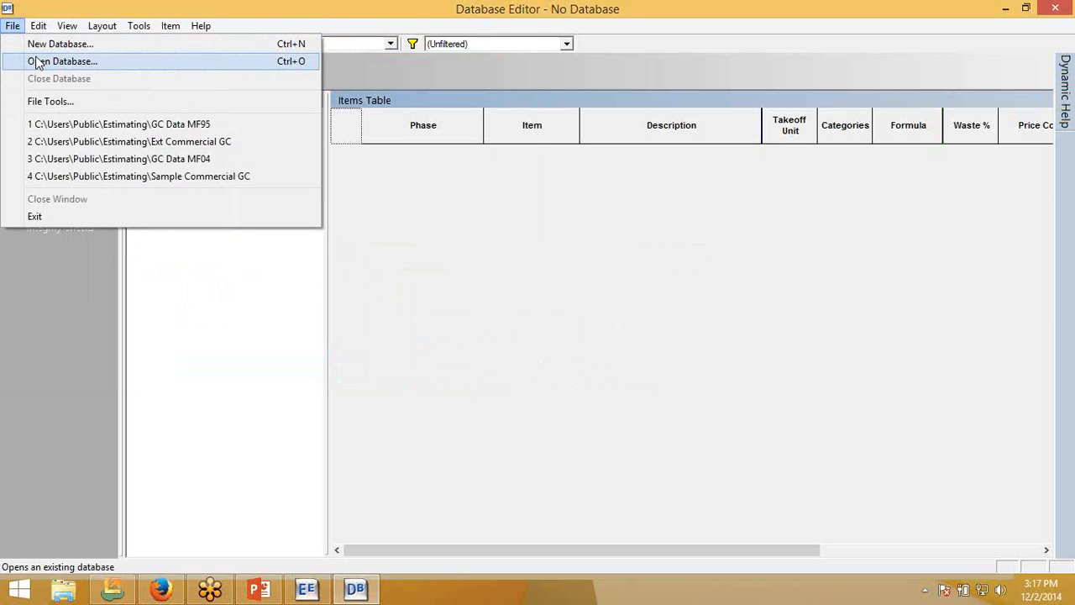
{"action": "left_click", "coordinate": [62, 61]}
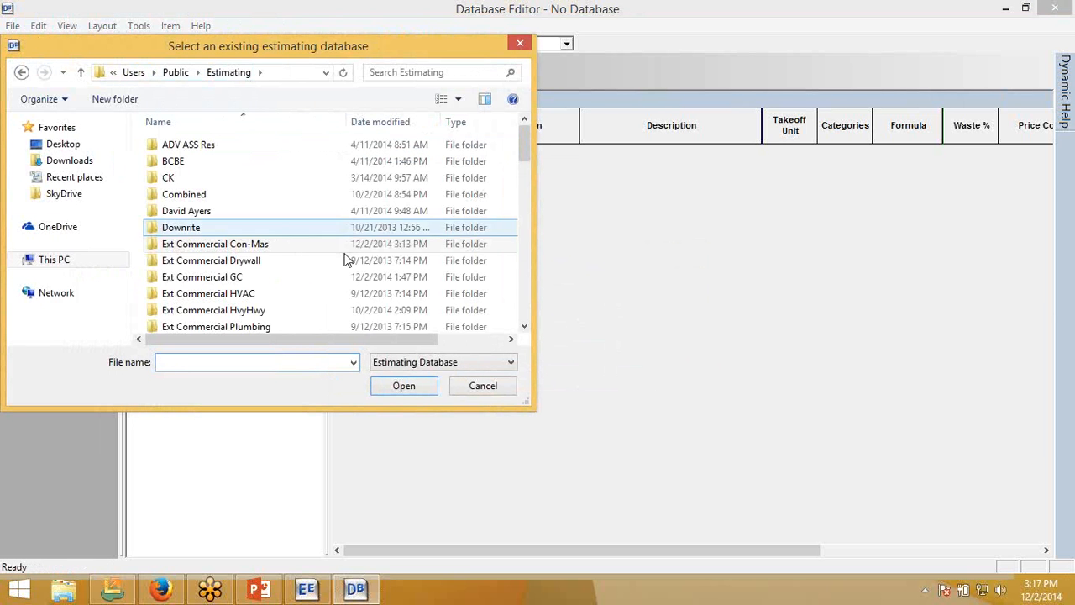
{"action": "left_click", "coordinate": [202, 277]}
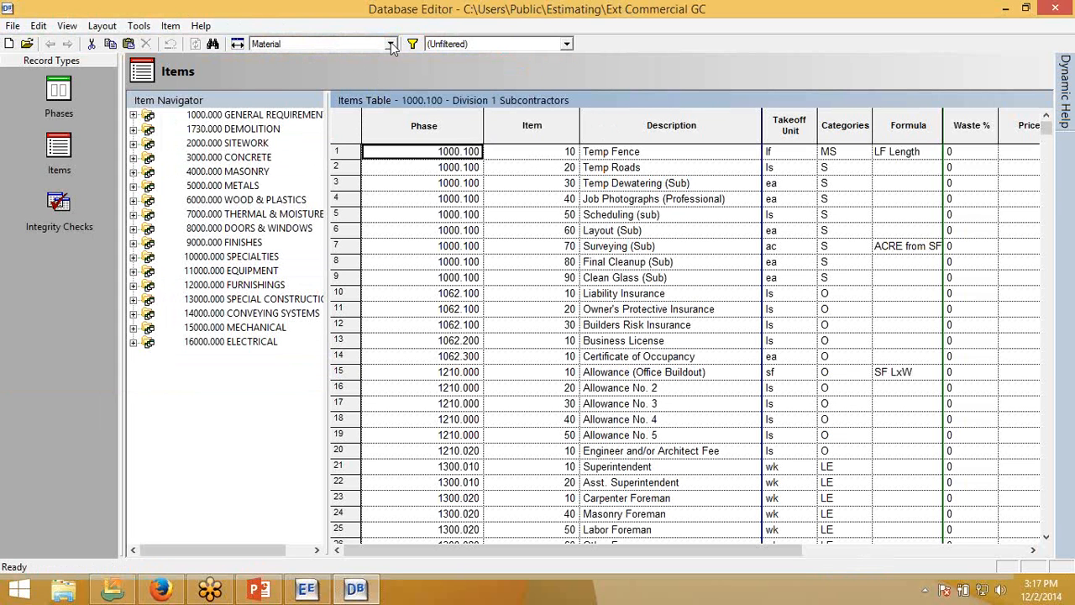
- Apply the 'All Fields - All Categories' layout and select Temp Fence's Subcontract Job Cost Phase
{"action": "left_click", "coordinate": [390, 44]}
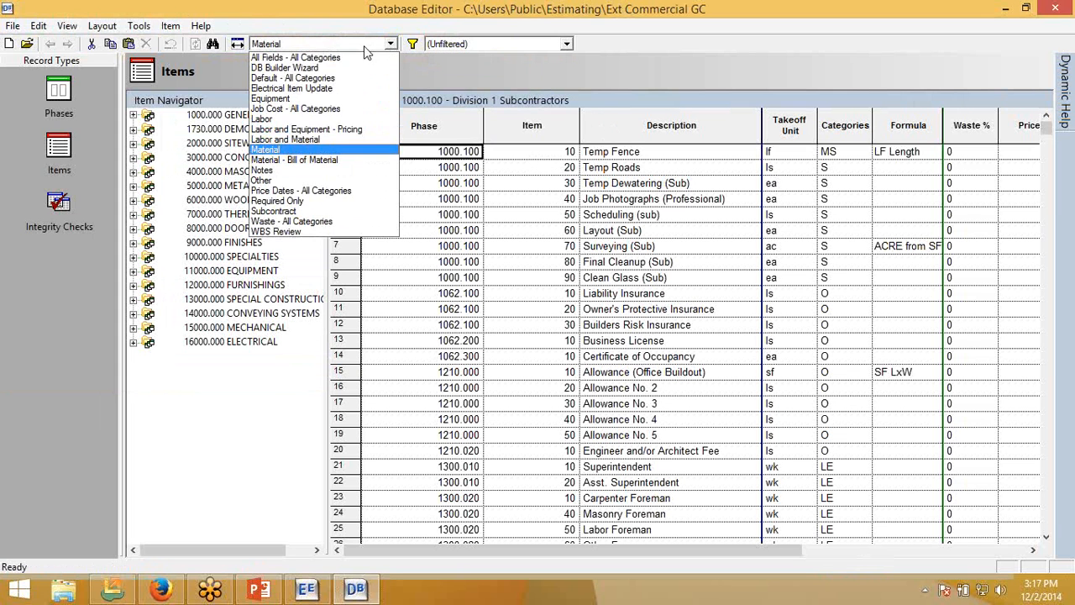
{"action": "left_click", "coordinate": [294, 57]}
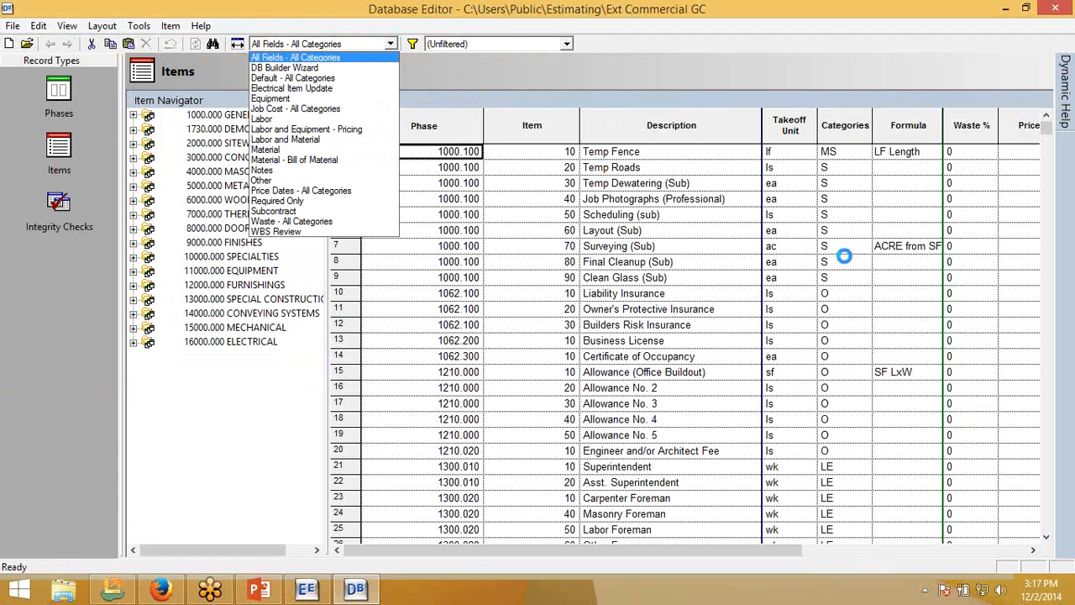
{"action": "left_click", "coordinate": [296, 57]}
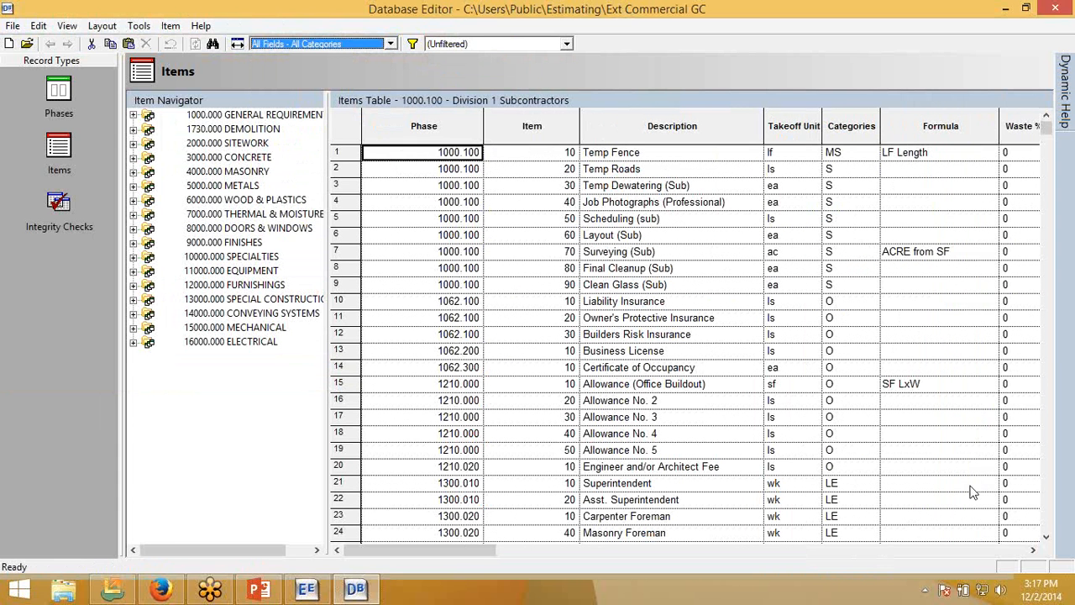
{"action": "left_click", "coordinate": [1033, 549]}
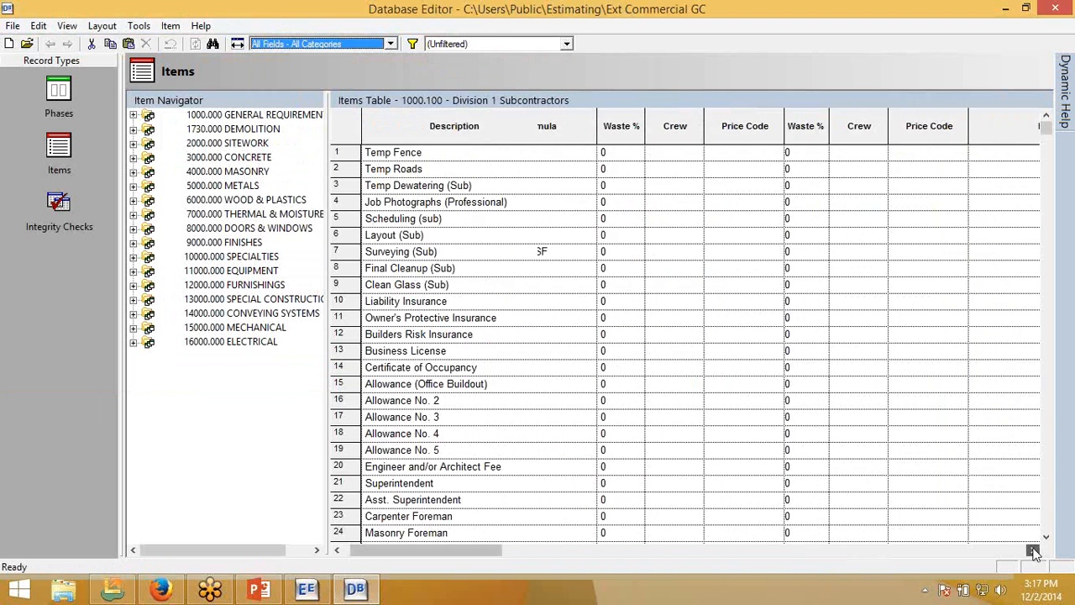
{"action": "scroll", "scroll_direction": "right", "scroll_amount": 3}
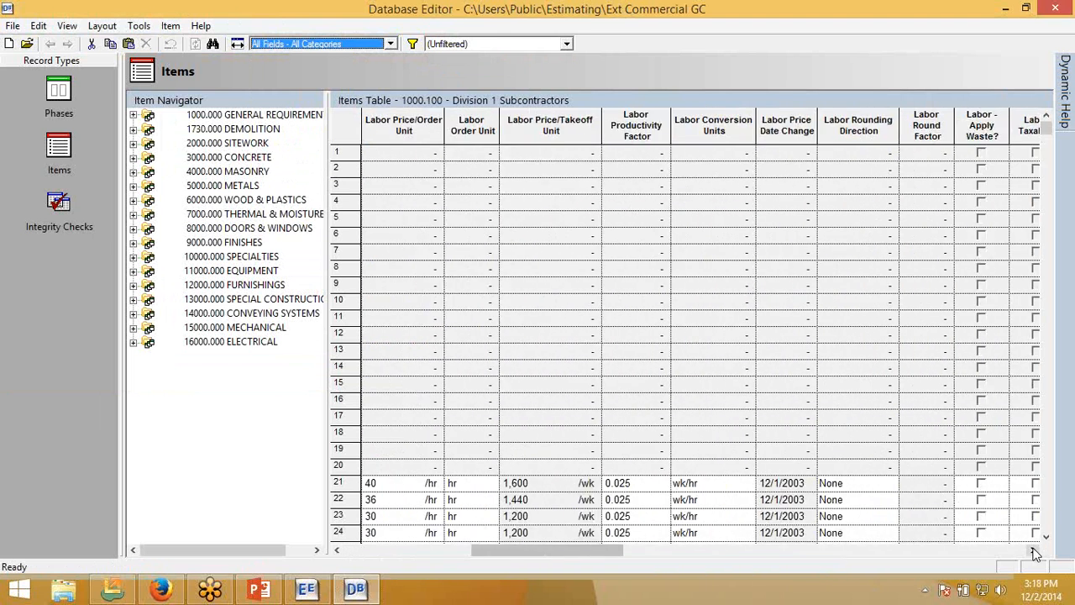
{"action": "scroll", "scroll_direction": "right", "scroll_amount": 3}
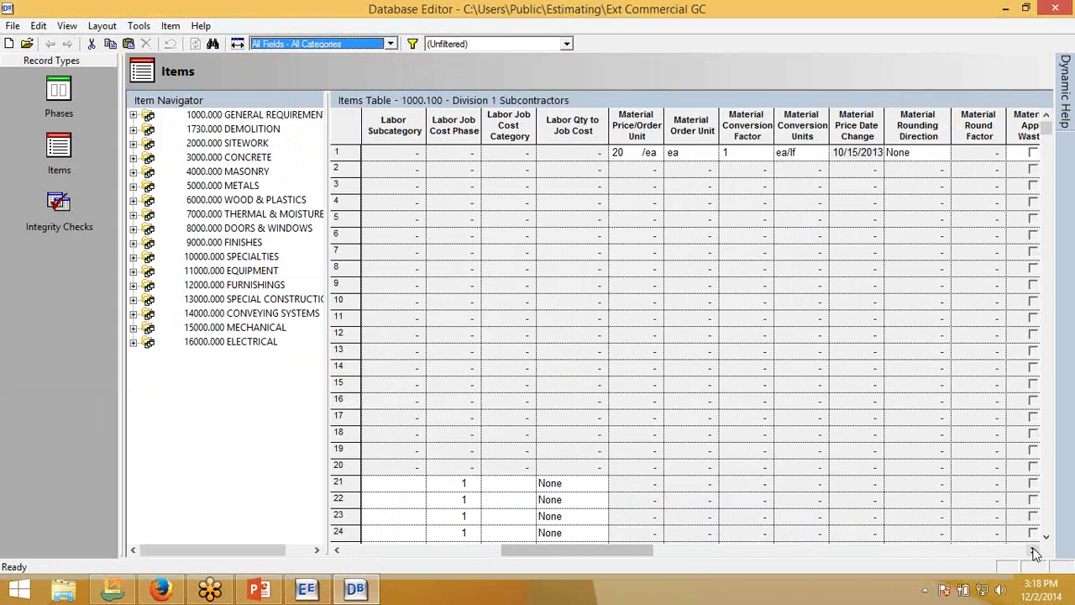
{"action": "scroll", "scroll_direction": "right", "scroll_amount": 3}
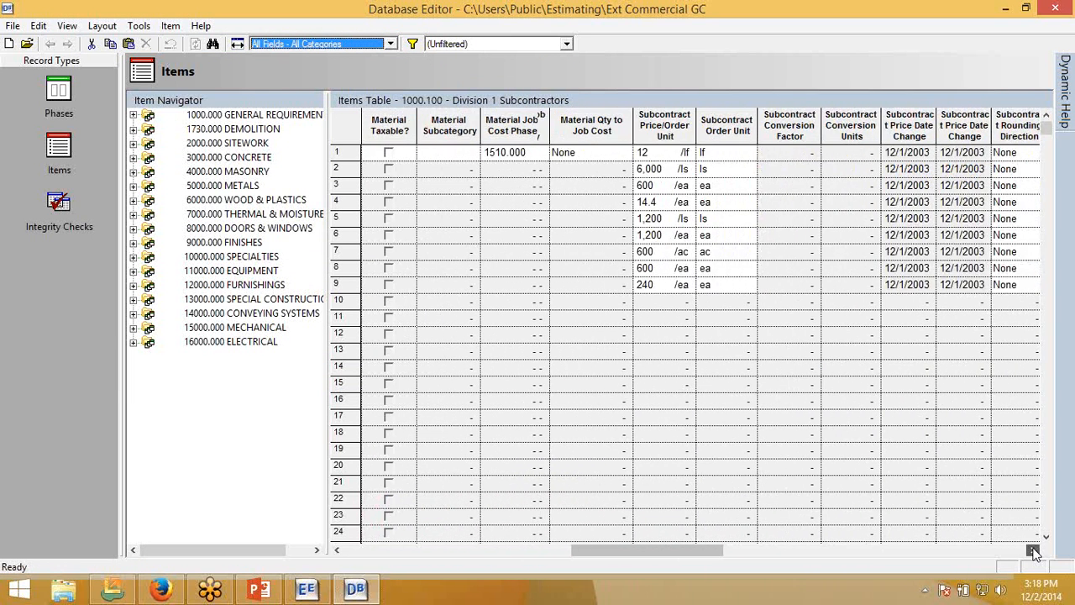
{"action": "scroll", "scroll_direction": "right", "scroll_amount": 3}
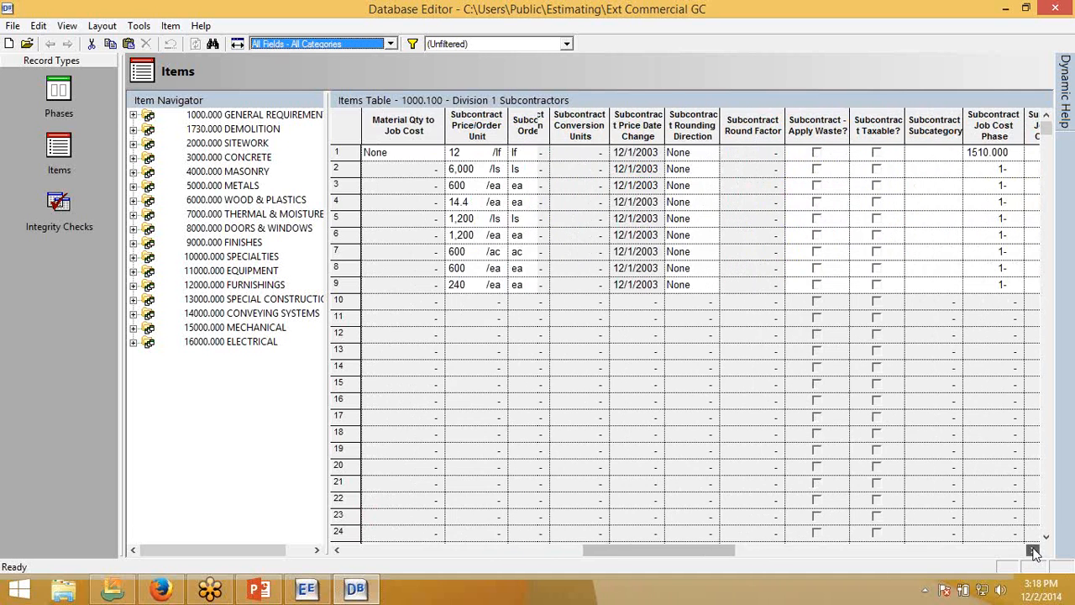
{"action": "scroll", "scroll_direction": "right", "scroll_amount": 3}
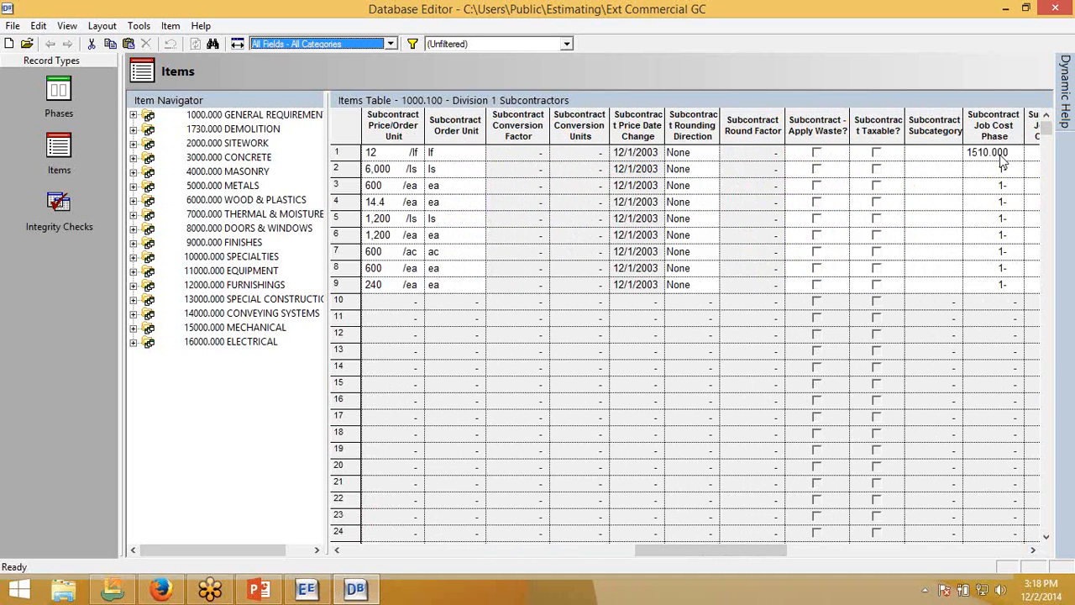
{"action": "mouse_move", "coordinate": [999, 162]}
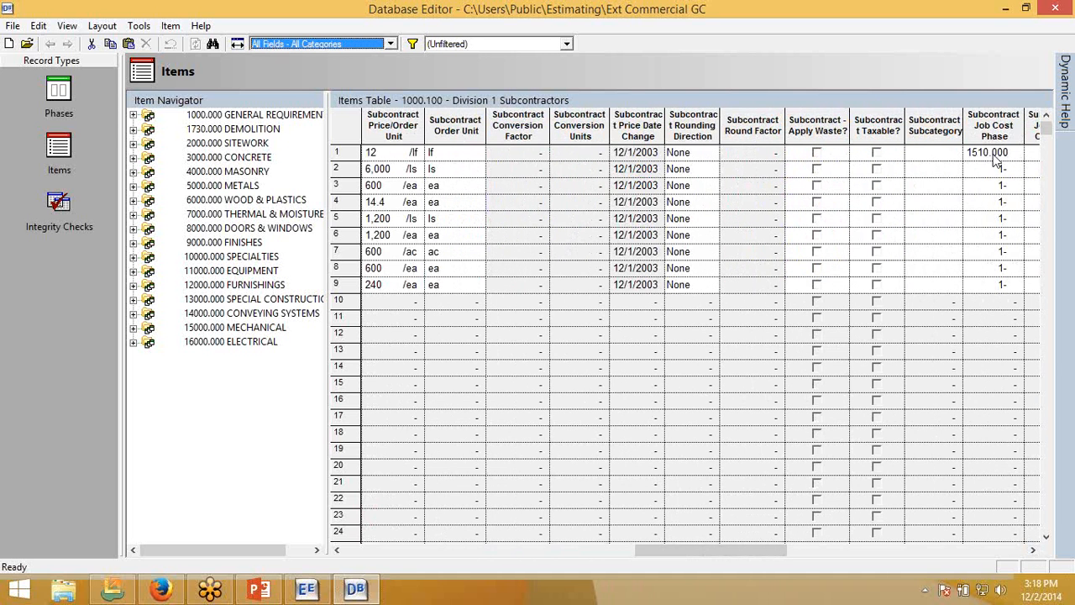
{"action": "left_click", "coordinate": [991, 152]}
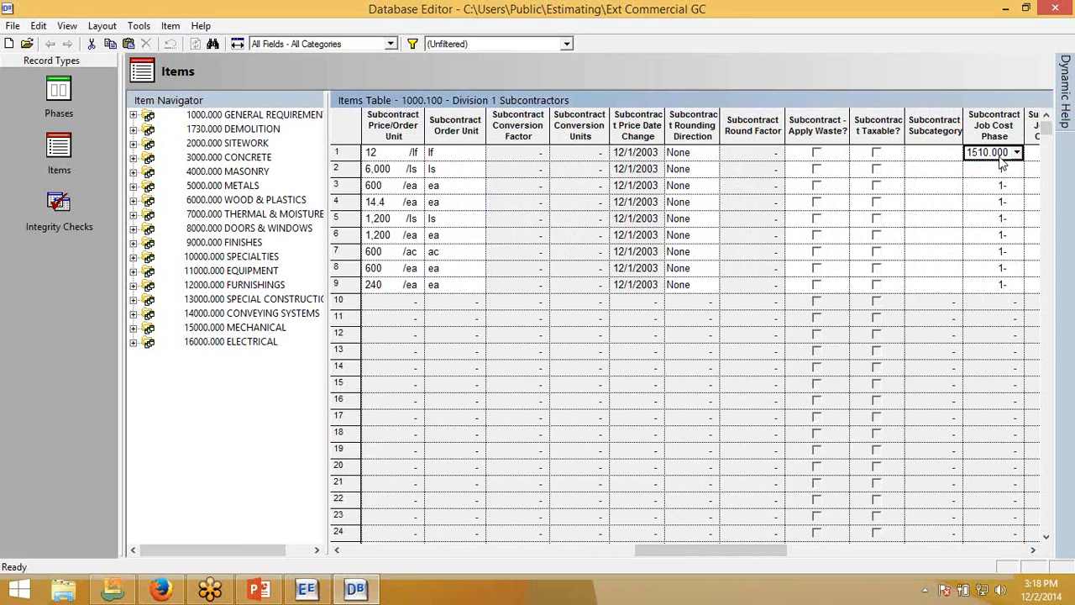
{"action": "mouse_move", "coordinate": [1001, 162]}
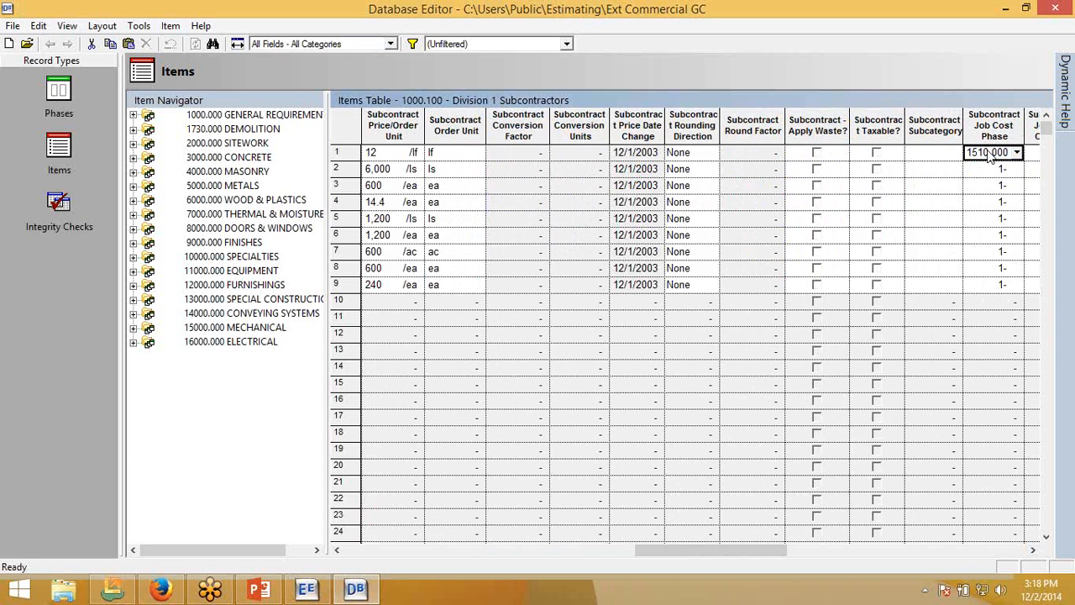
- Fill subcontract job cost phase 1510.000 down through rows 1–9
{"action": "left_click_drag", "start_coordinate": [994, 152], "coordinate": [994, 284]}
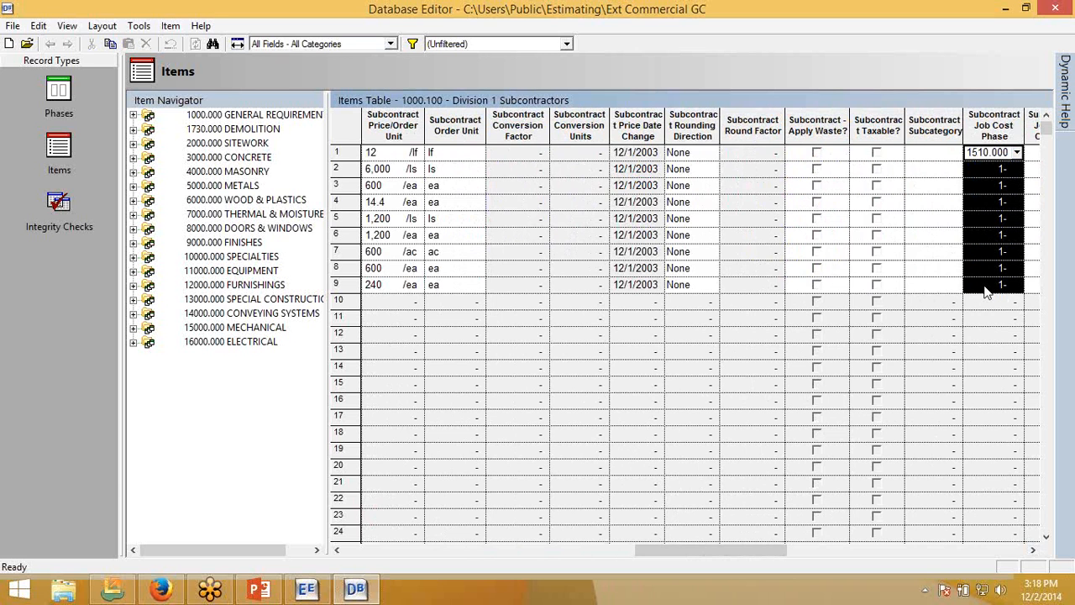
{"action": "right_click", "coordinate": [993, 168]}
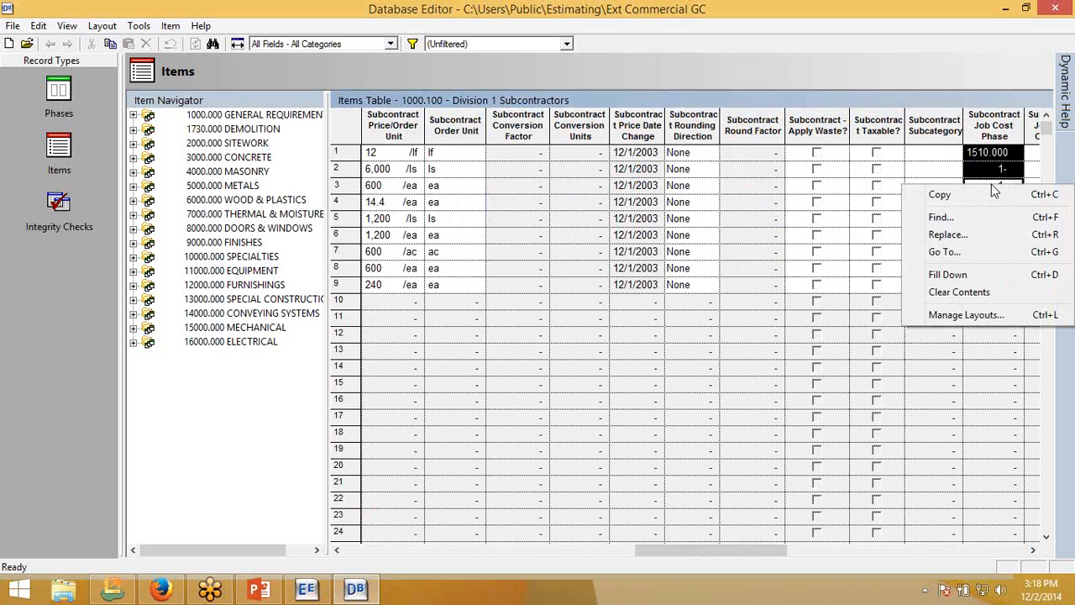
{"action": "left_click", "coordinate": [947, 274]}
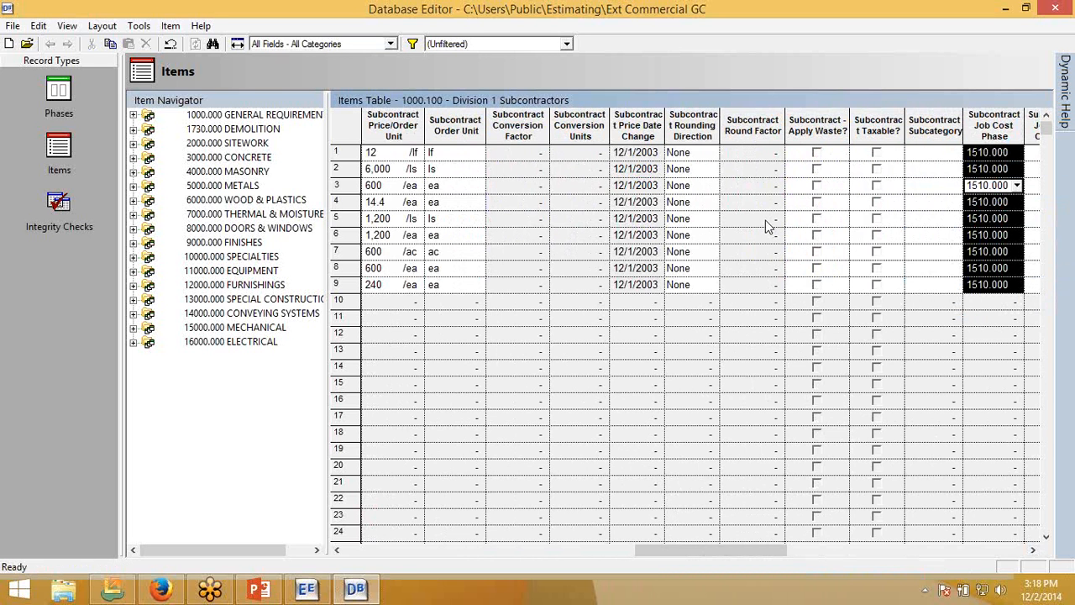
{"action": "mouse_move", "coordinate": [840, 160]}
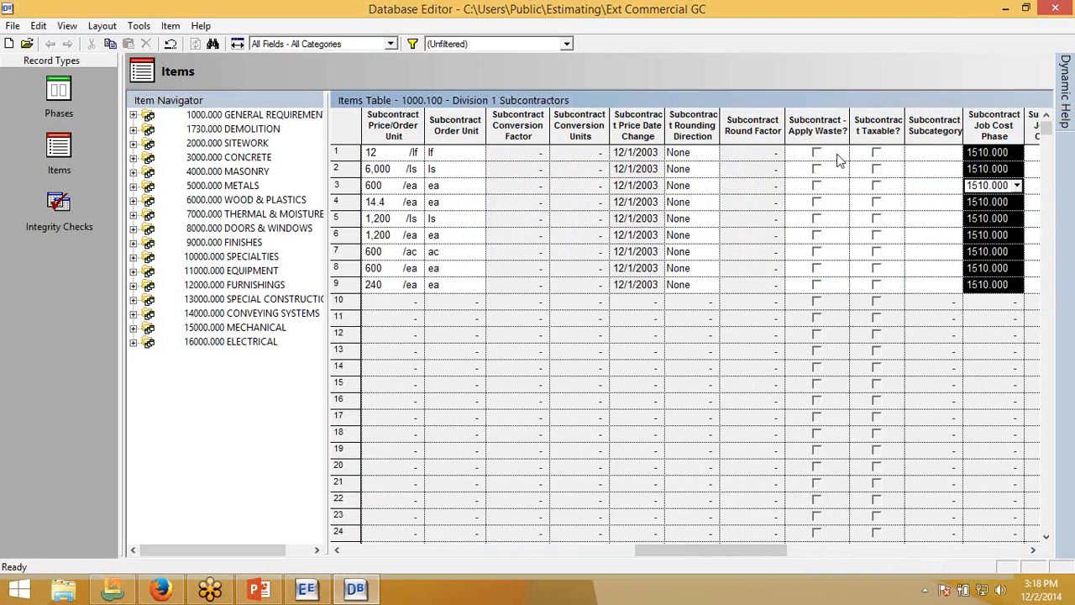
{"action": "mouse_move", "coordinate": [645, 264]}
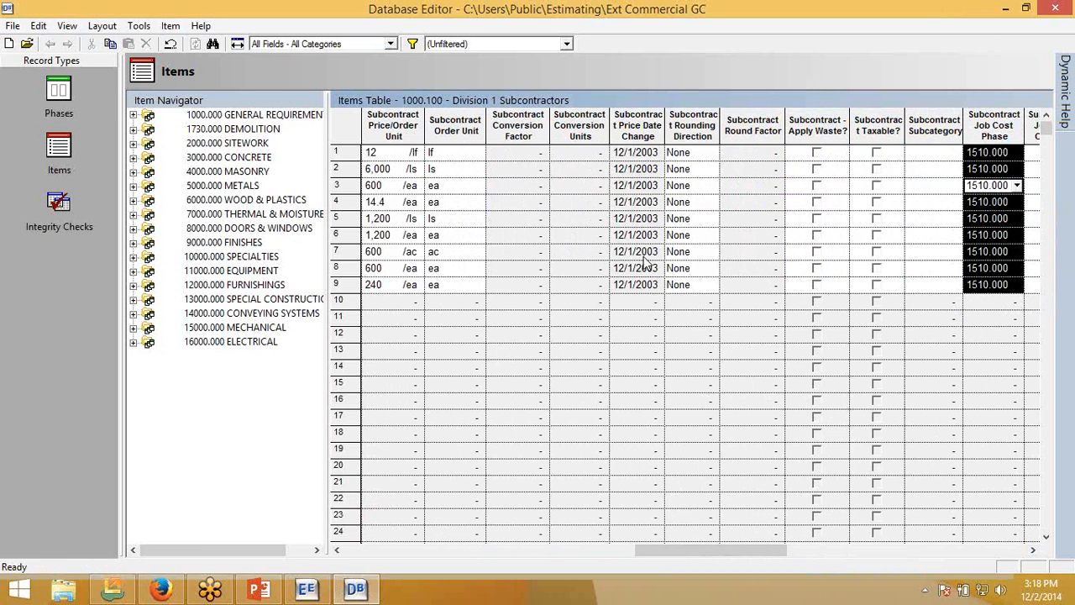
{"action": "mouse_move", "coordinate": [411, 204]}
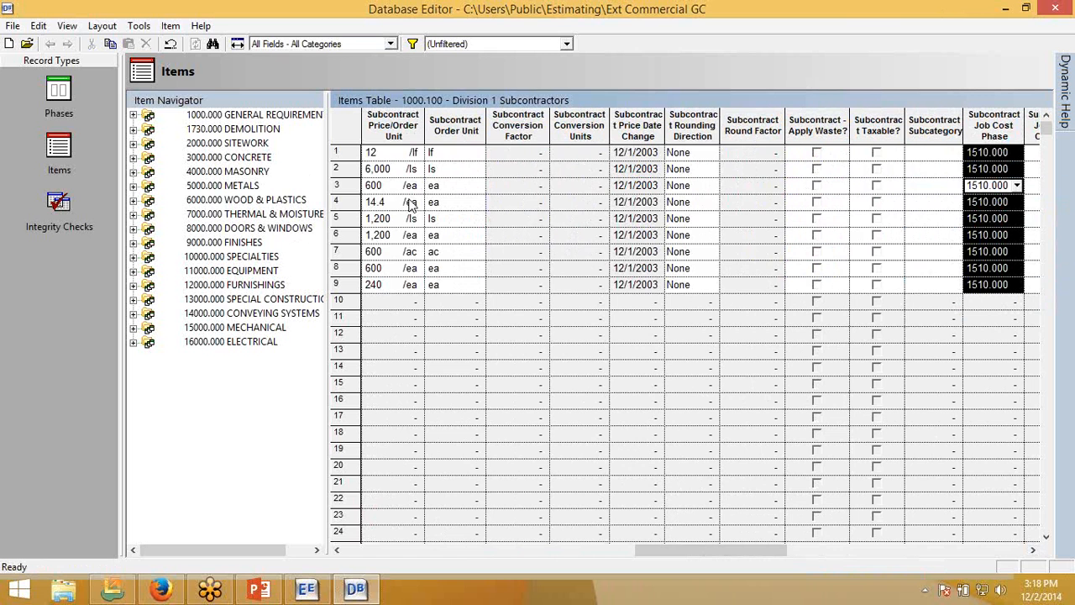
{"action": "mouse_move", "coordinate": [1058, 9]}
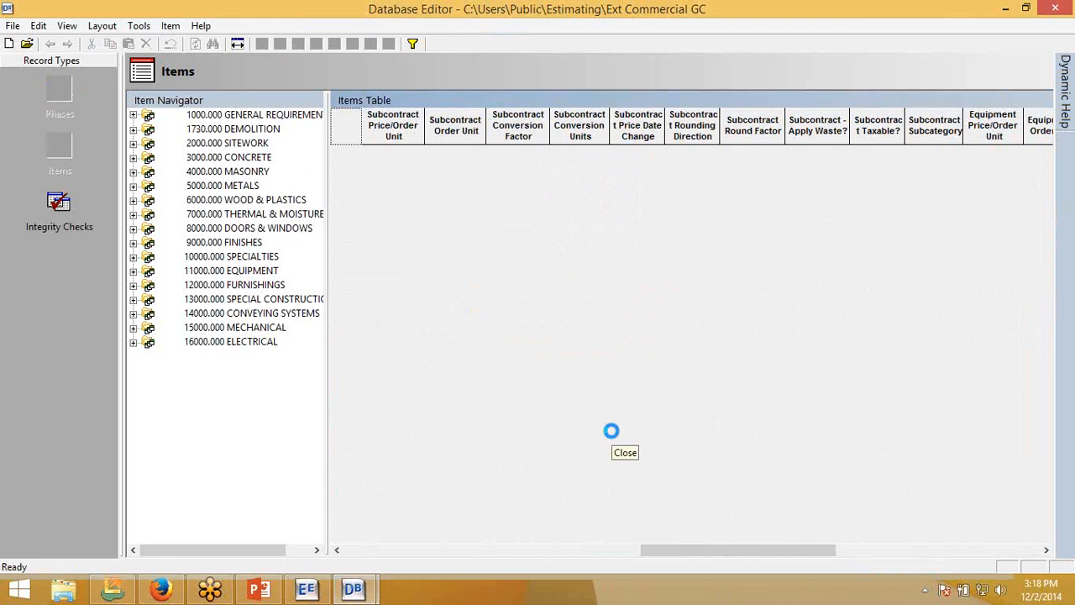
{"action": "mouse_move", "coordinate": [452, 518]}
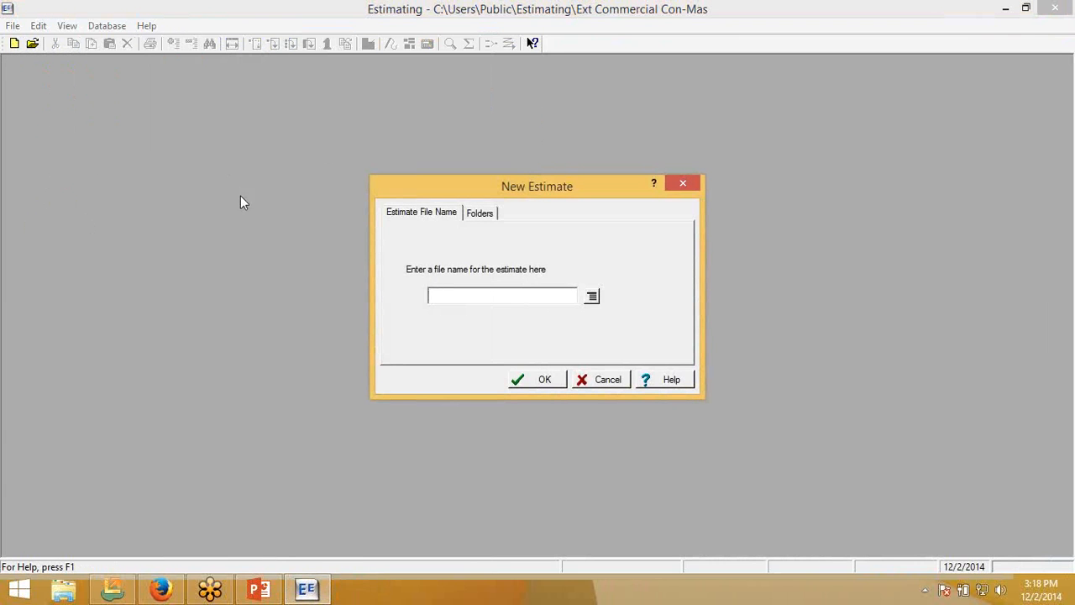
- Create a new estimate named 'SAGE 100 interface' and close its estimate information
{"action": "type", "text": "SAGE I"}
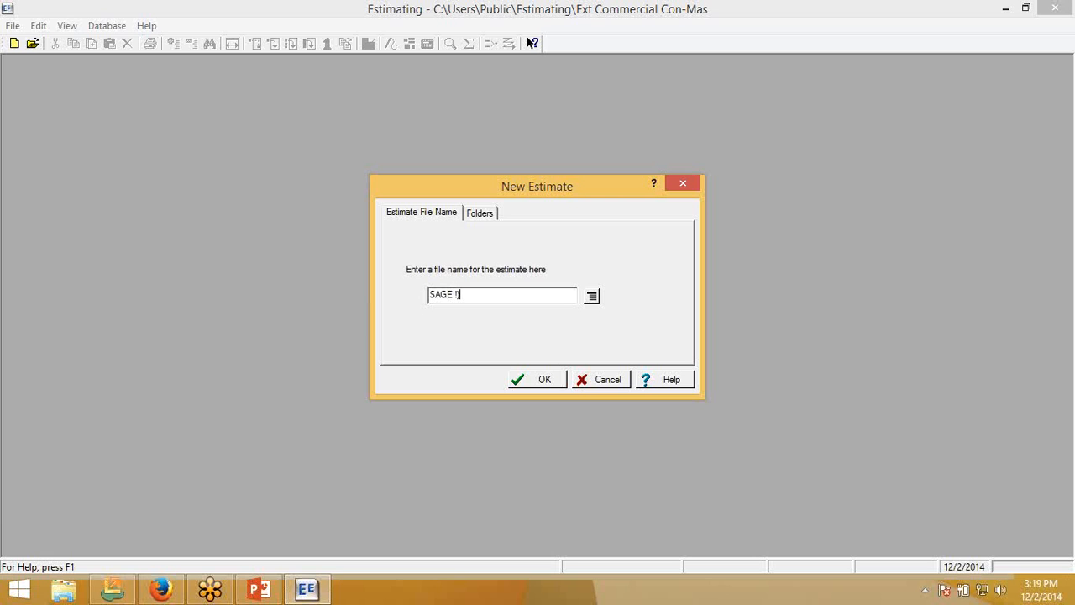
{"action": "key", "text": "BackSpace"}
{"action": "type", "text": "100 i"}
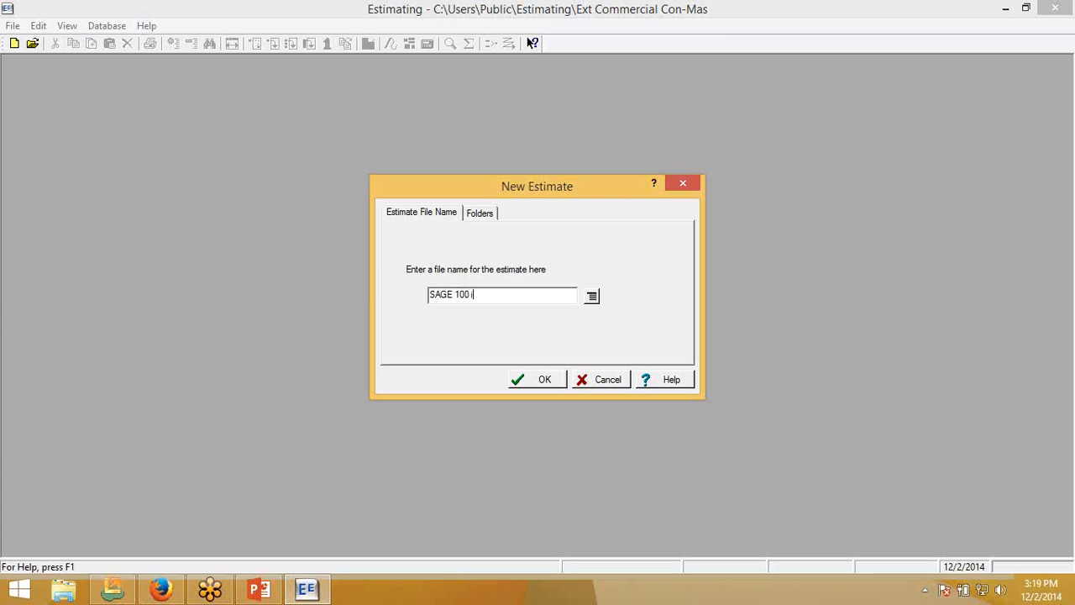
{"action": "type", "text": "nterface"}
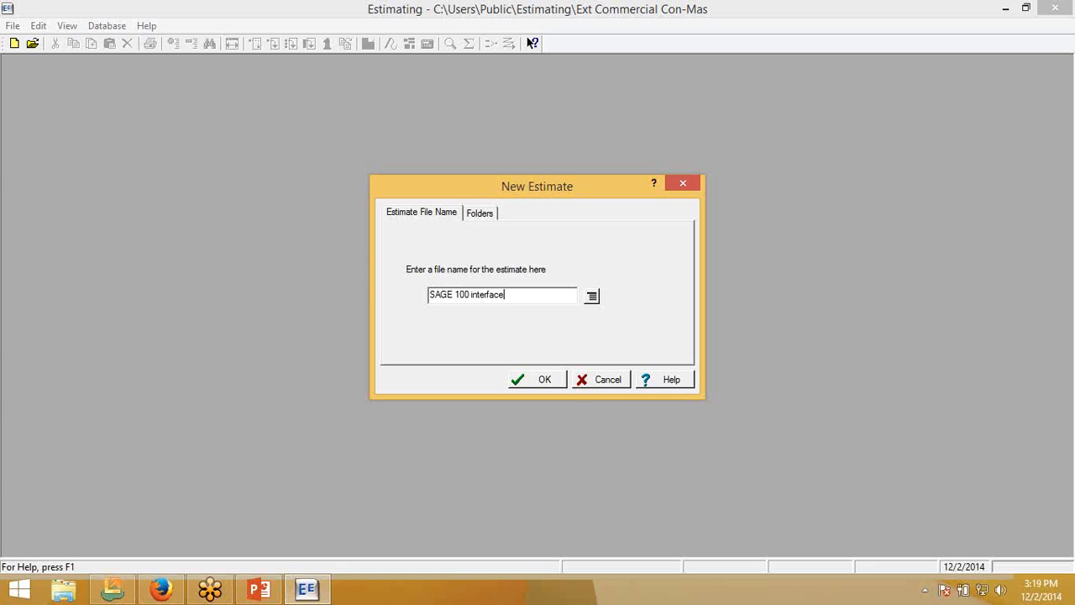
{"action": "left_click", "coordinate": [536, 379]}
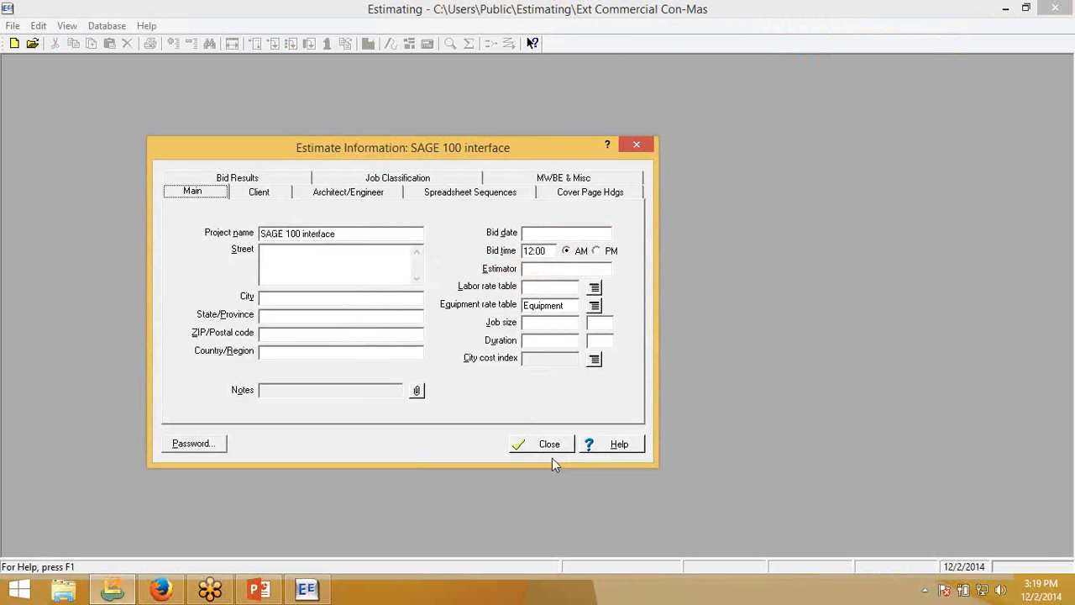
{"action": "left_click", "coordinate": [541, 444]}
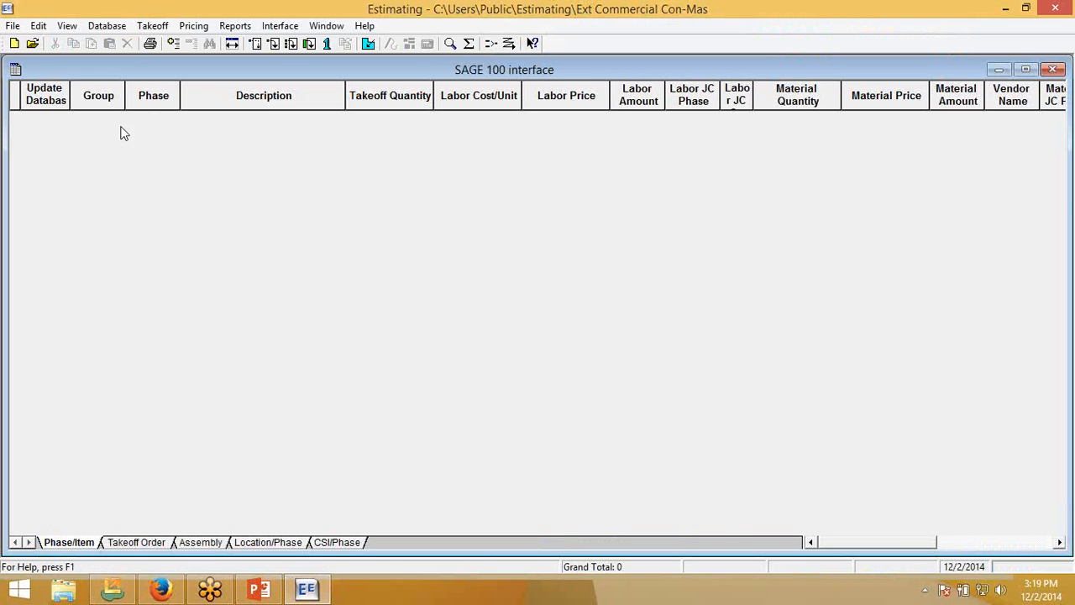
{"action": "mouse_move", "coordinate": [332, 21]}
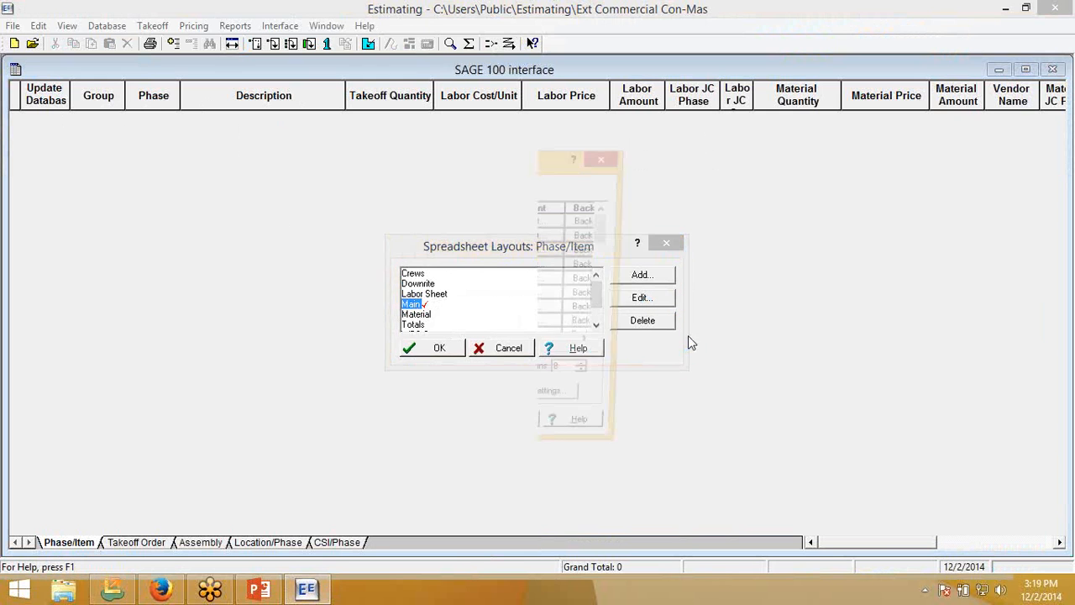
{"action": "left_click", "coordinate": [641, 296]}
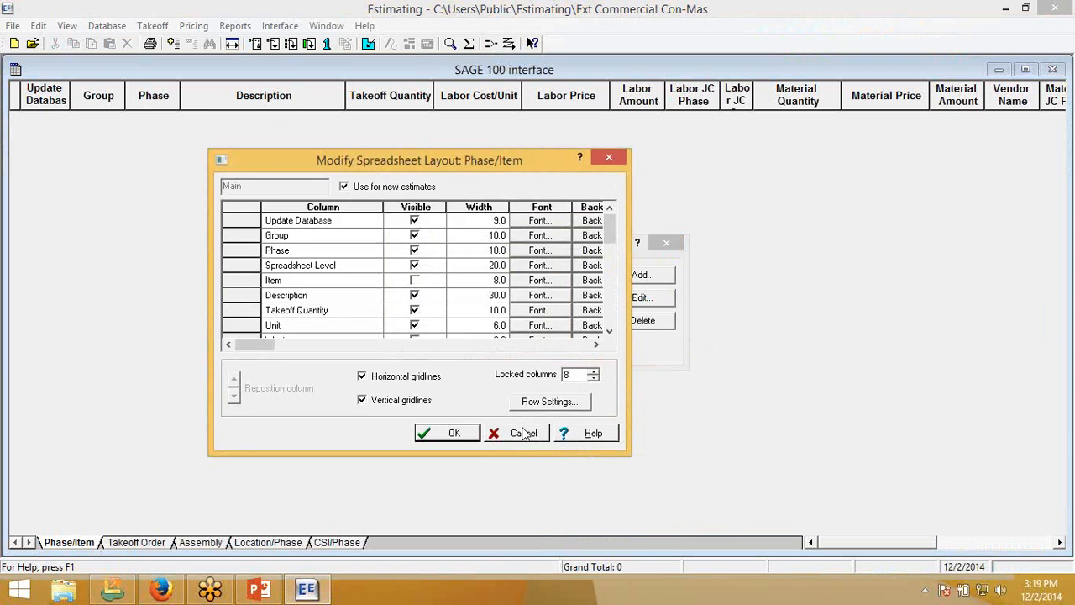
{"action": "left_click", "coordinate": [523, 432]}
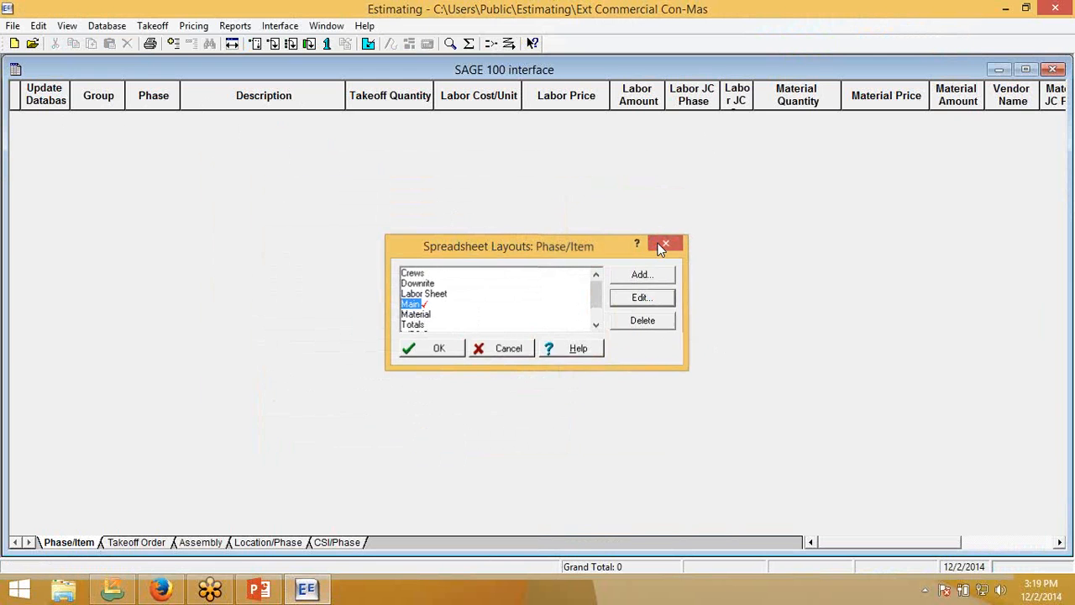
{"action": "left_click", "coordinate": [666, 245]}
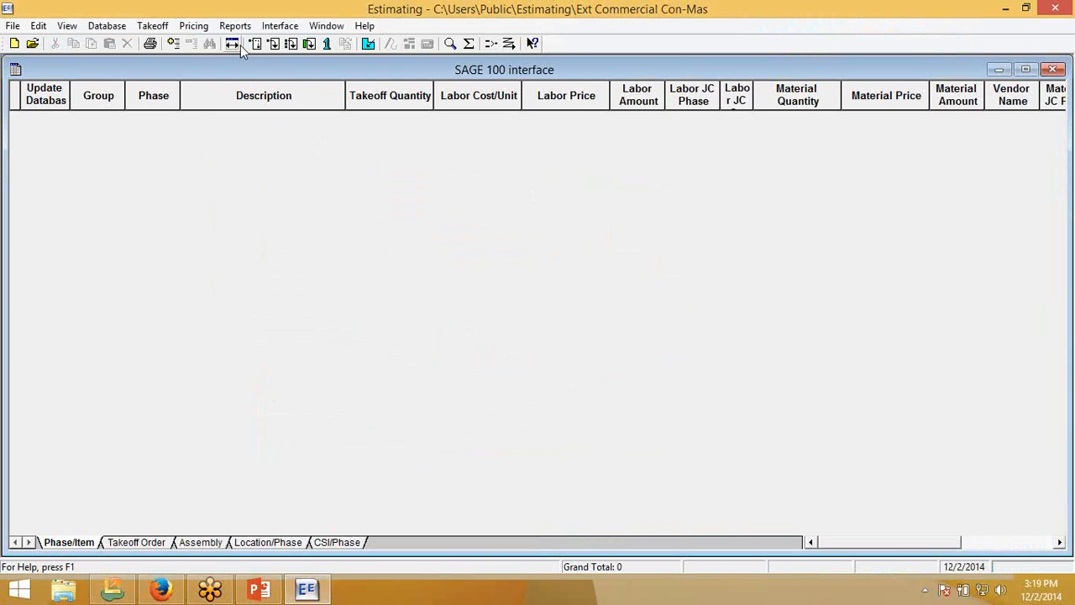
- Close Quick Takeoff and enter 100 sf takeoff for both pile cap form plywood items
{"action": "left_click", "coordinate": [232, 43]}
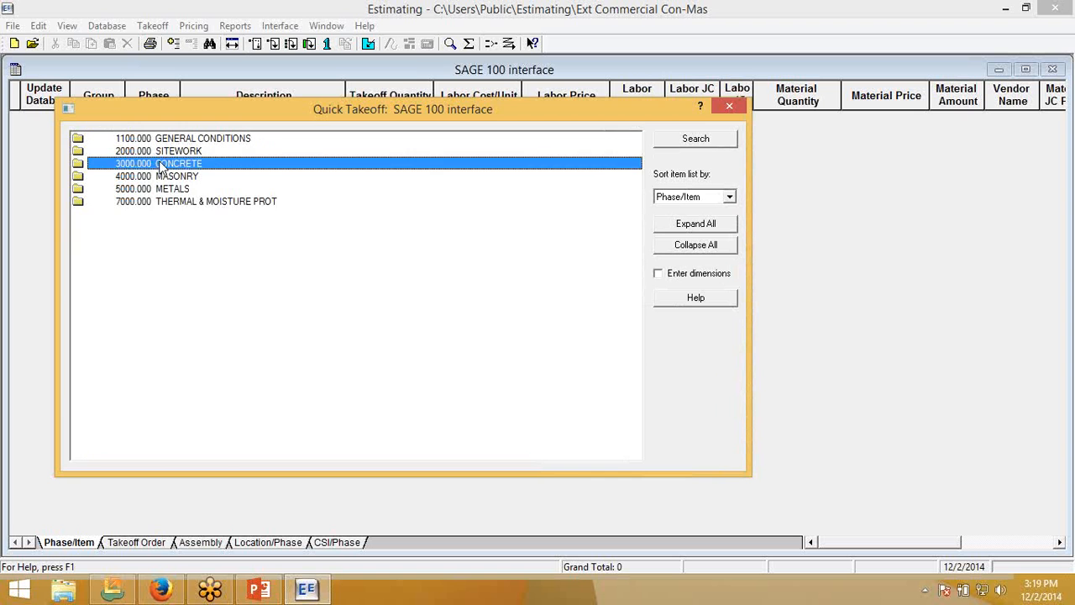
{"action": "double_click", "coordinate": [158, 163]}
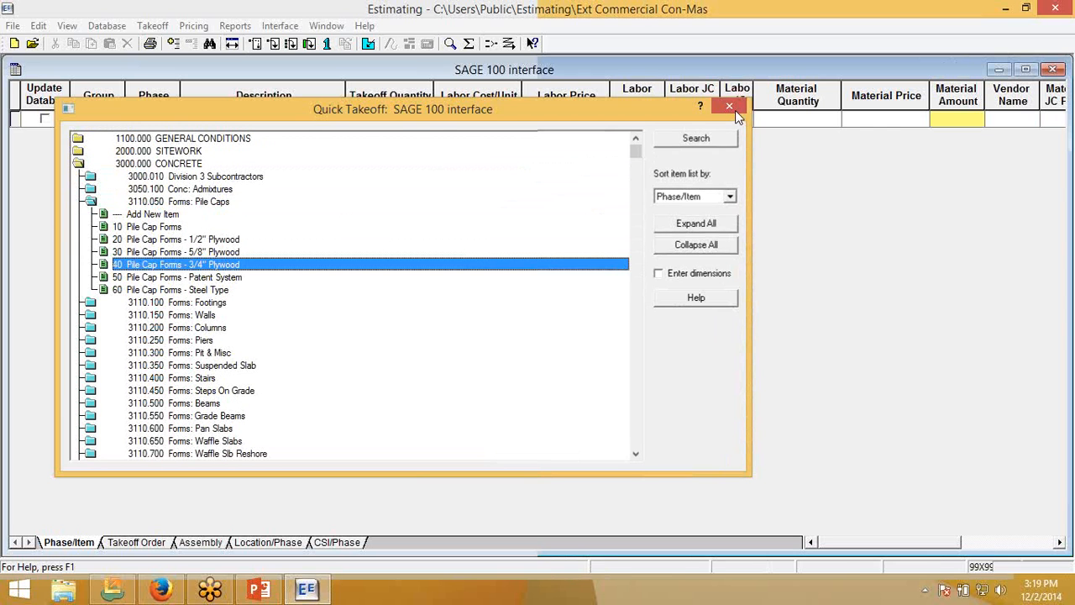
{"action": "left_click", "coordinate": [729, 108]}
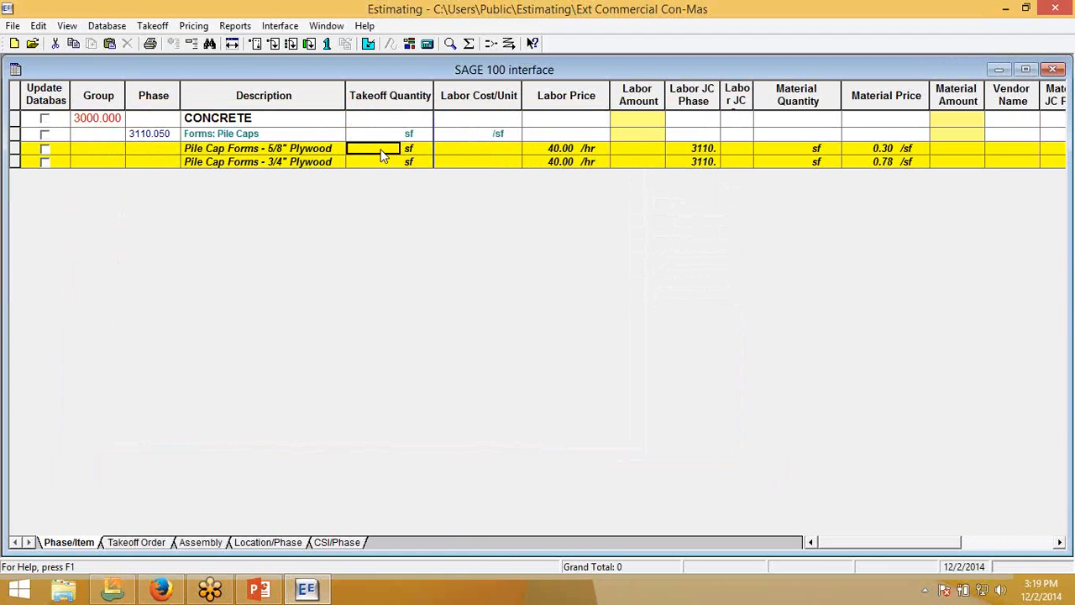
{"action": "type", "text": "700"}
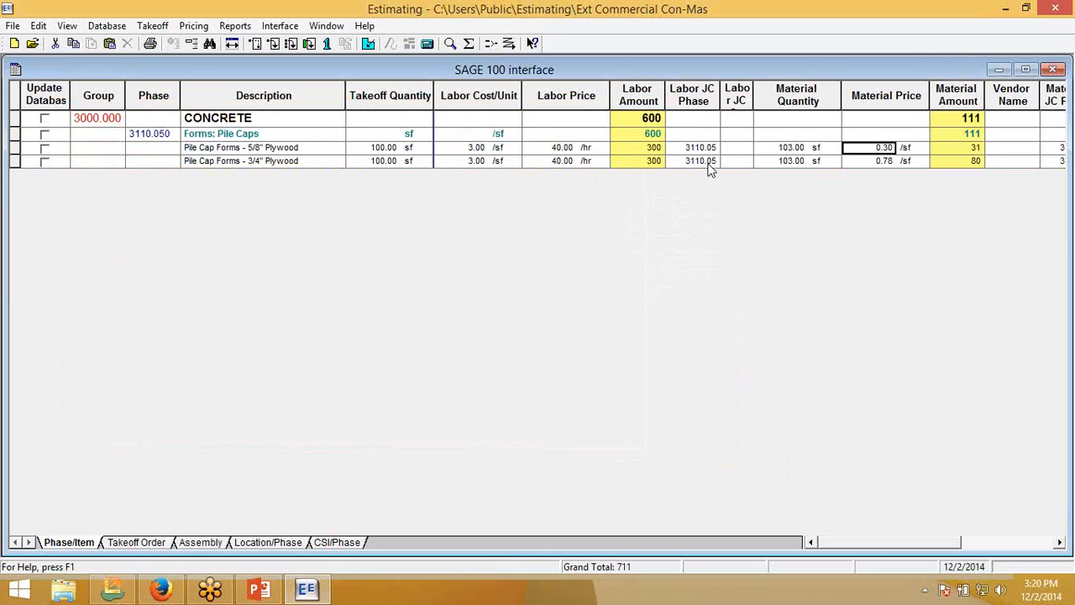
- Change both plywood items' labor job cost phase to 1510.000 Temp. Utilities
{"action": "left_click", "coordinate": [713, 147]}
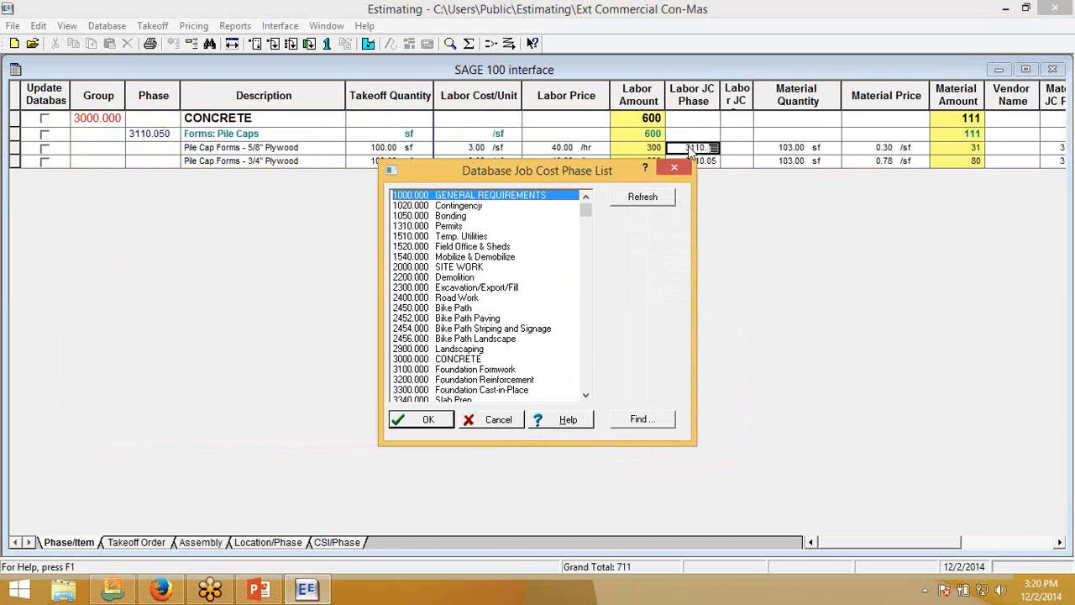
{"action": "mouse_move", "coordinate": [754, 206]}
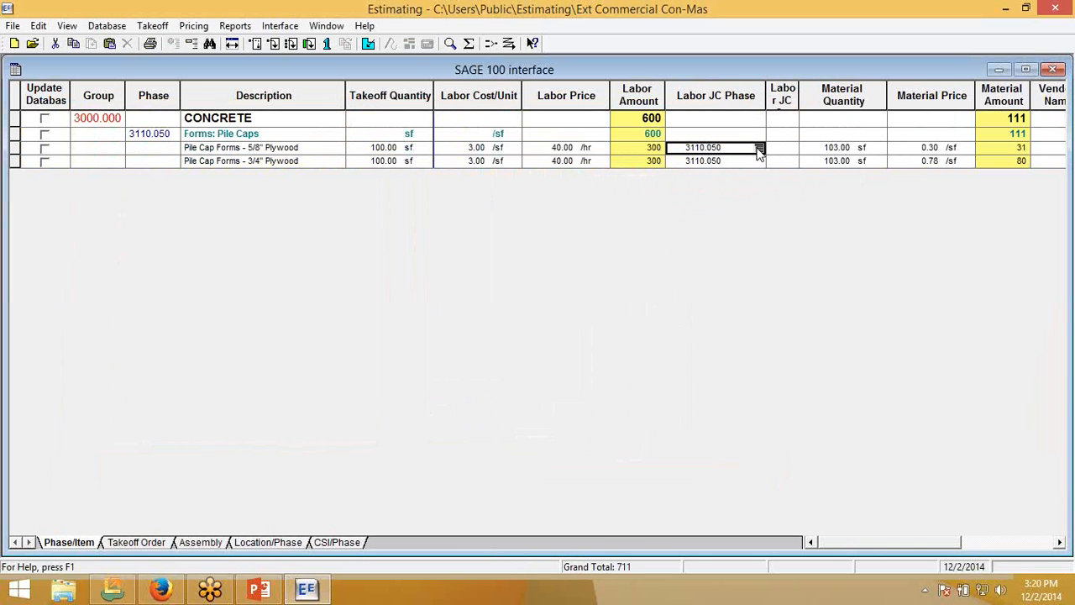
{"action": "left_click", "coordinate": [758, 147]}
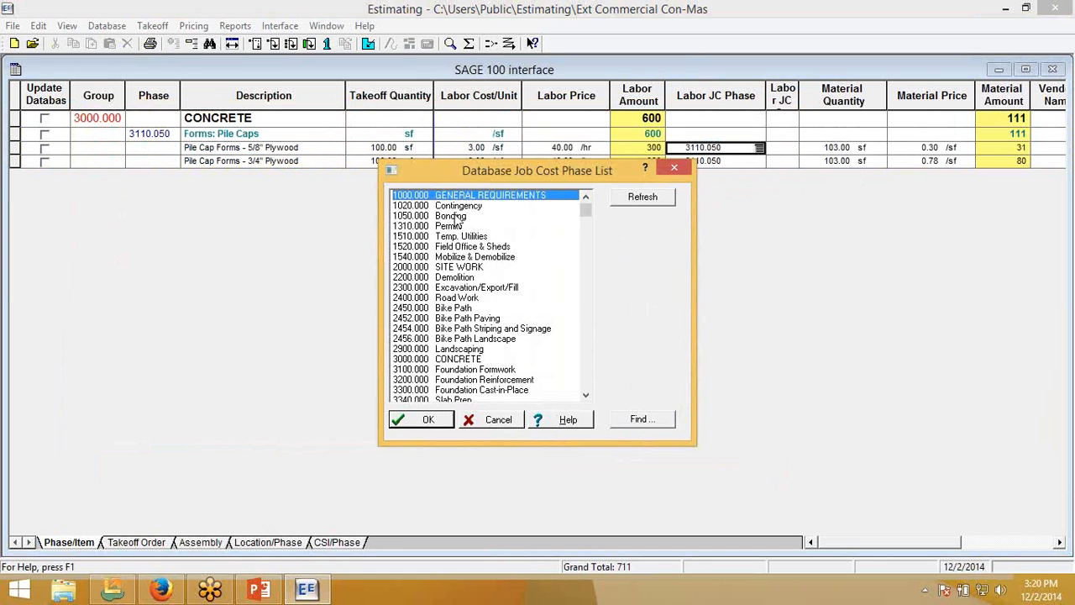
{"action": "mouse_move", "coordinate": [445, 216]}
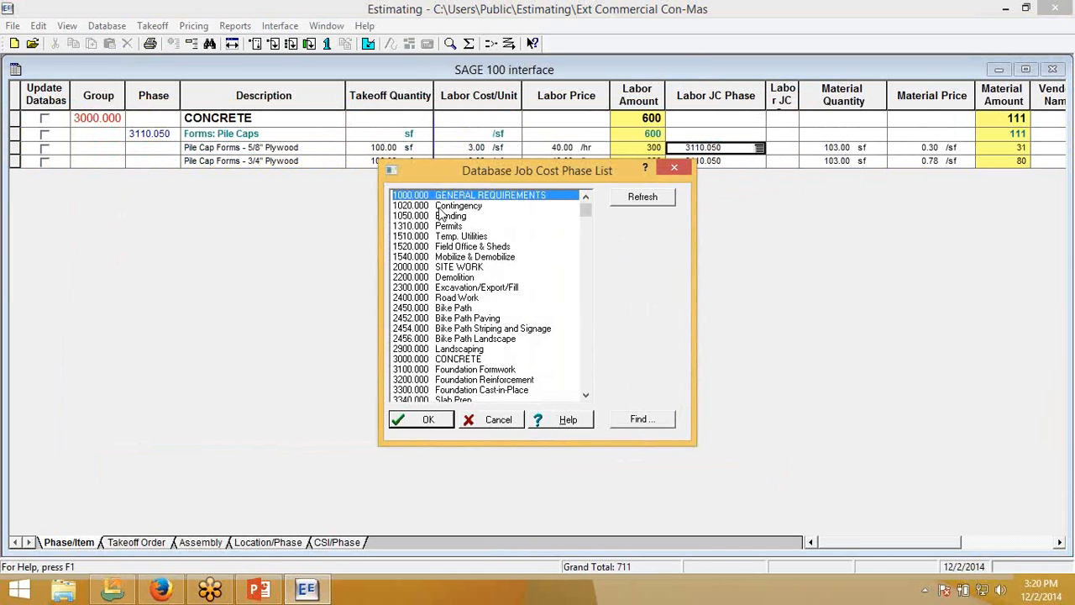
{"action": "left_click", "coordinate": [428, 419]}
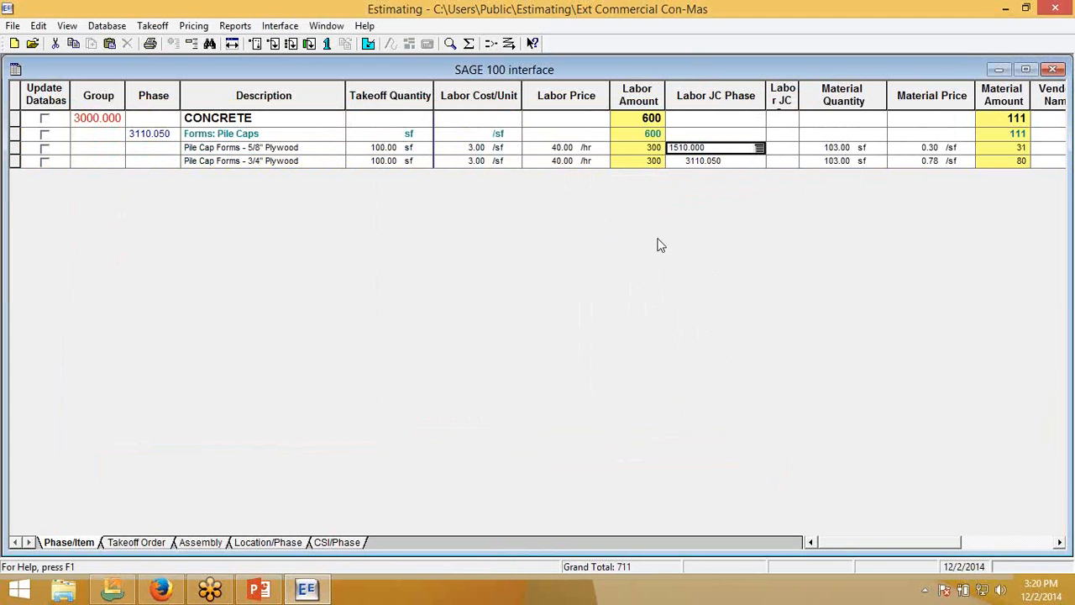
{"action": "left_click", "coordinate": [714, 161]}
{"action": "type", "text": "1510.000"}
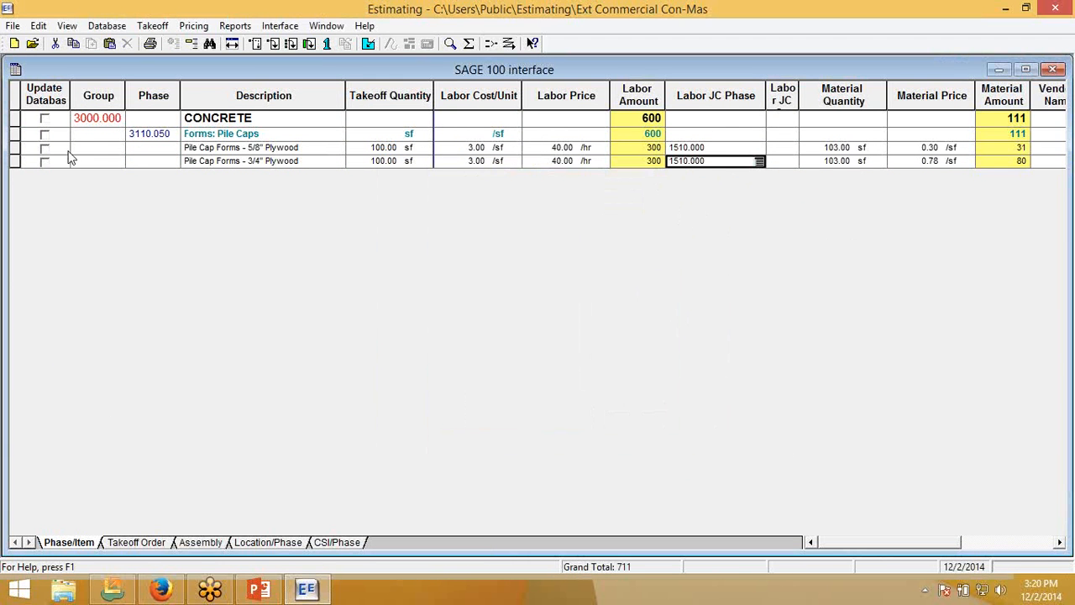
- Mark the 5/8-inch and 3/4-inch plywood items for database update
{"action": "left_click", "coordinate": [44, 147]}
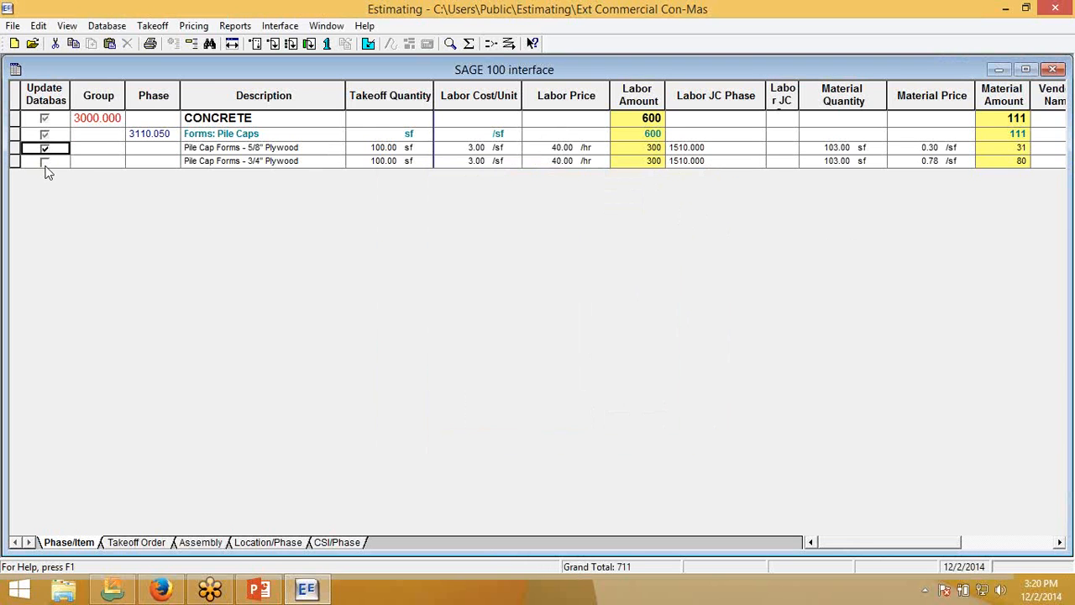
{"action": "left_click", "coordinate": [44, 160]}
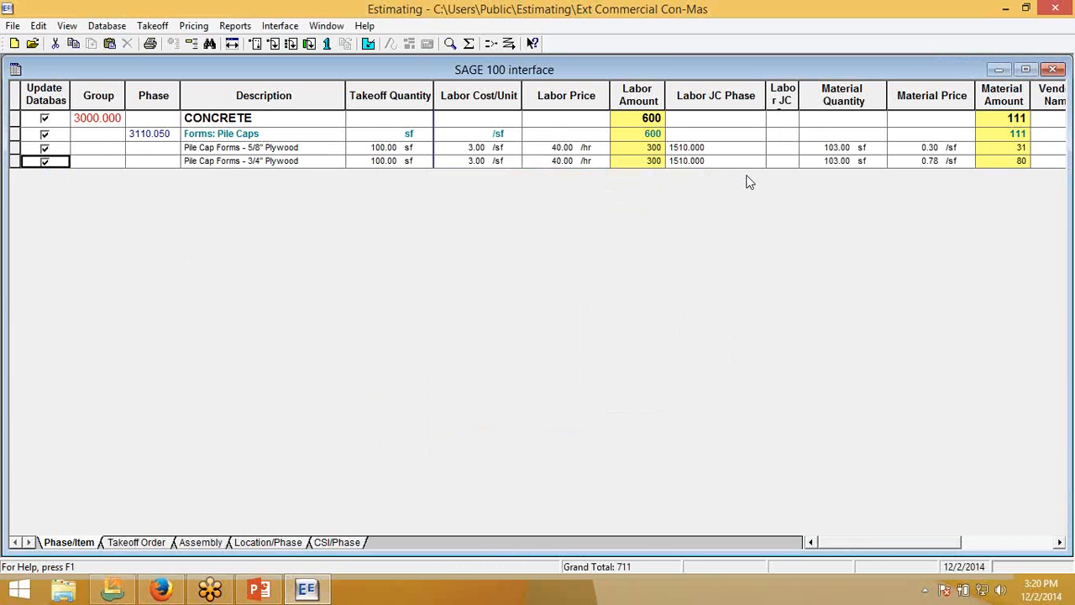
{"action": "mouse_move", "coordinate": [736, 183]}
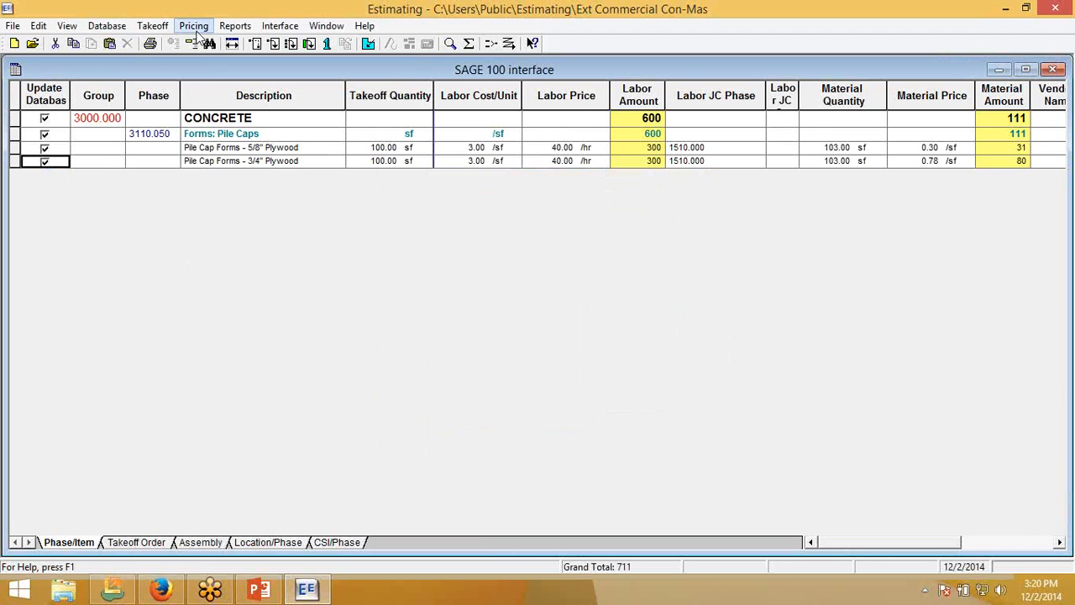
- Update the database from the estimate with Labor Job Cost Phase, saving the update report
{"action": "left_click", "coordinate": [193, 25]}
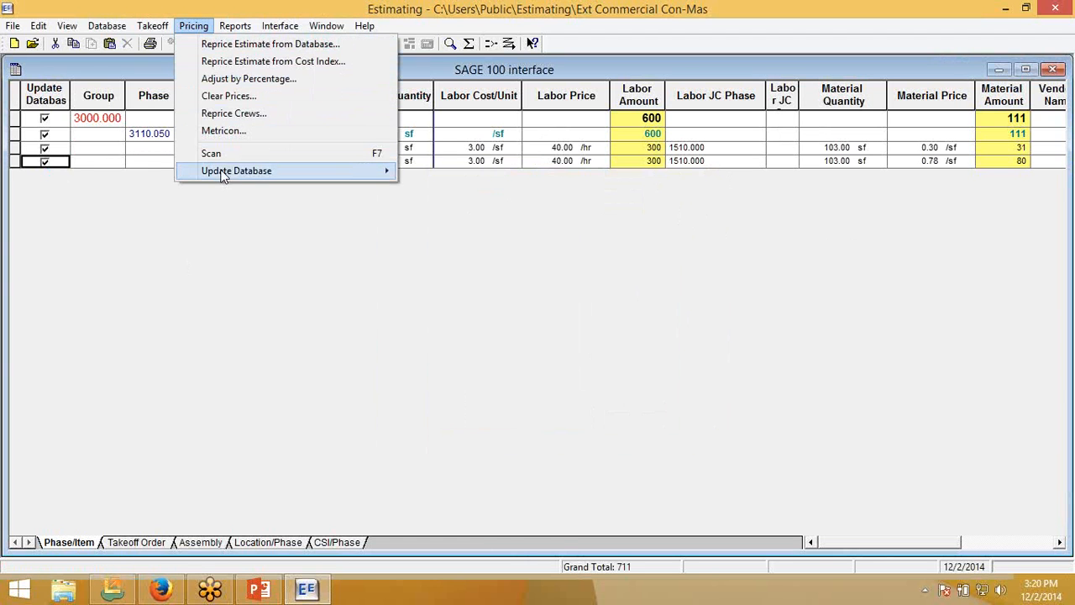
{"action": "mouse_move", "coordinate": [236, 171]}
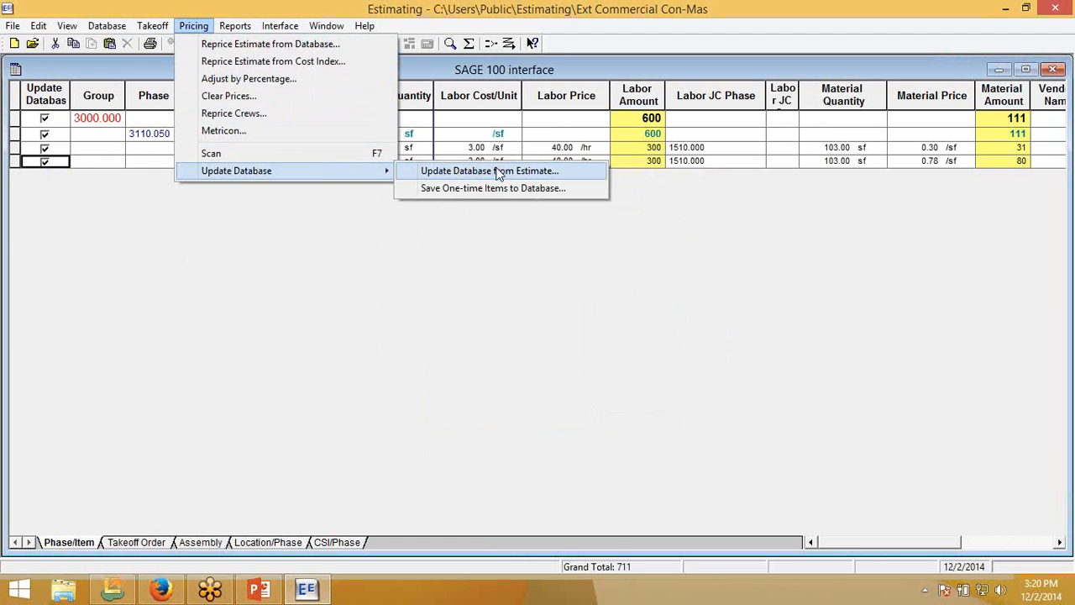
{"action": "left_click", "coordinate": [490, 171]}
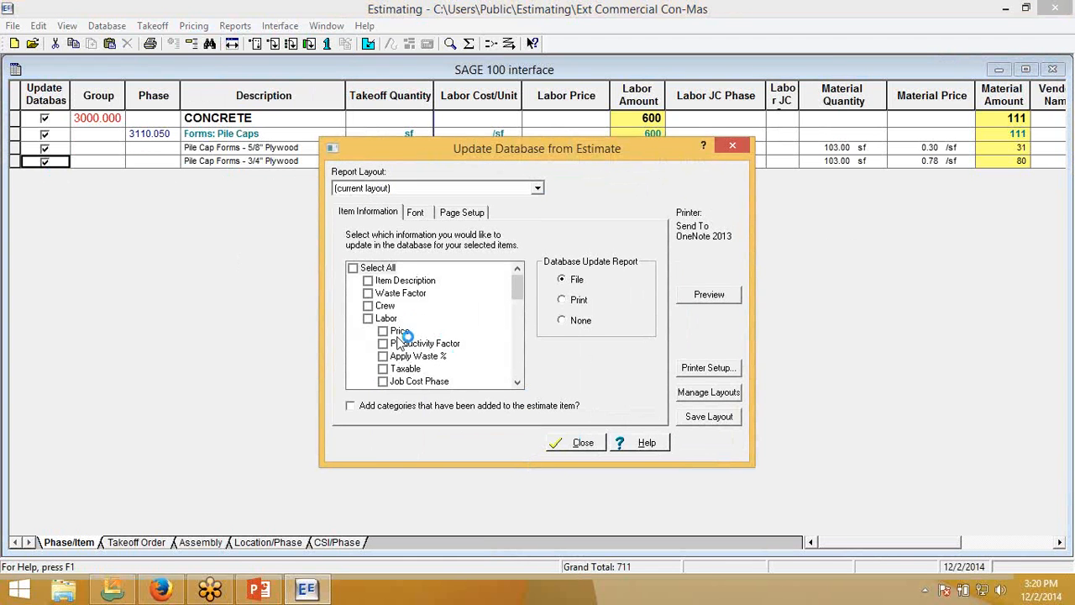
{"action": "mouse_move", "coordinate": [345, 313]}
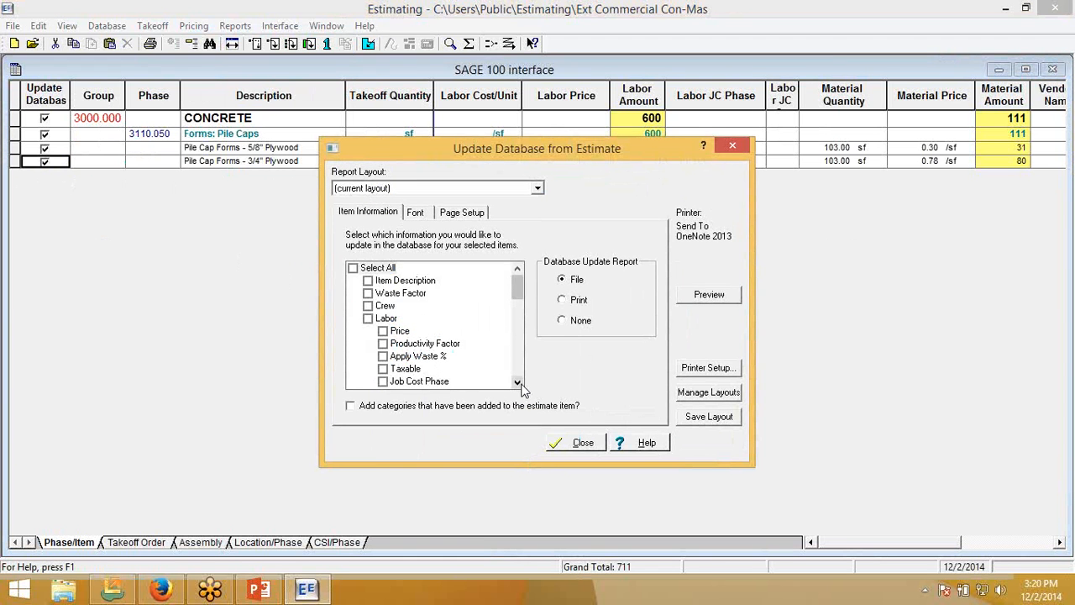
{"action": "scroll", "scroll_direction": "down", "scroll_amount": 3}
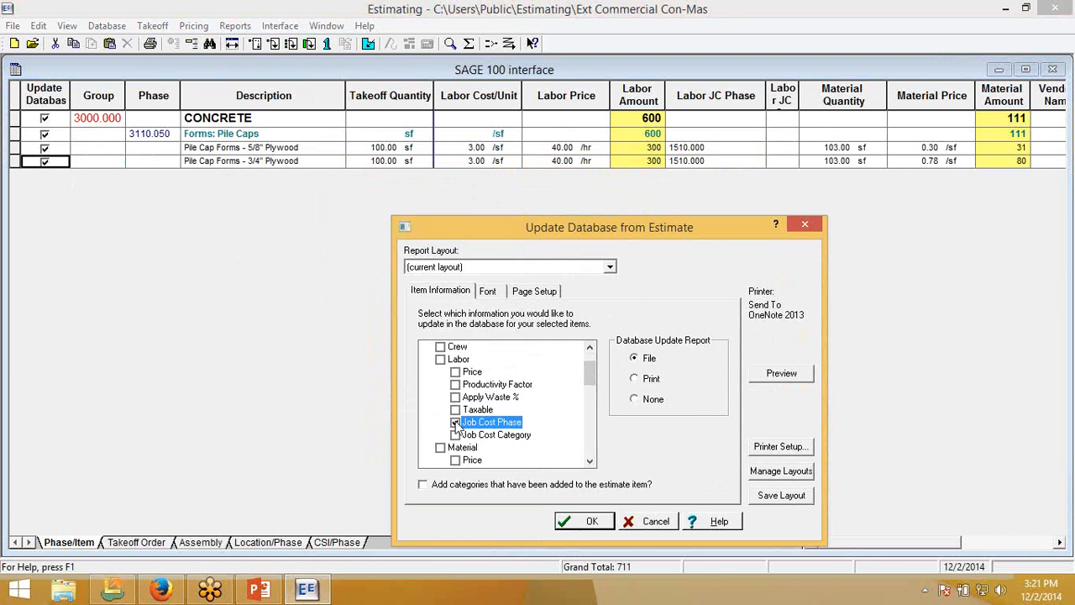
{"action": "left_click", "coordinate": [456, 422]}
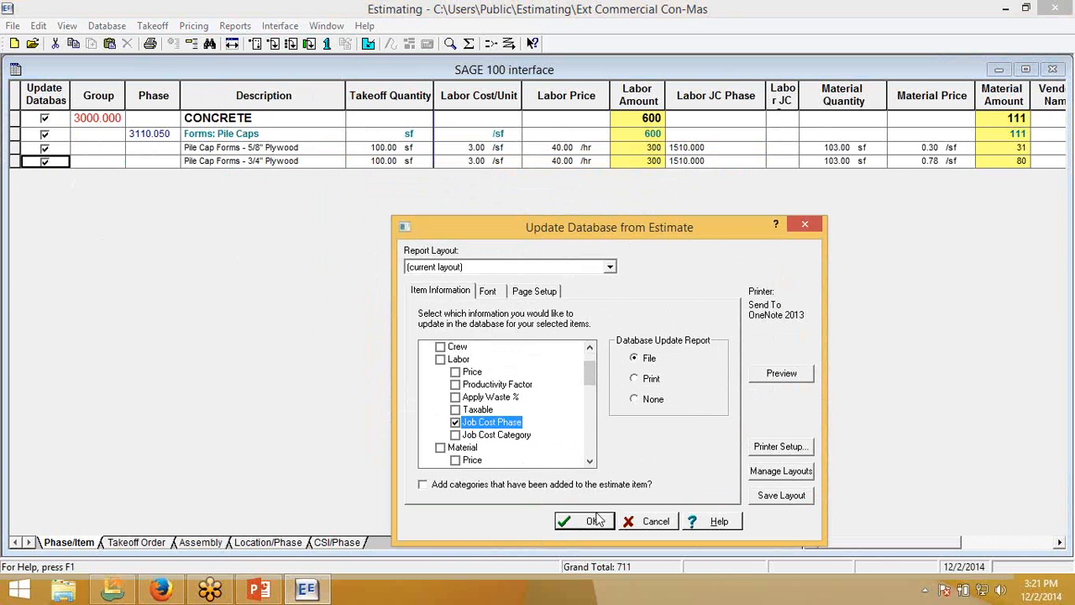
{"action": "left_click", "coordinate": [592, 521]}
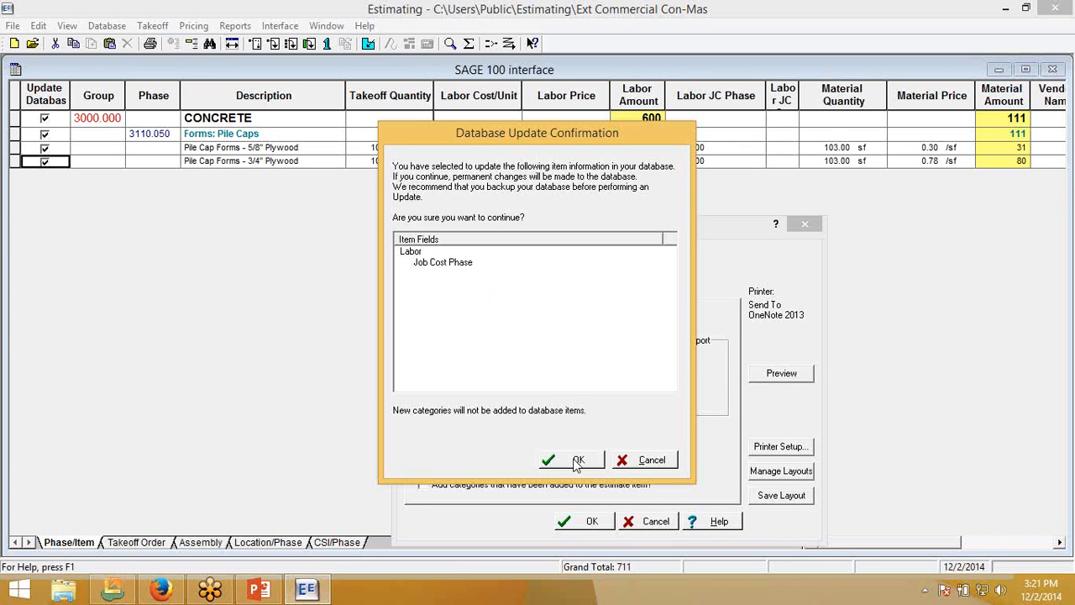
{"action": "left_click", "coordinate": [578, 459]}
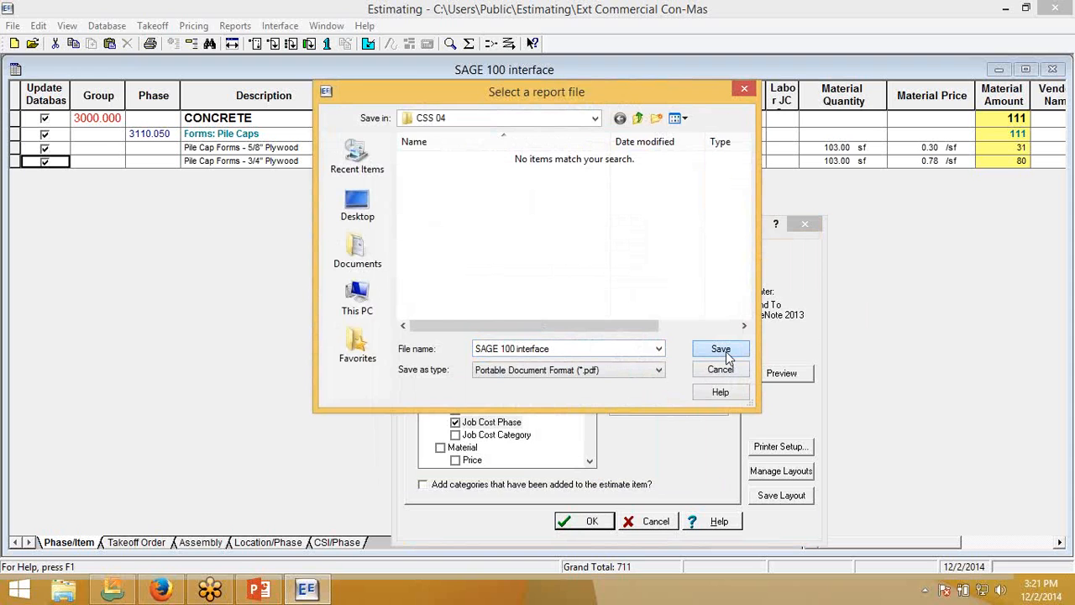
{"action": "left_click", "coordinate": [719, 349]}
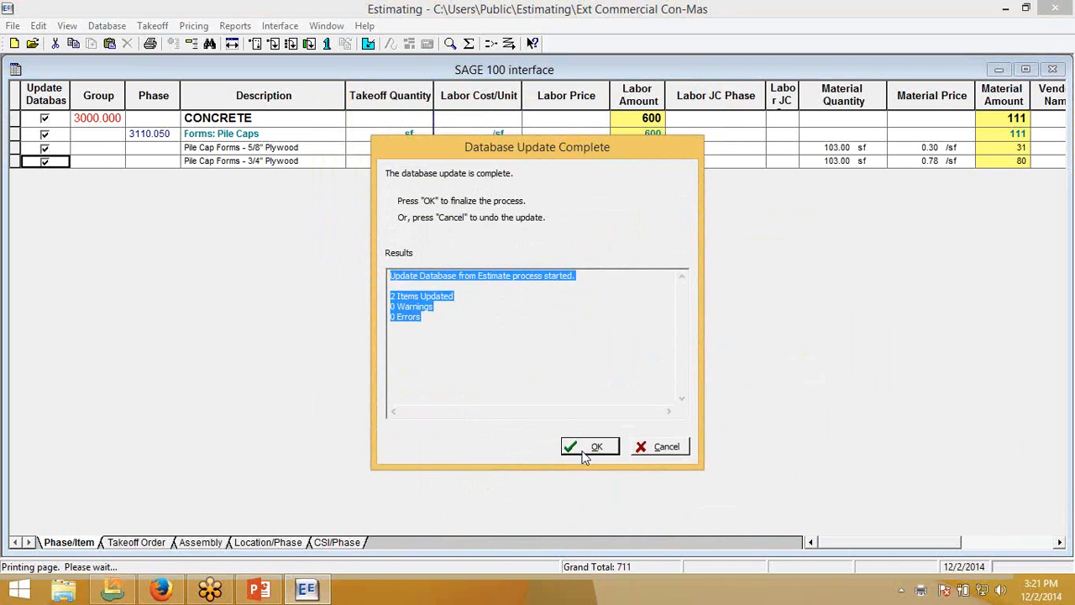
{"action": "left_click", "coordinate": [590, 446]}
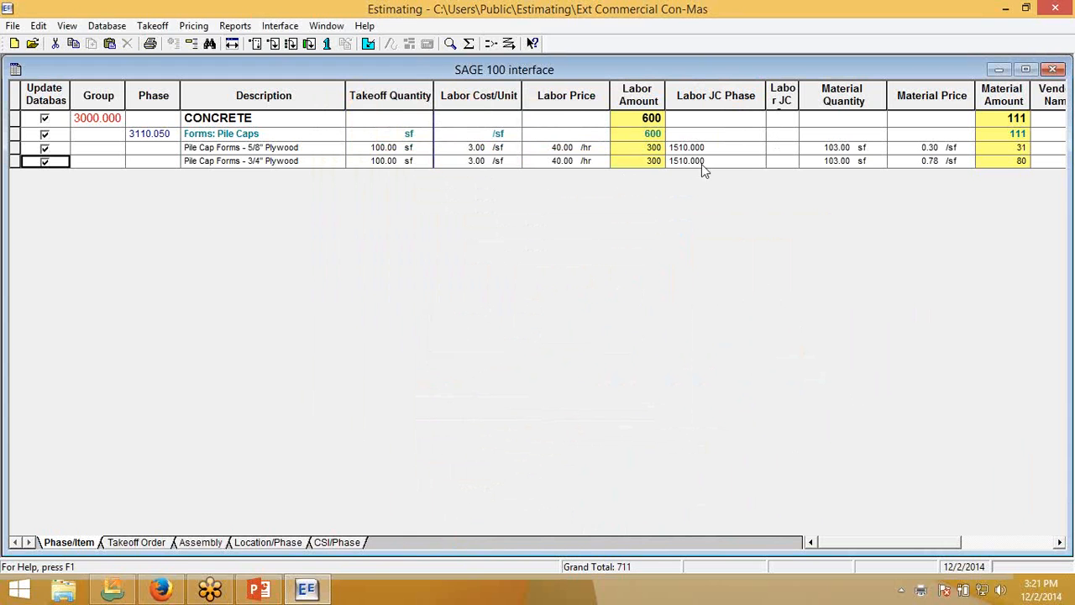
{"action": "right_click", "coordinate": [241, 147]}
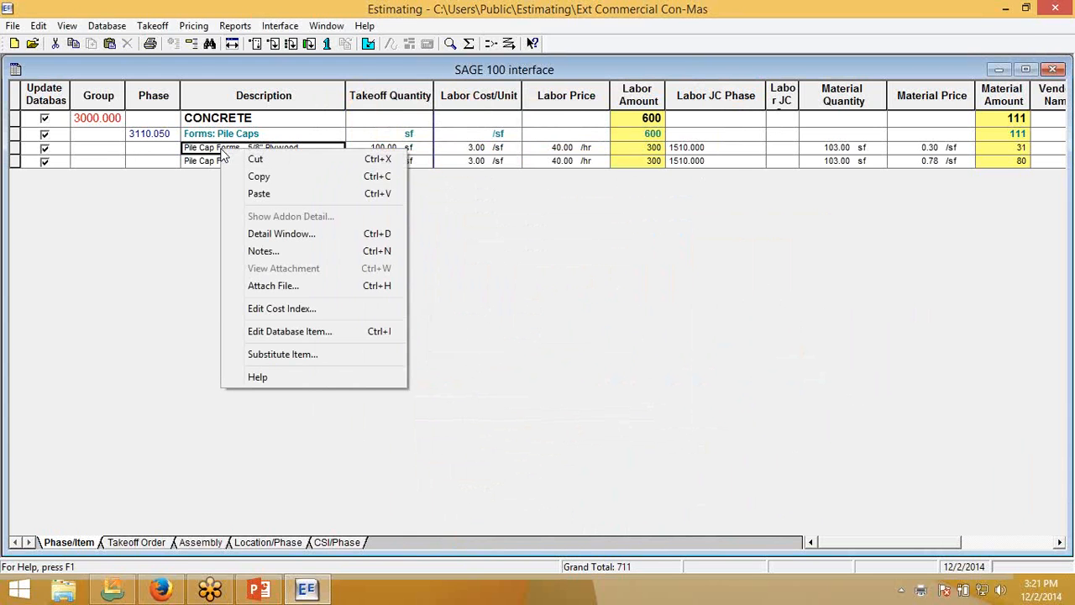
{"action": "left_click", "coordinate": [290, 330]}
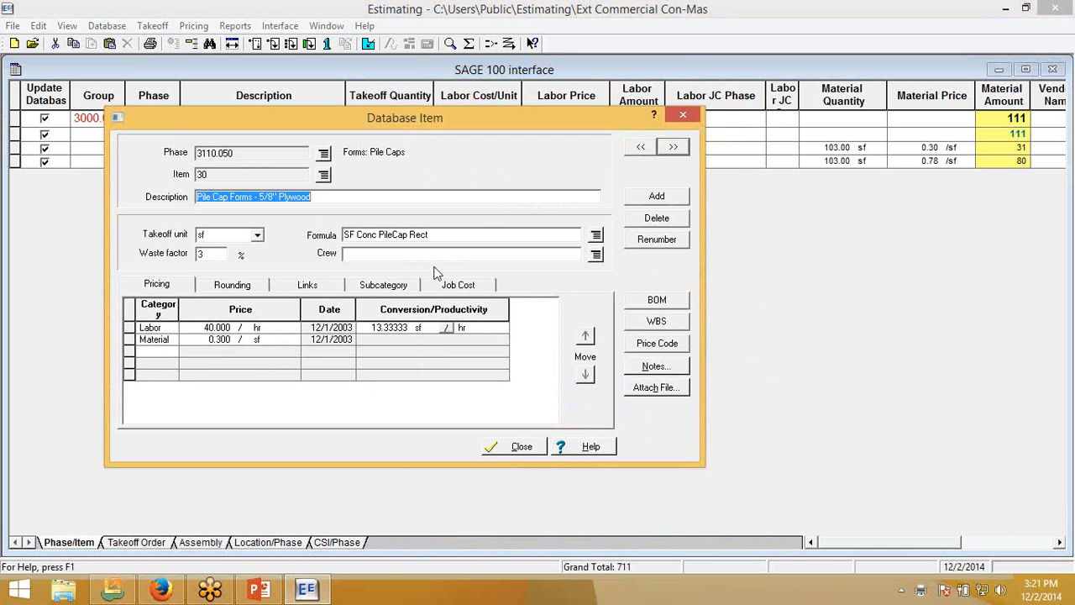
{"action": "left_click", "coordinate": [458, 284]}
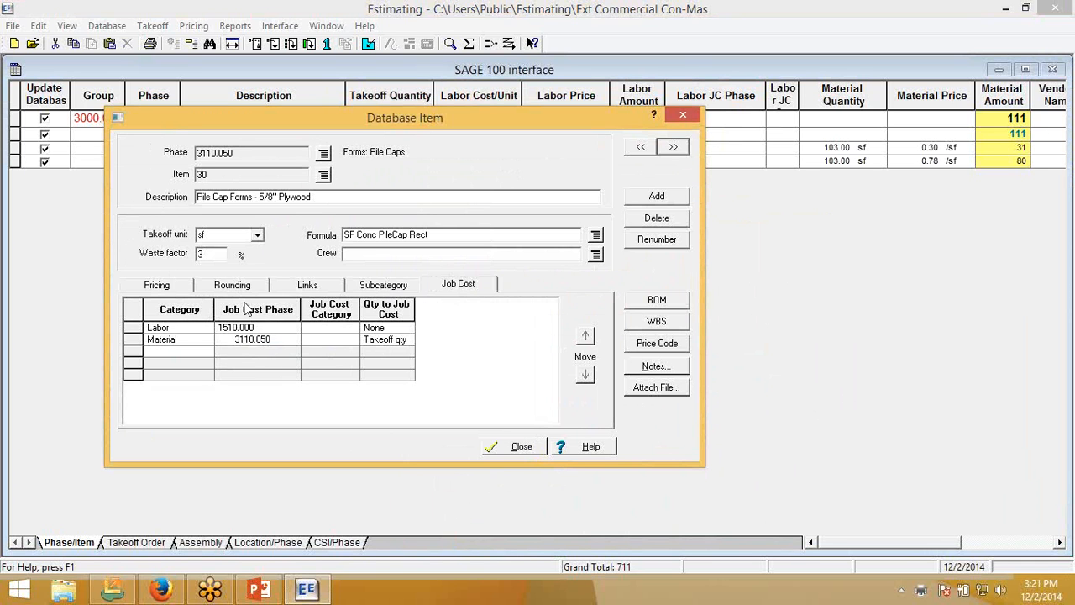
{"action": "mouse_move", "coordinate": [188, 341]}
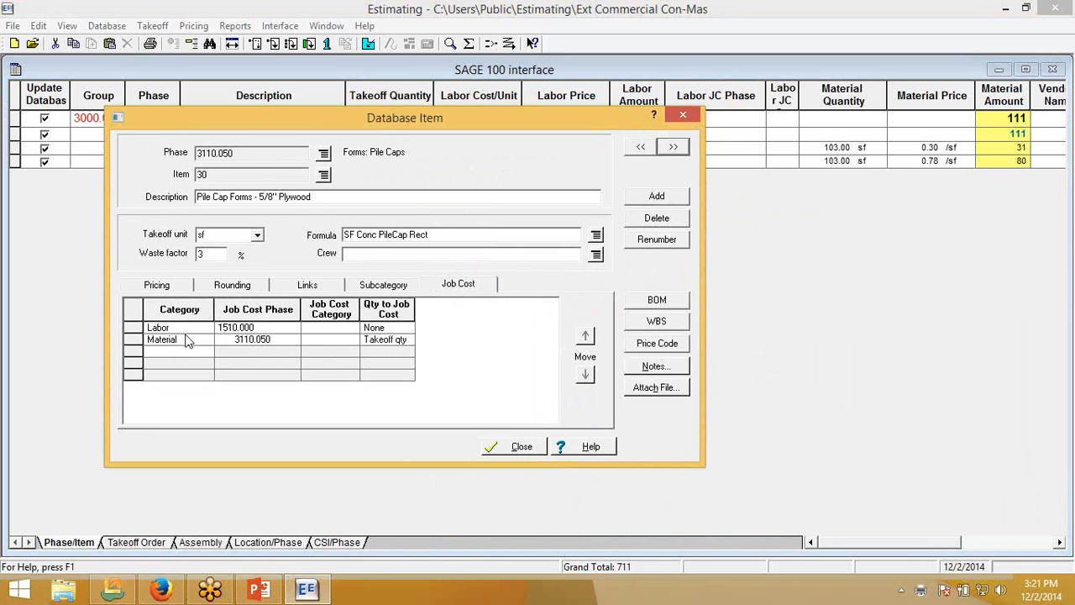
{"action": "mouse_move", "coordinate": [248, 348]}
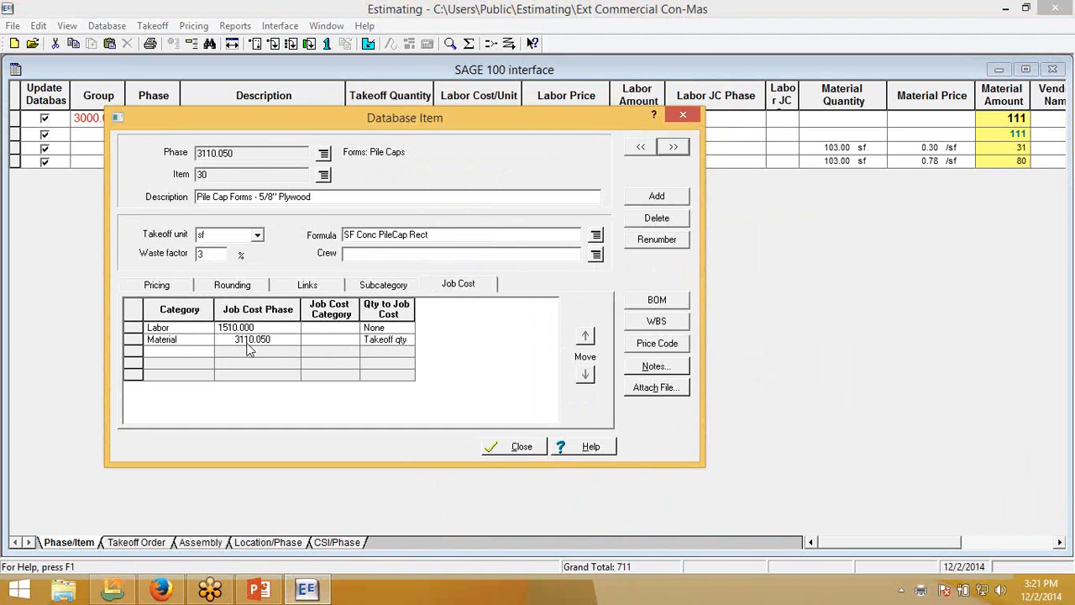
{"action": "left_click", "coordinate": [521, 446]}
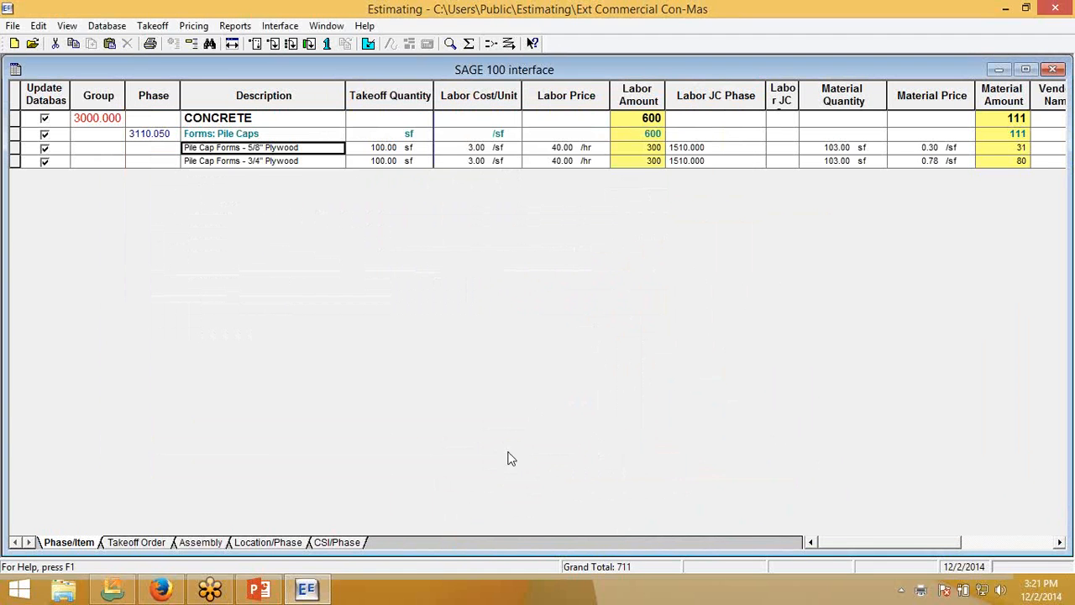
{"action": "mouse_move", "coordinate": [614, 216]}
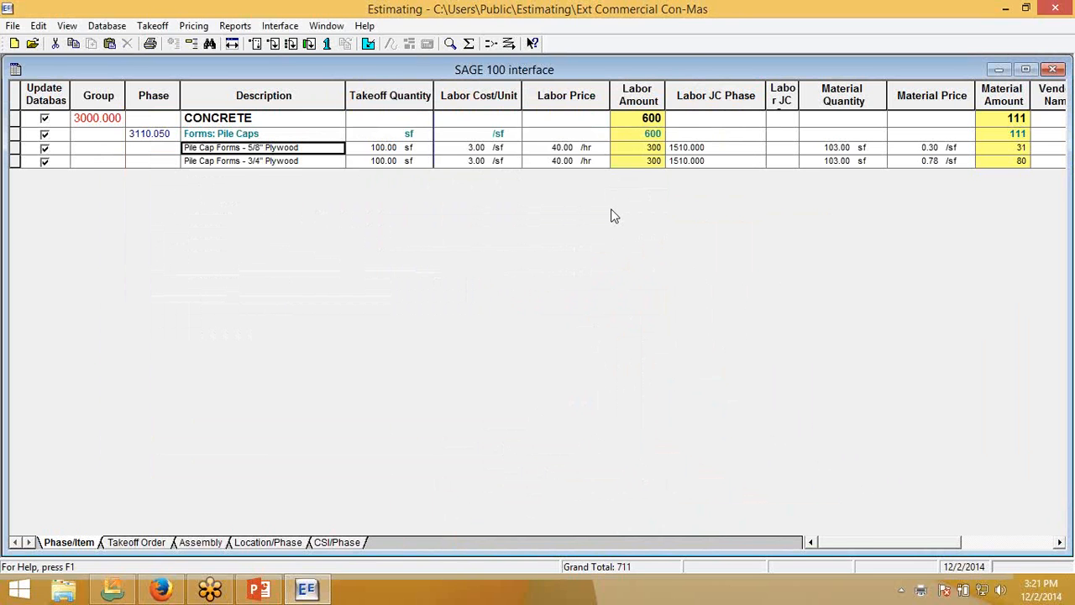
{"action": "mouse_move", "coordinate": [767, 204]}
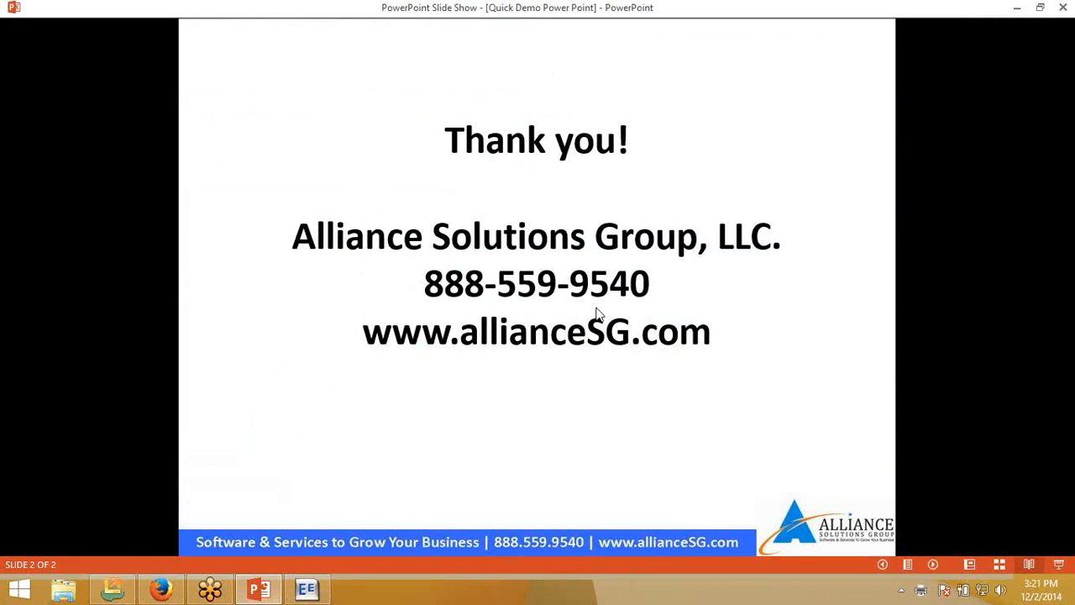
{"action": "mouse_move", "coordinate": [636, 336]}
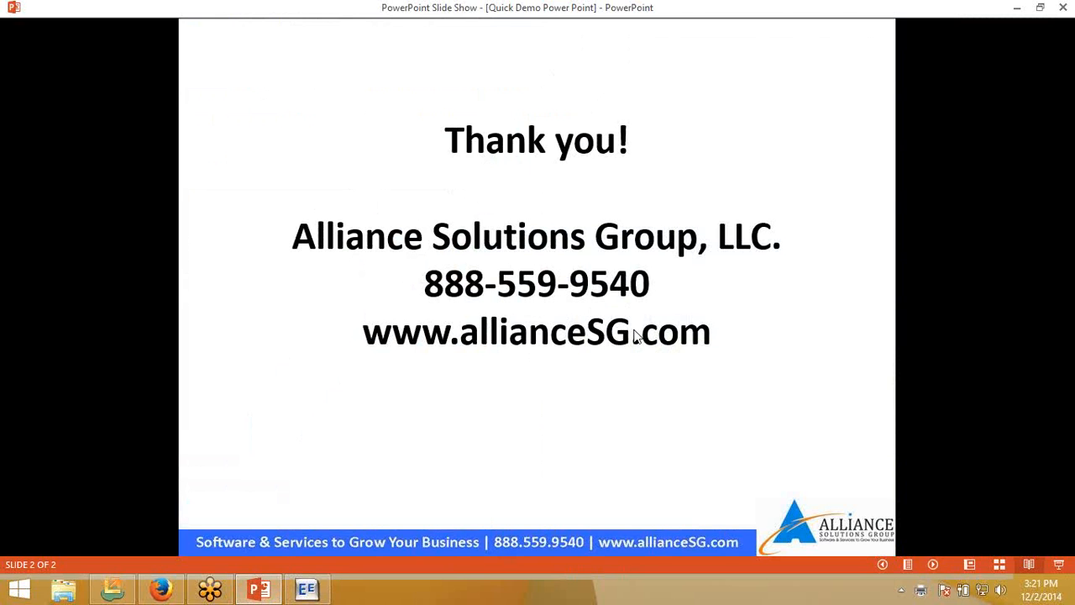